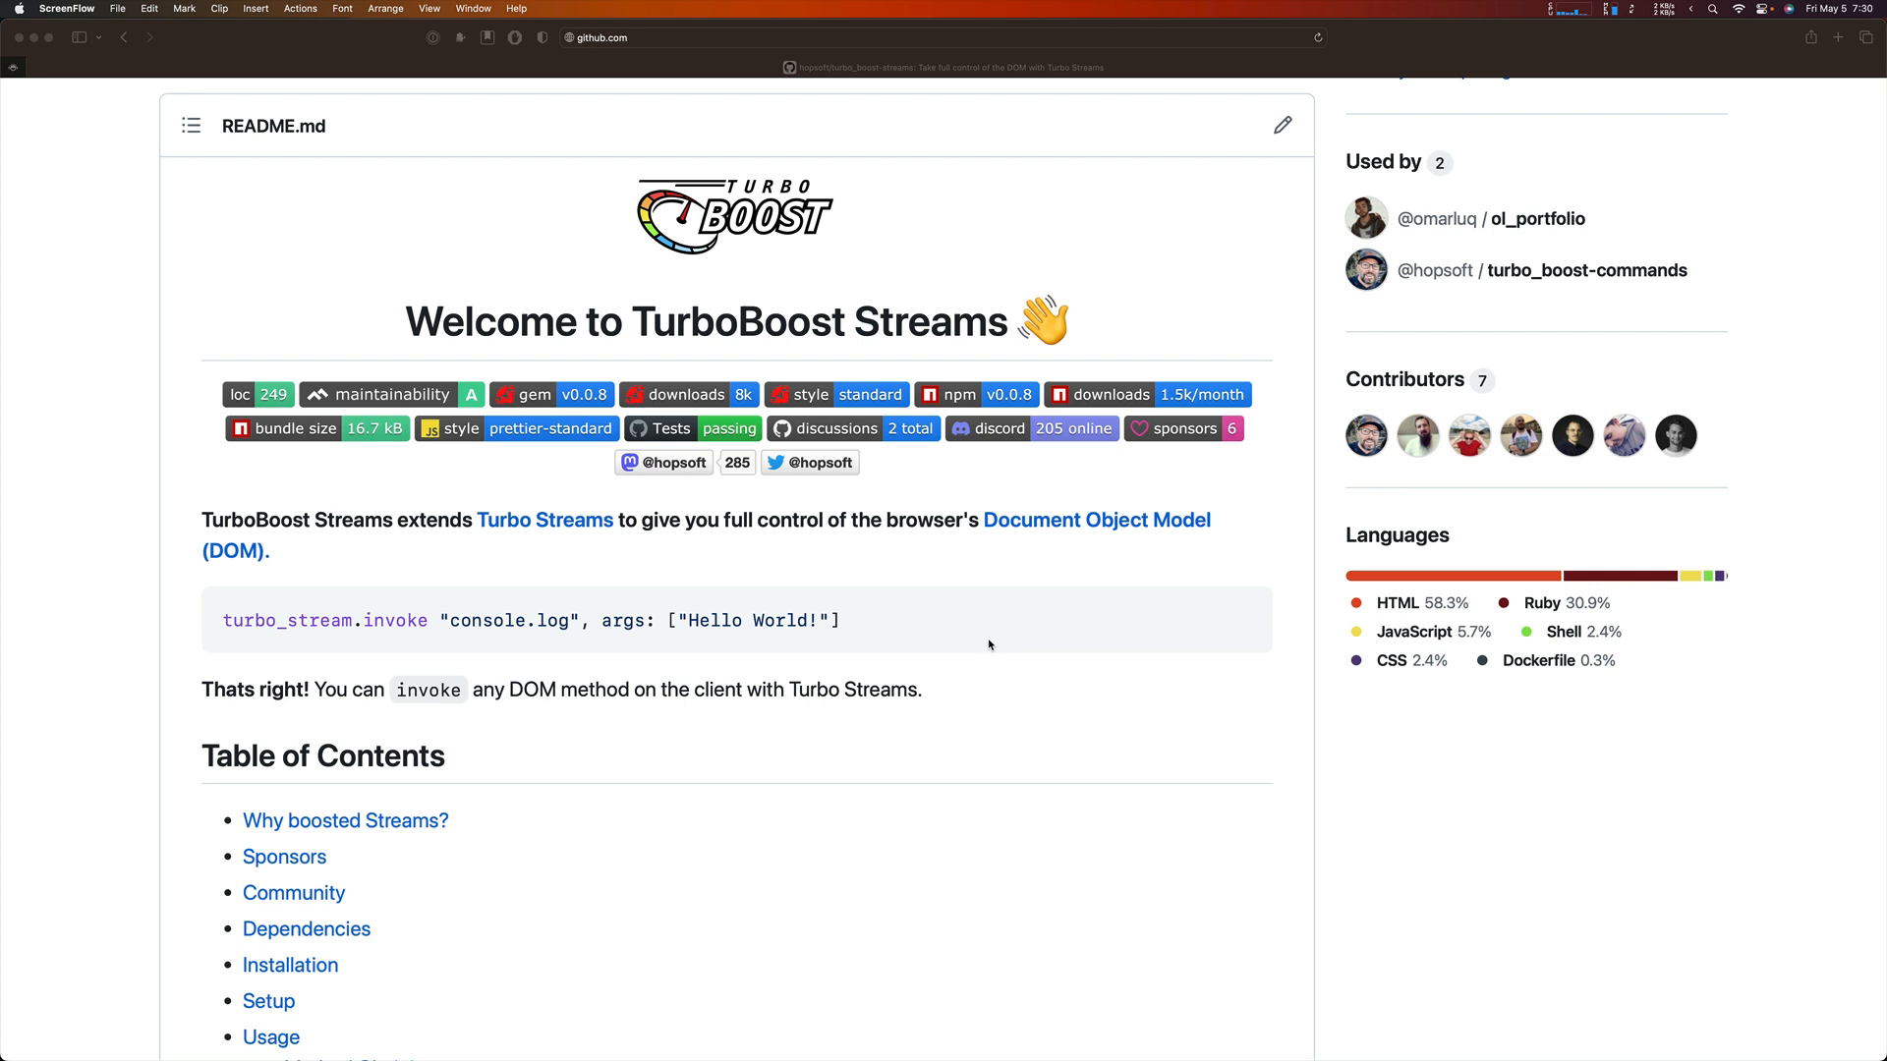
mouse_move(964, 782)
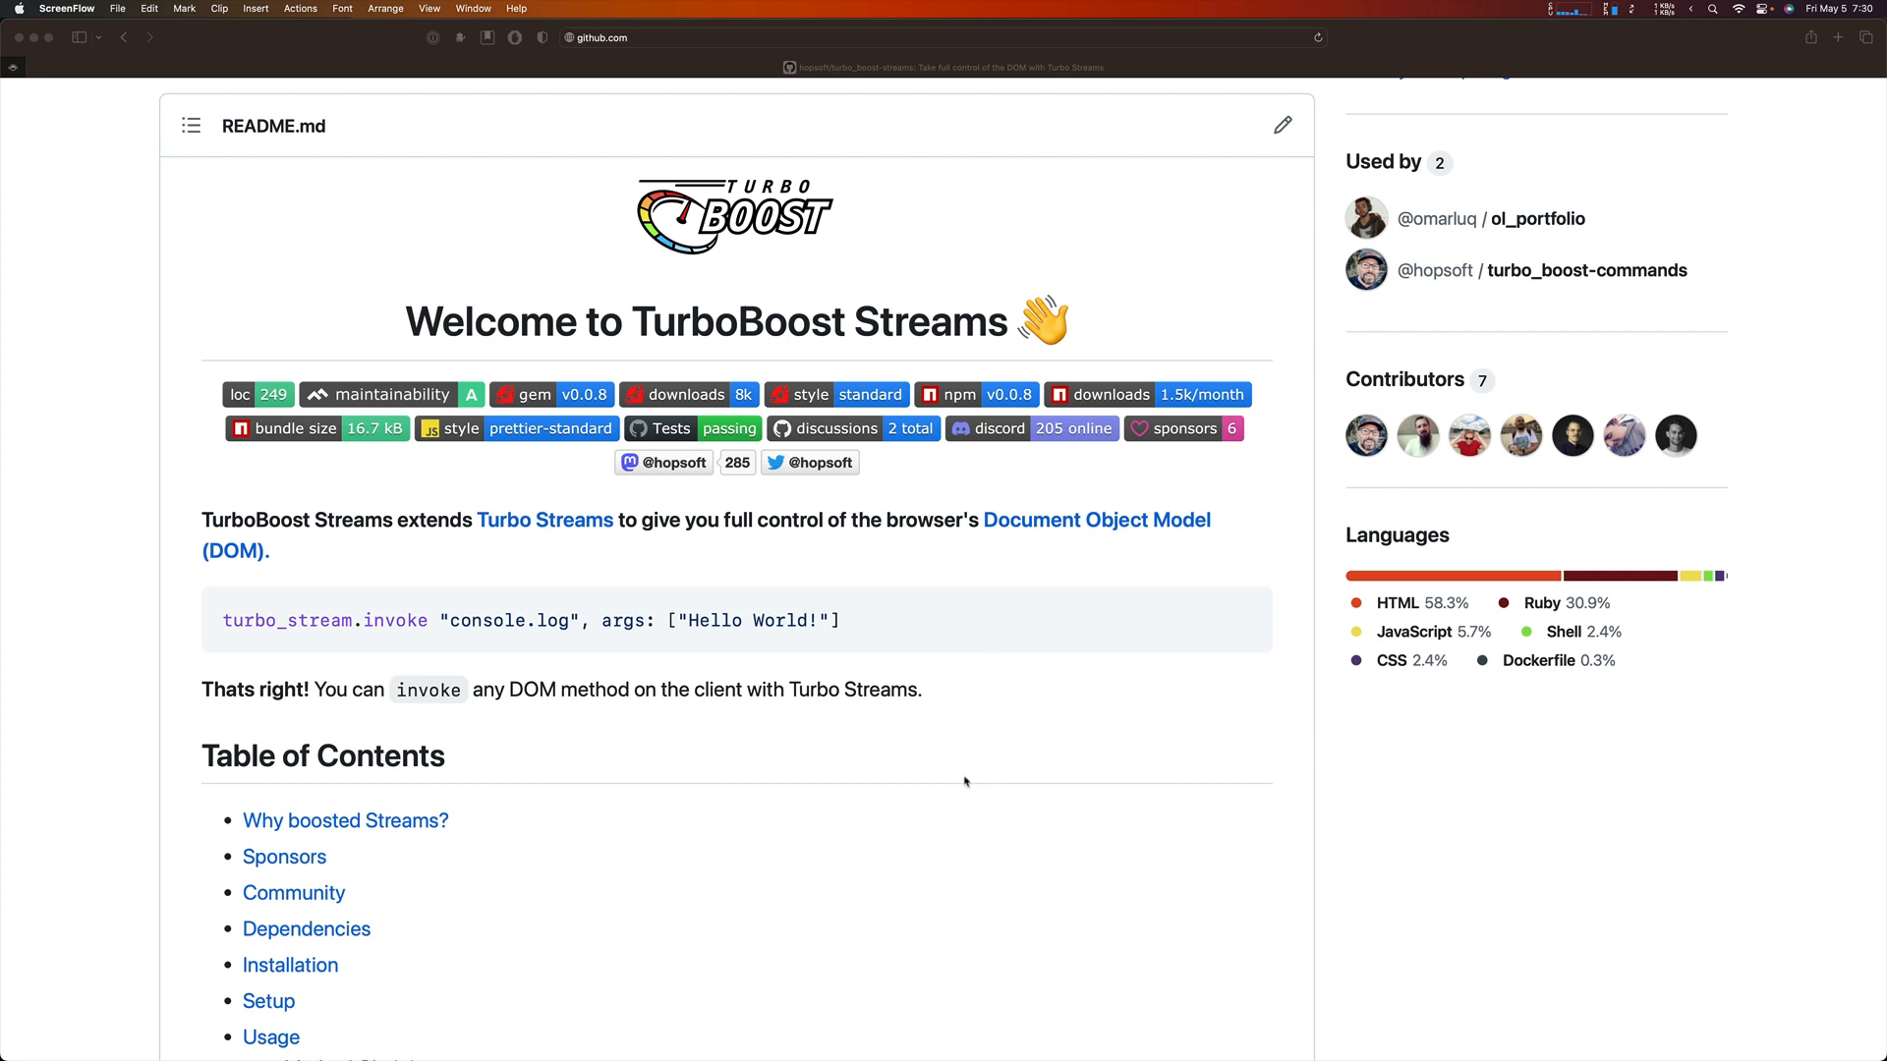
Step: Jump to the README's Developing section and scroll on to the Deploying section
scroll("down", 3)
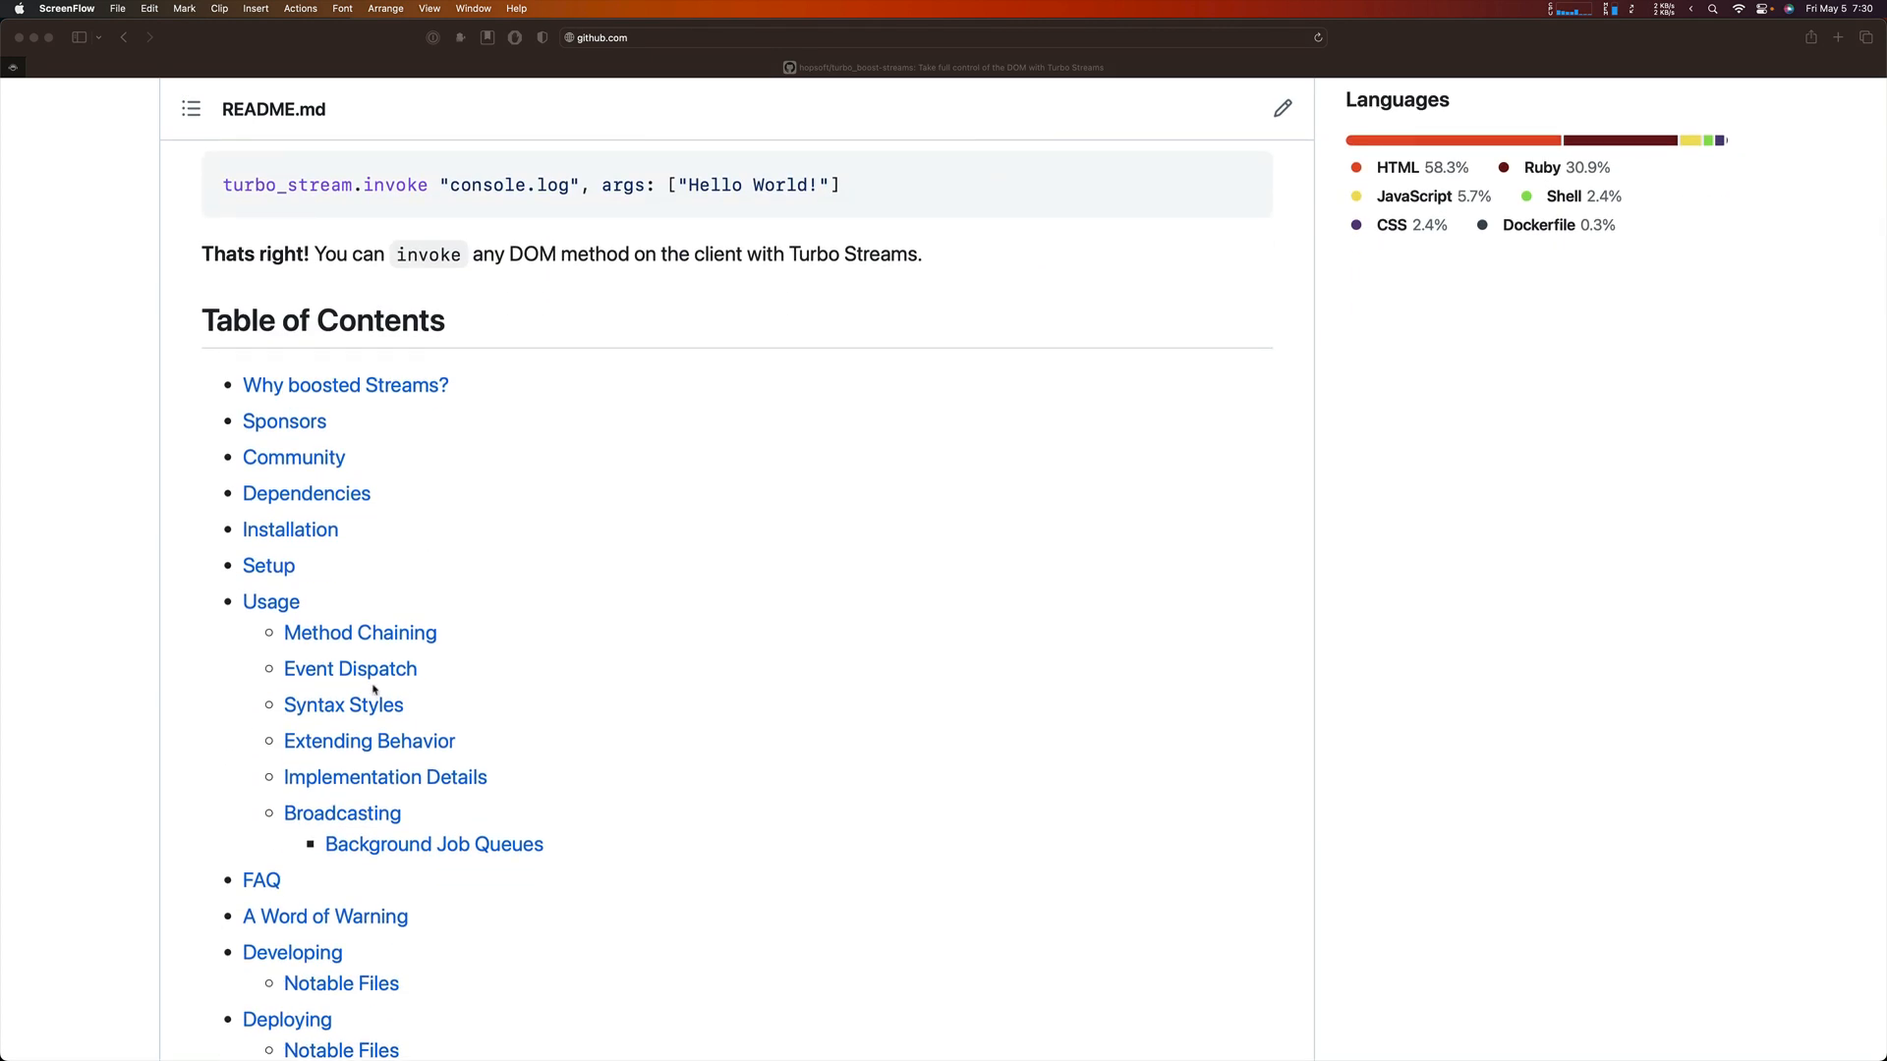
scroll("down", 3)
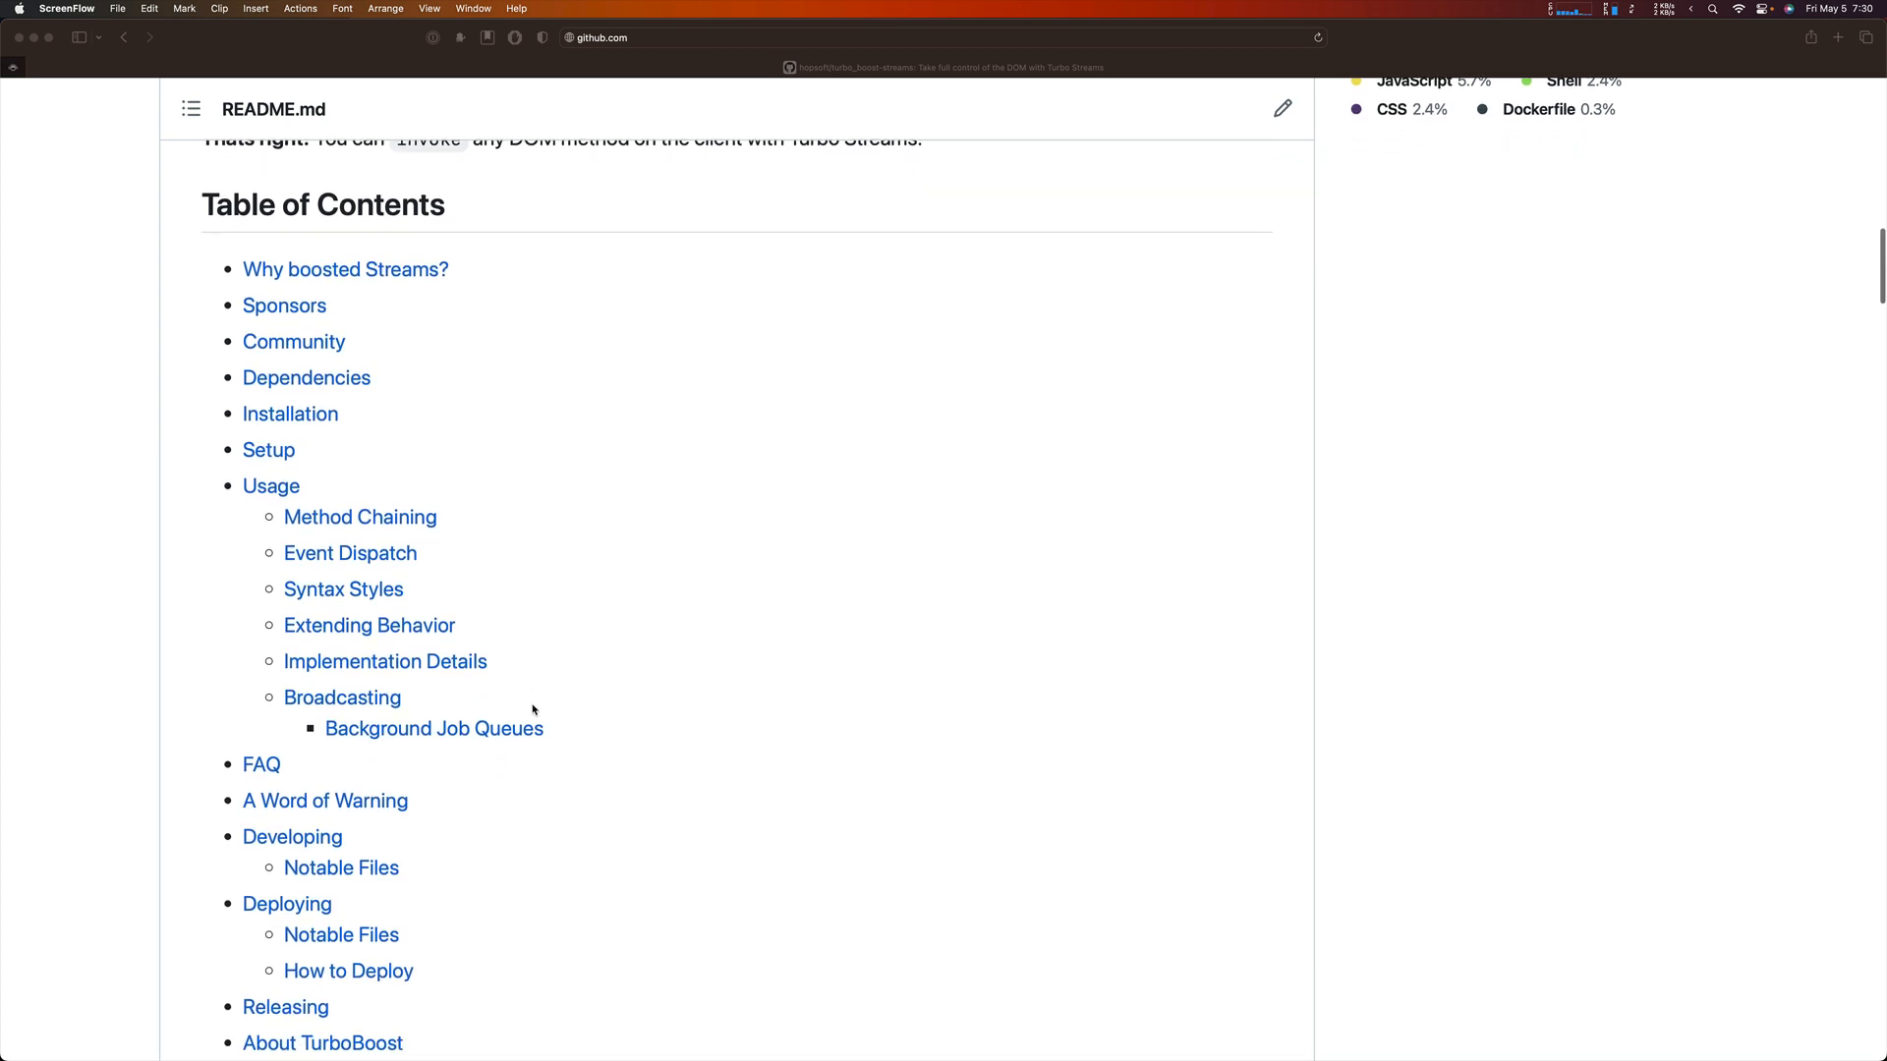
scroll("up", 3)
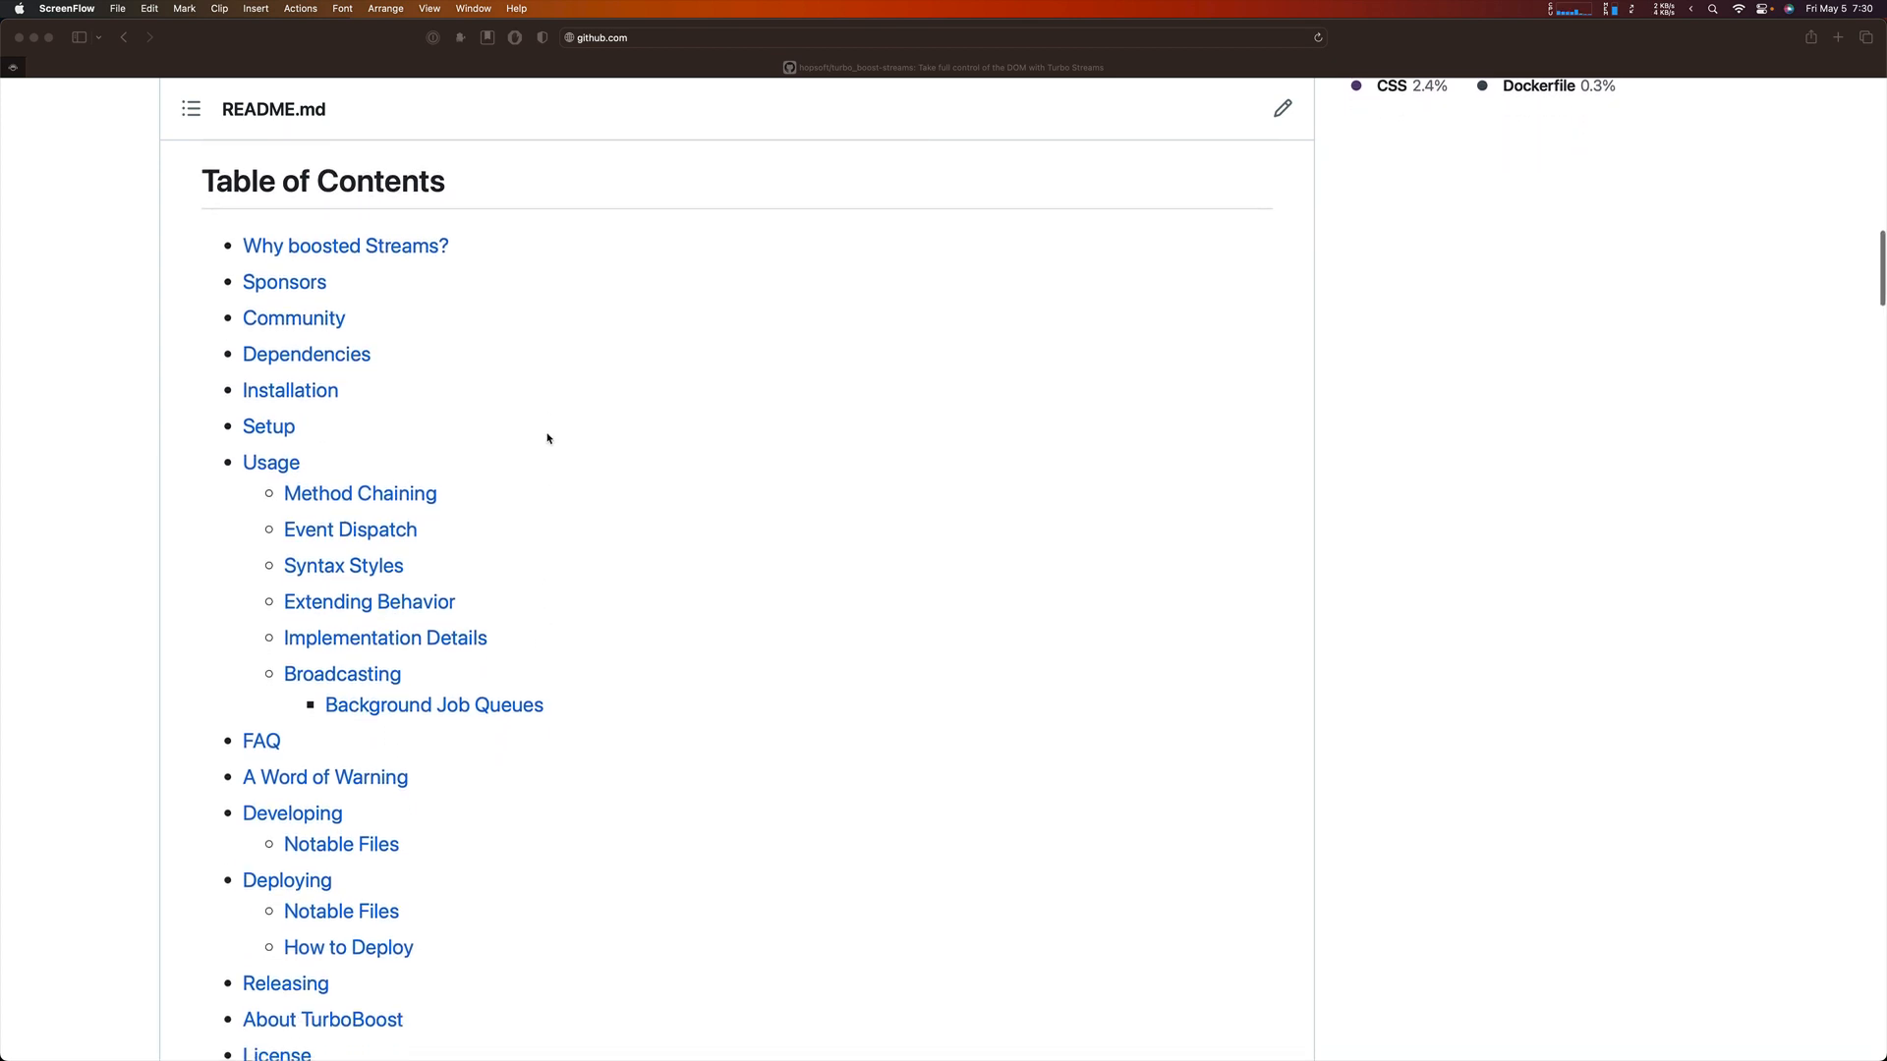
mouse_move(582, 629)
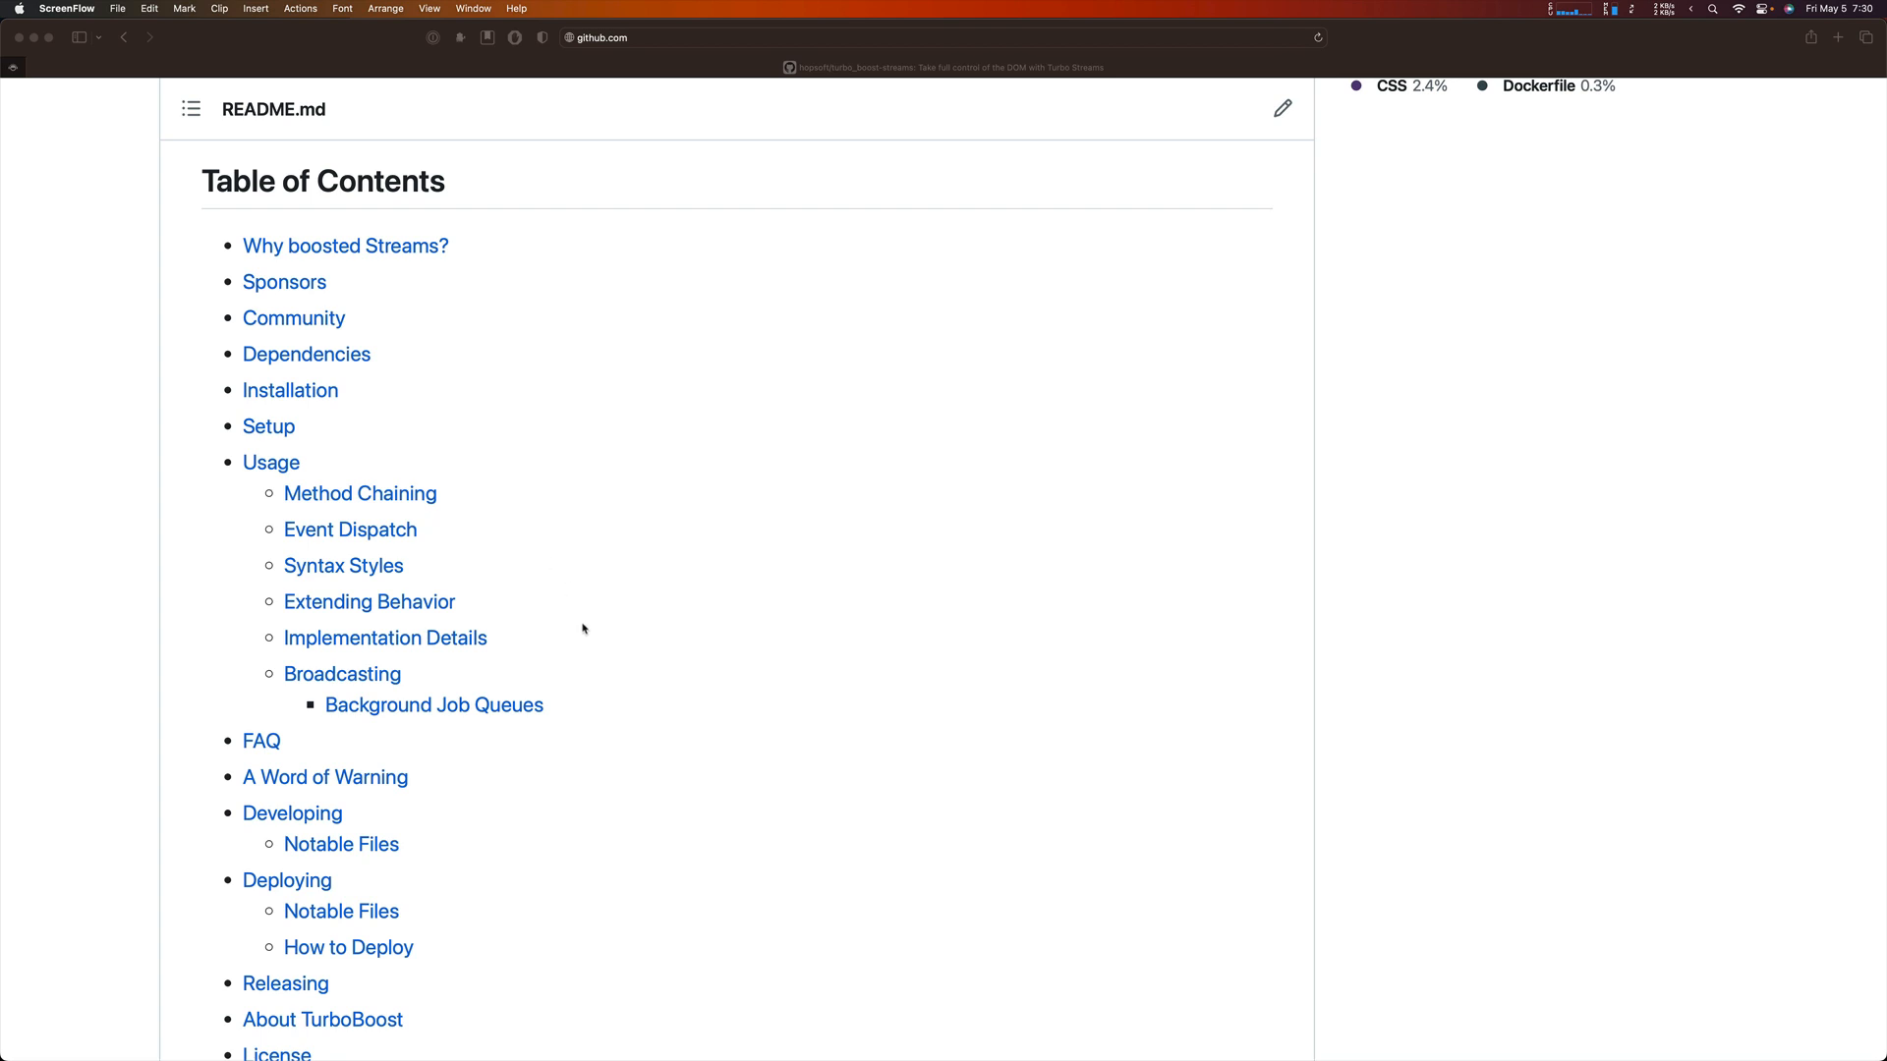
scroll("down", 3)
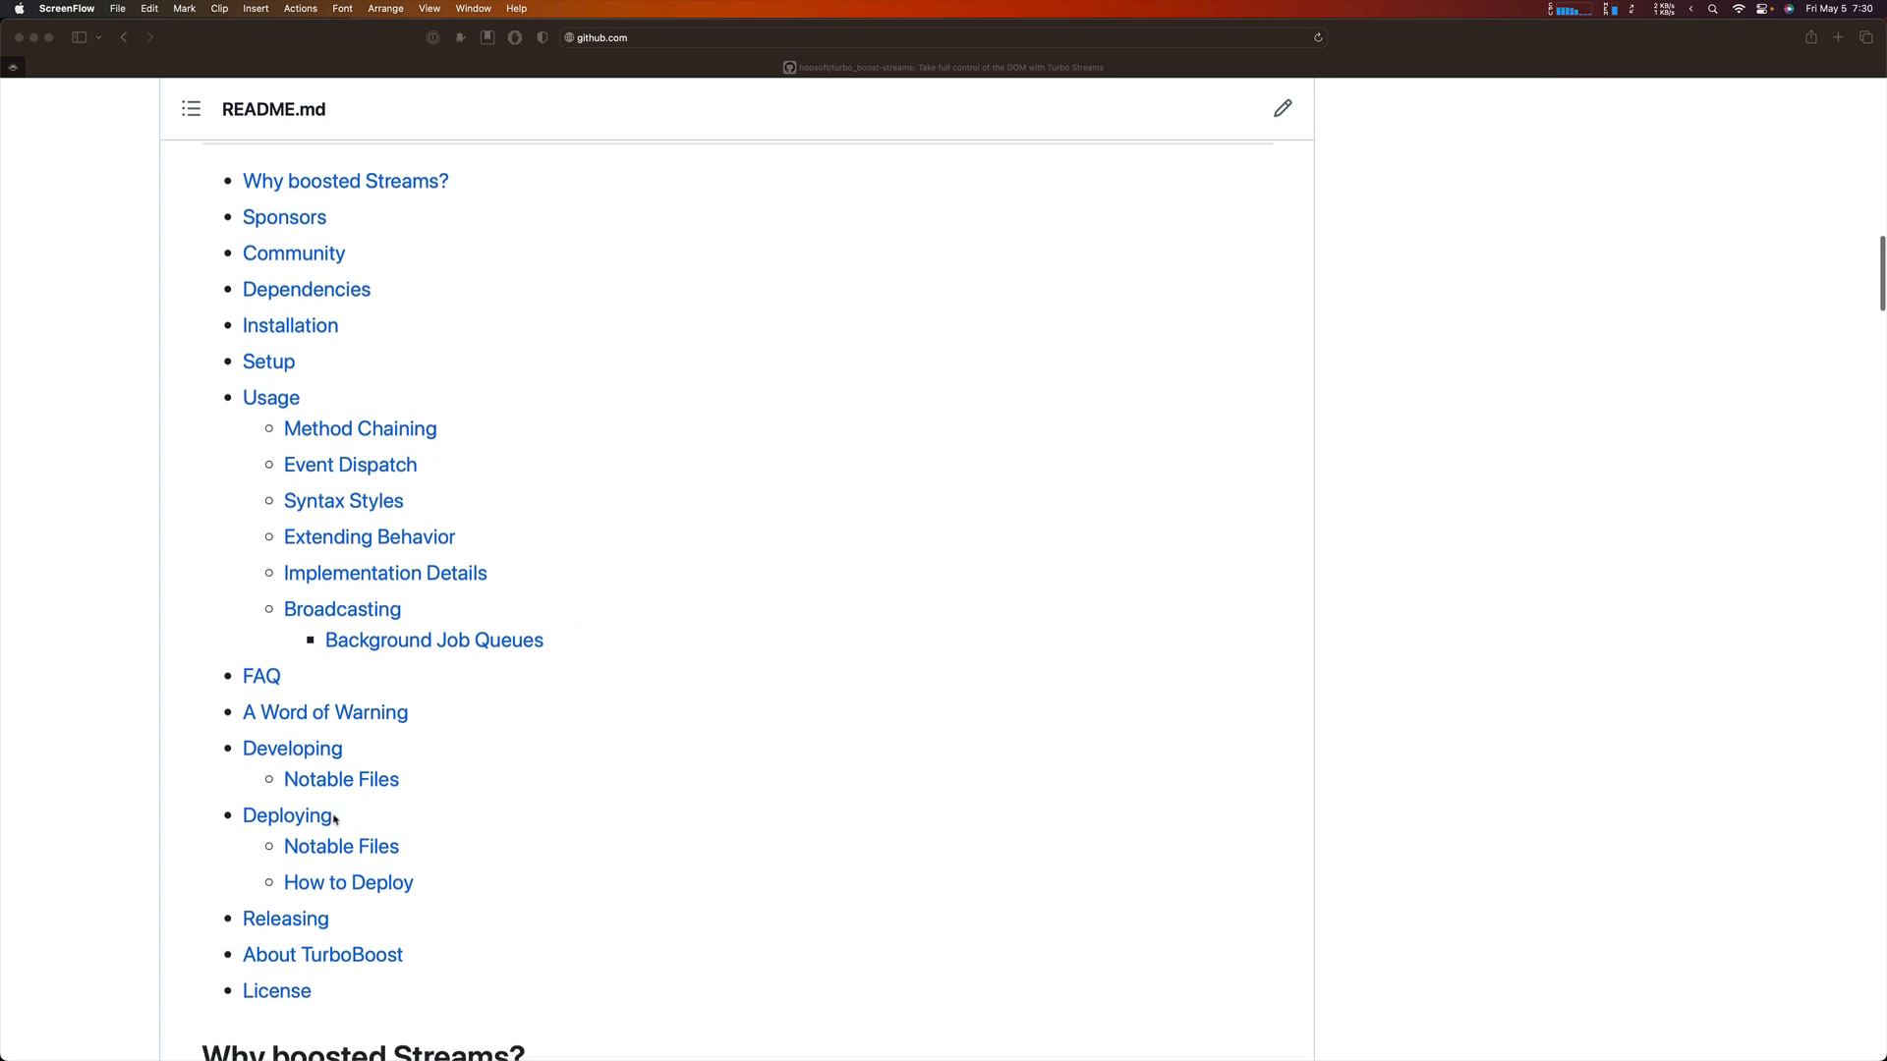
left_click(291, 749)
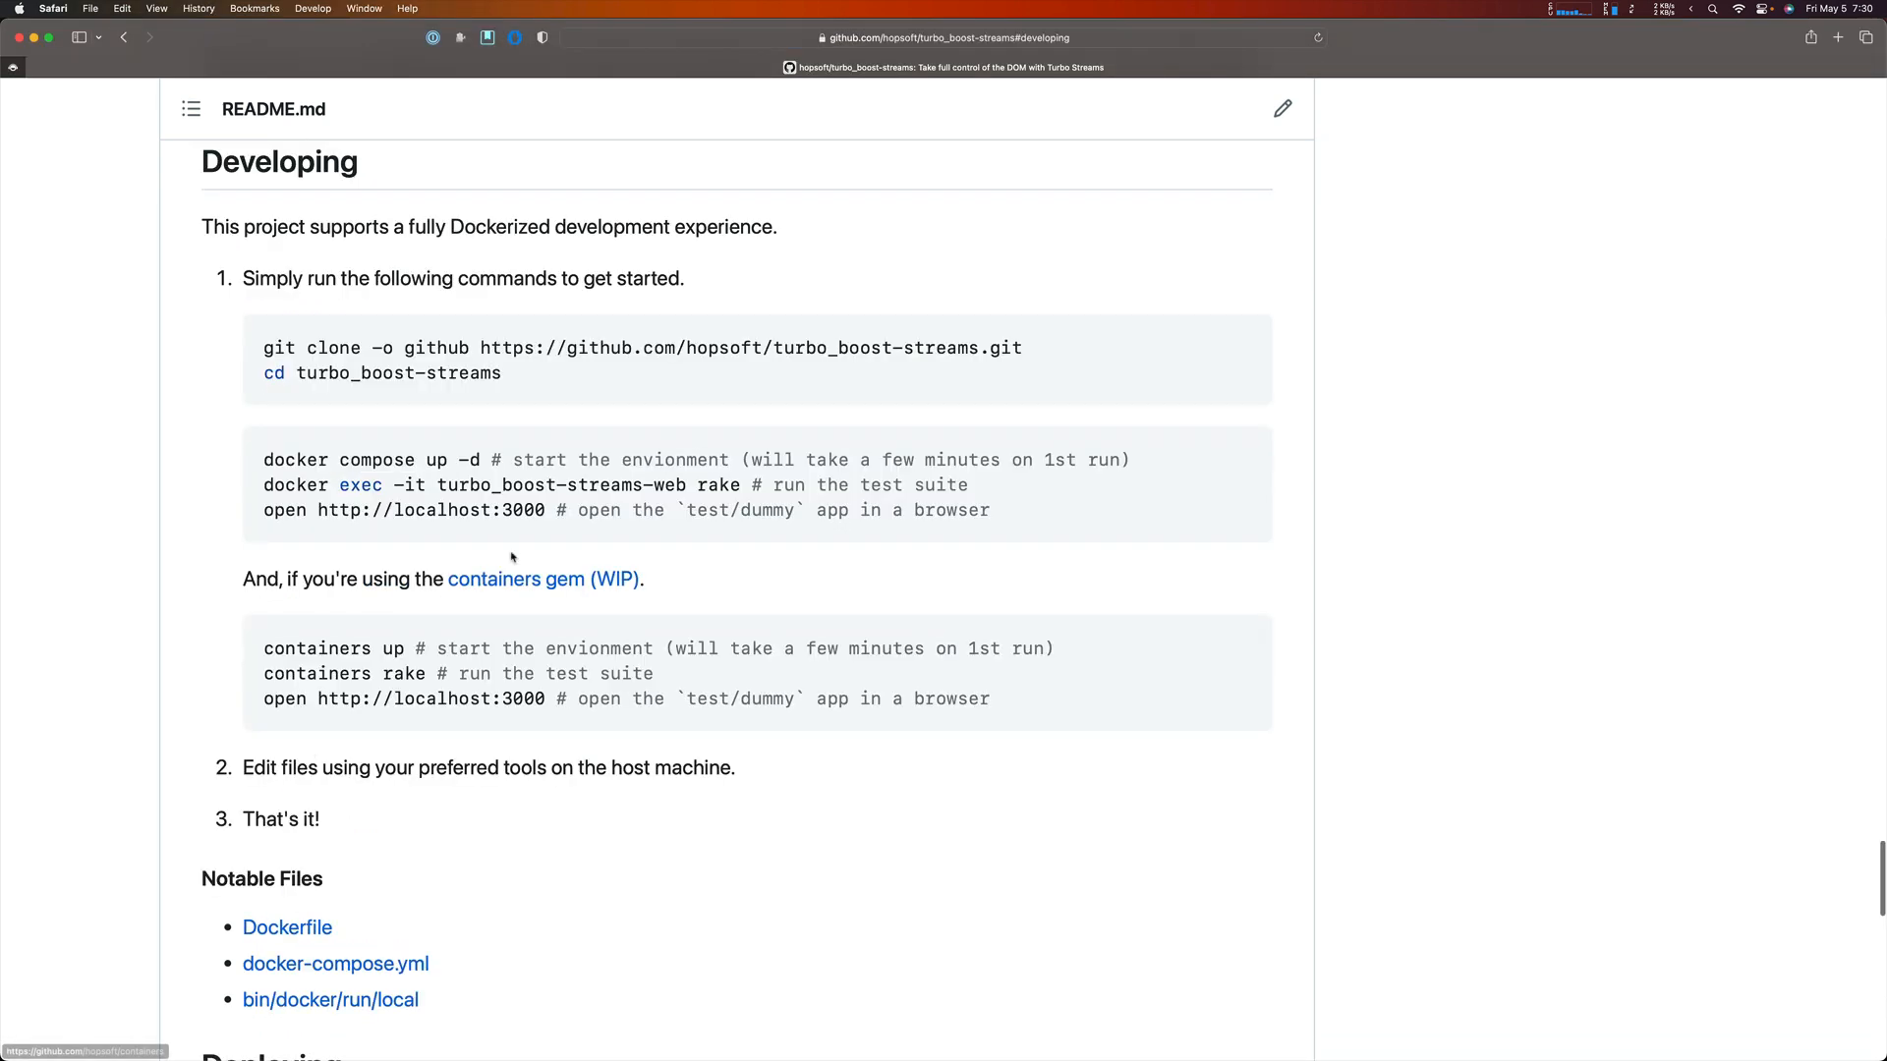
mouse_move(354, 295)
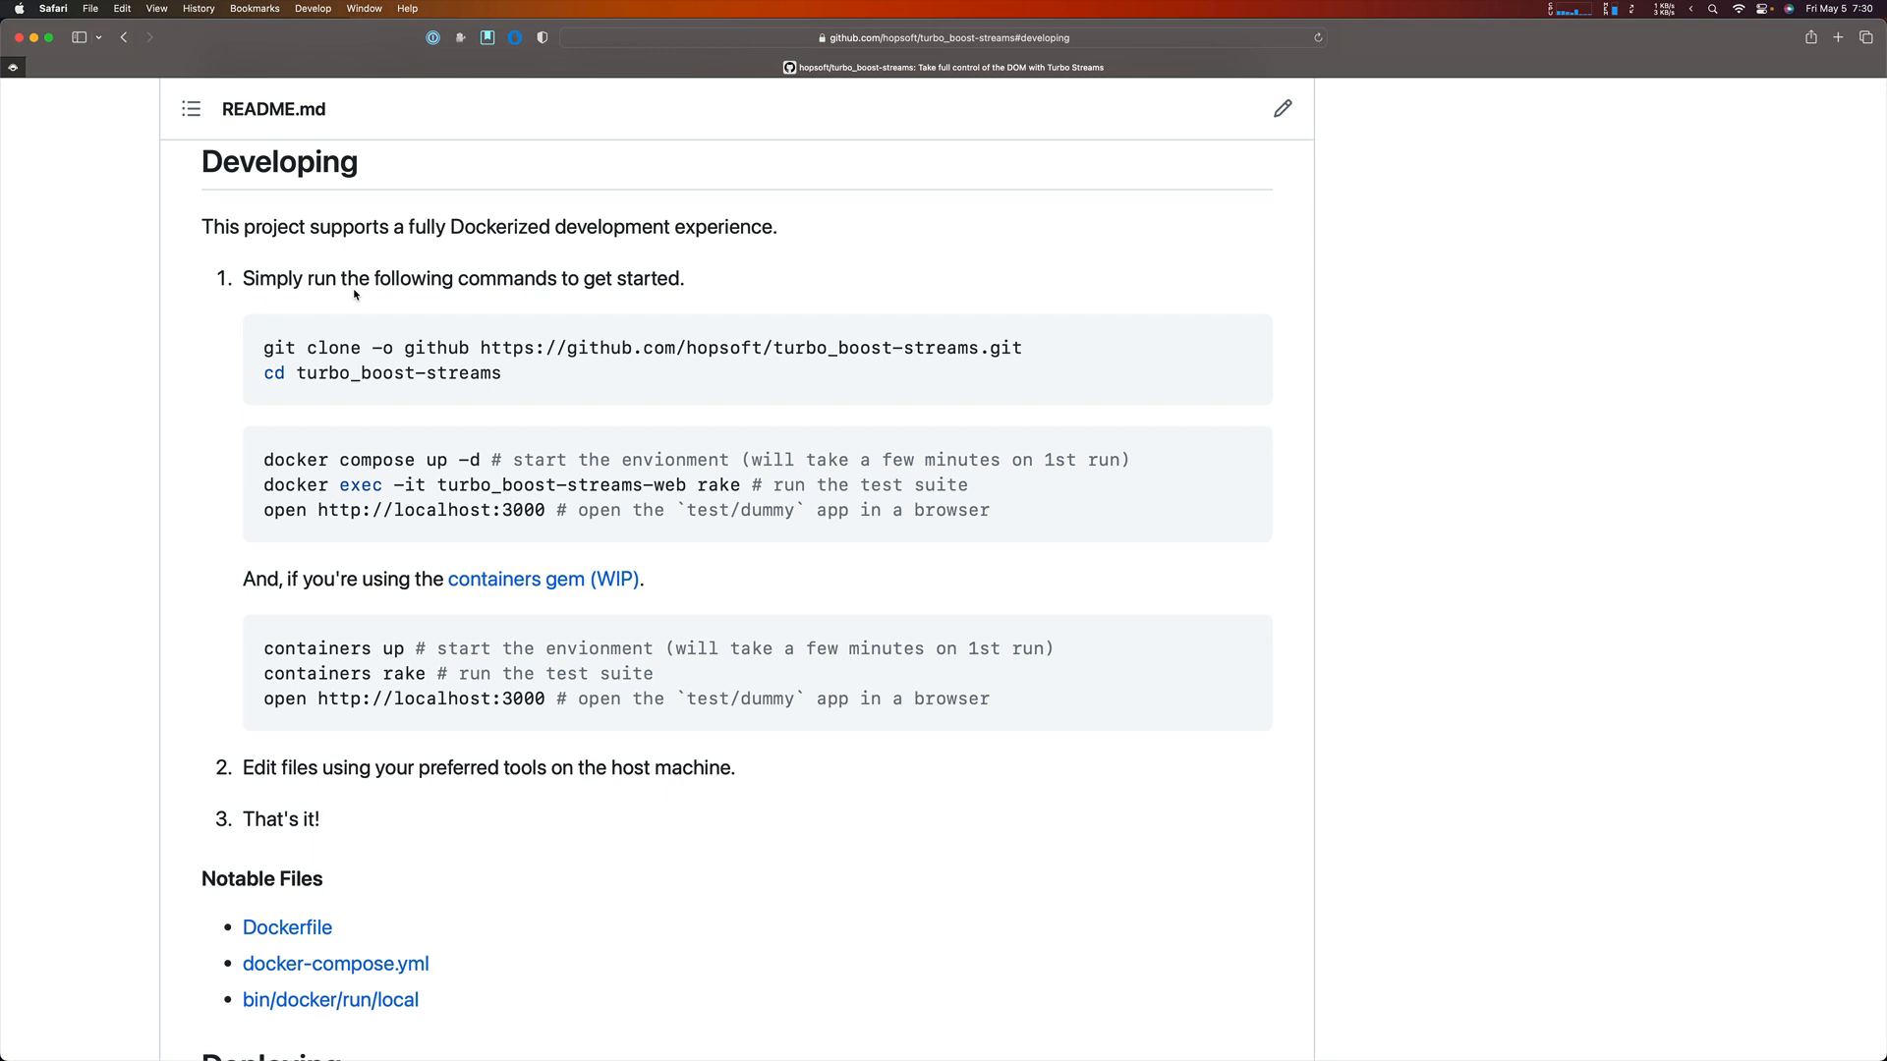
scroll("down", 3)
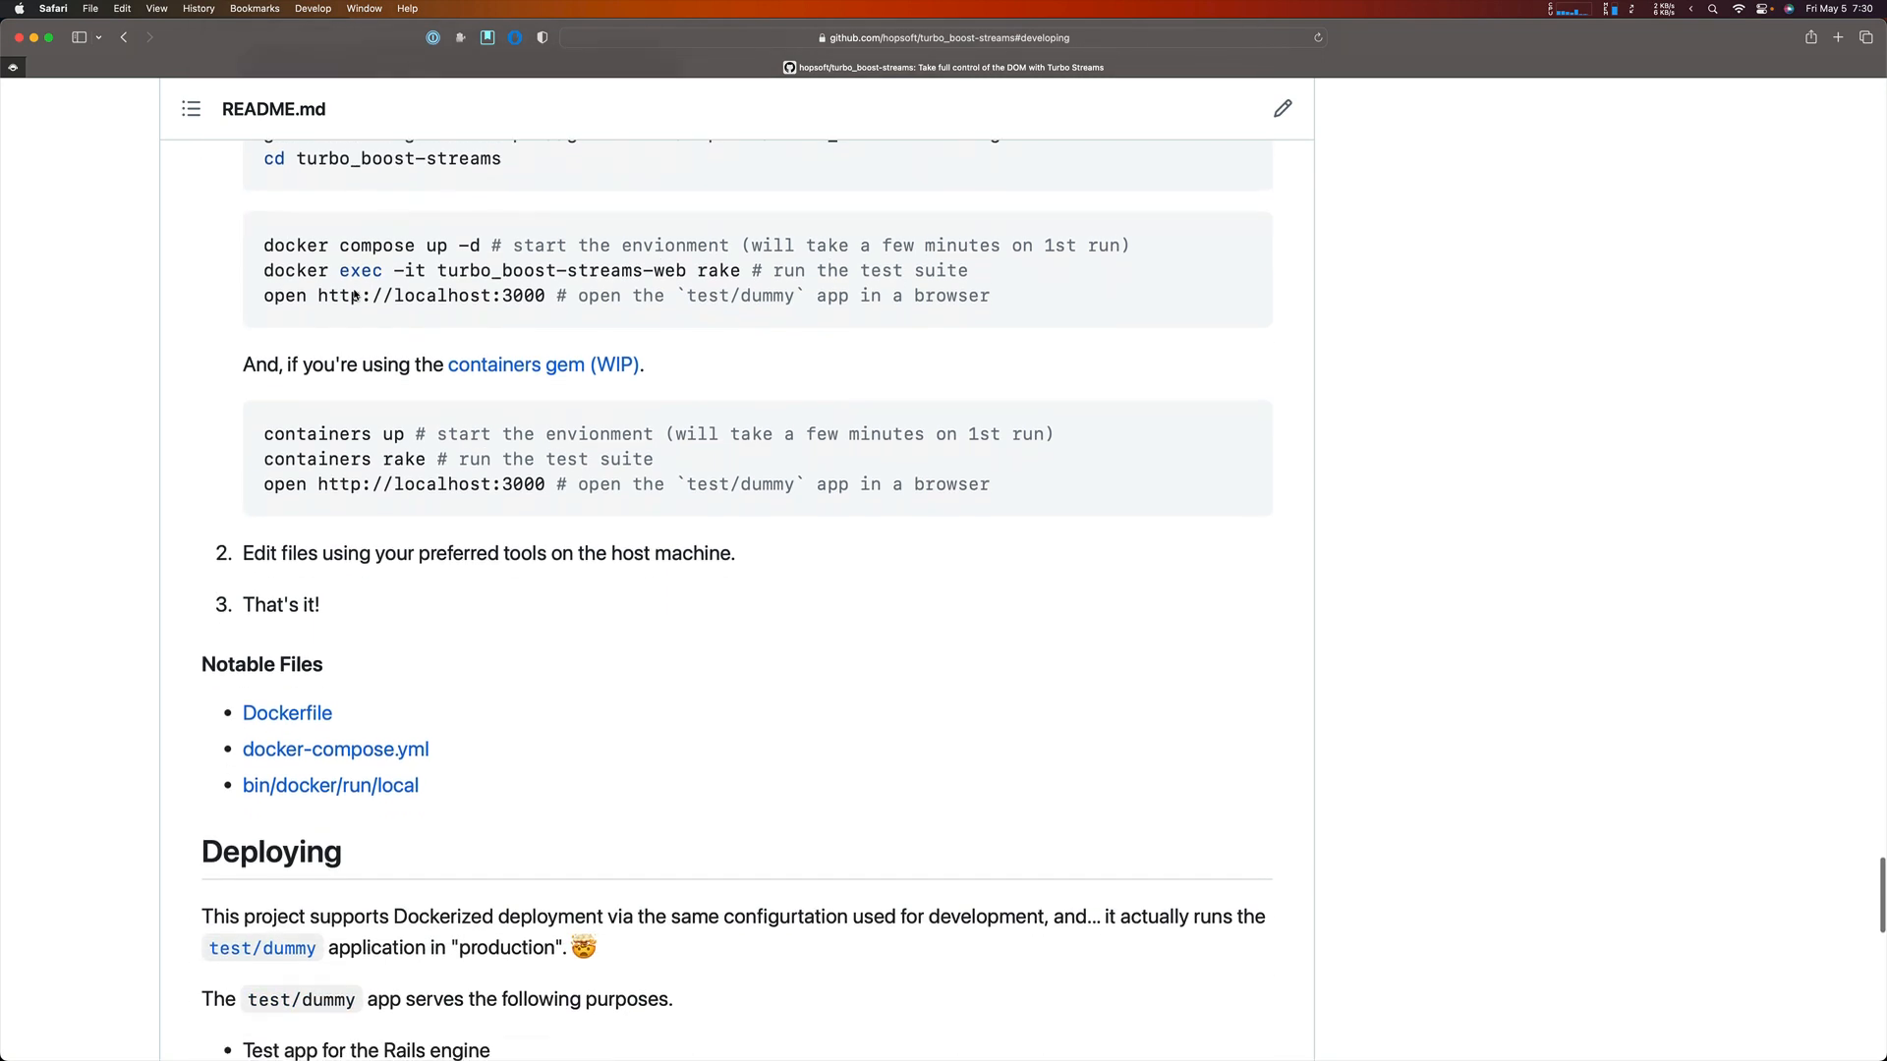
scroll("down", 3)
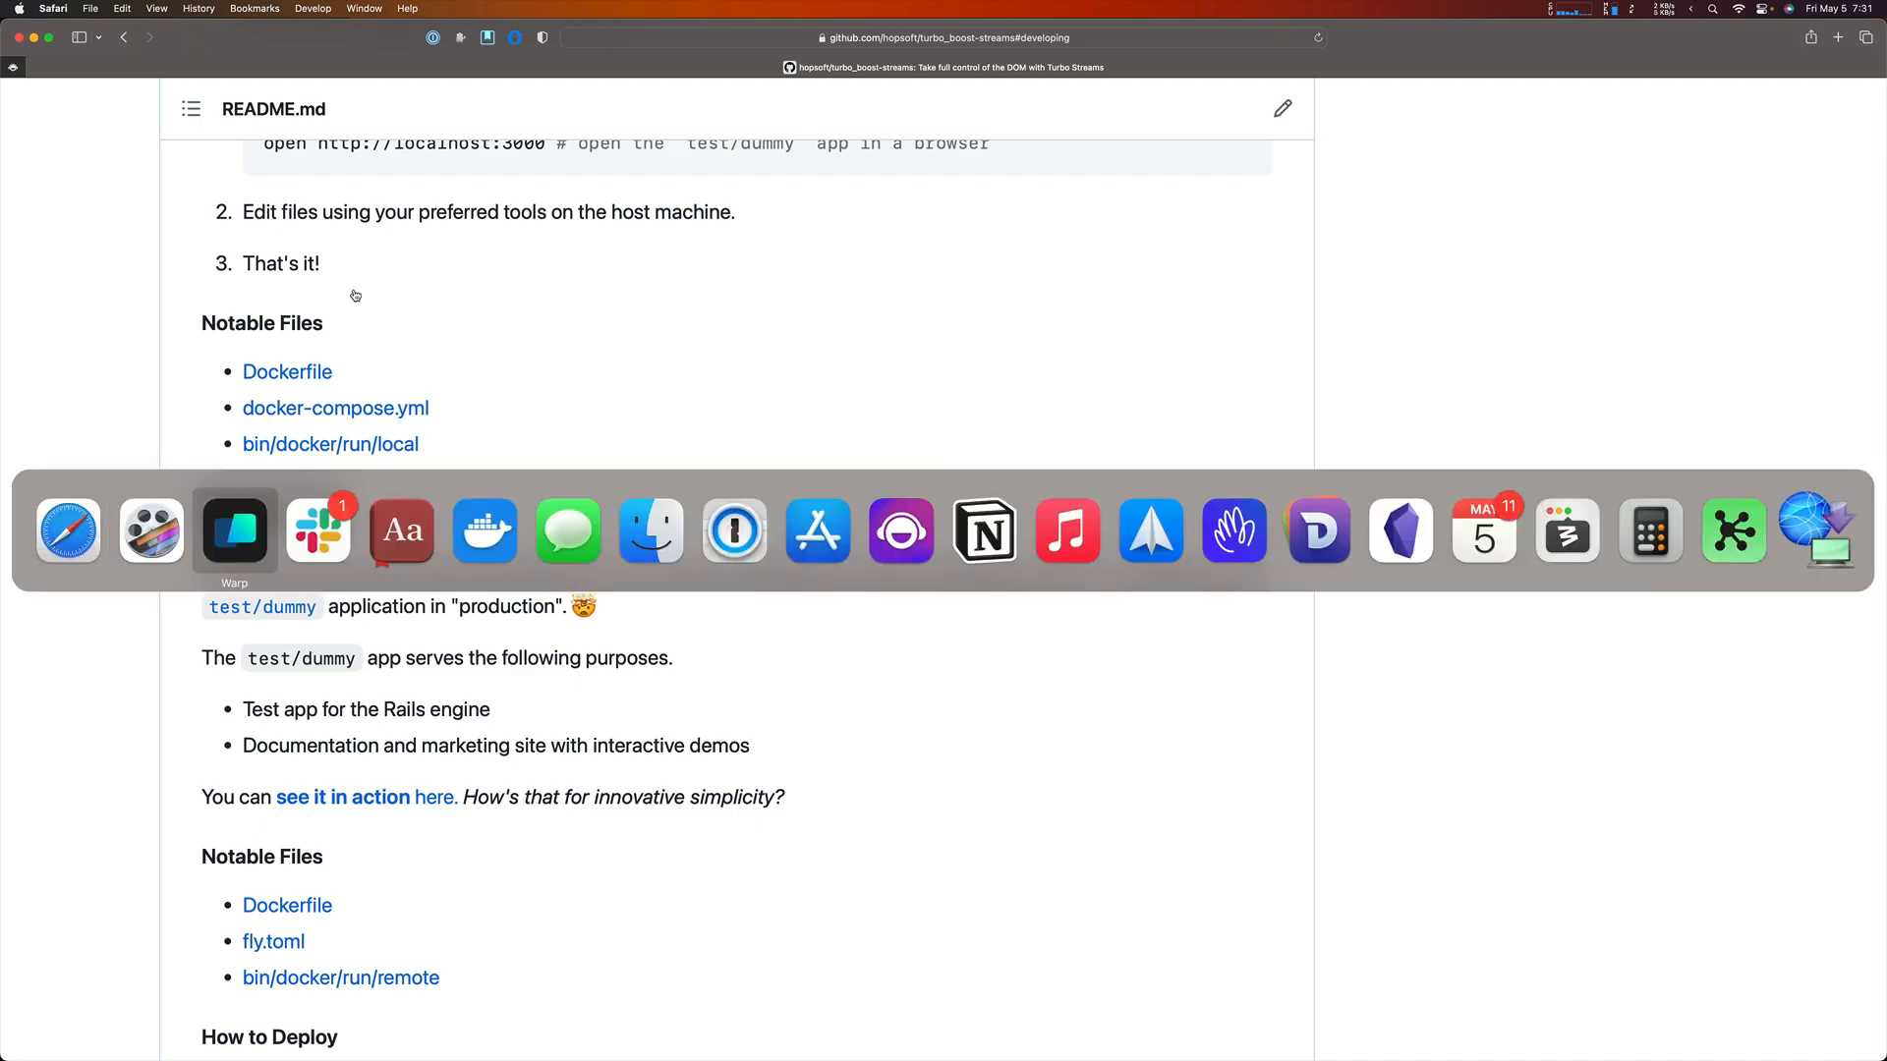
Step: Switch to Warp and run the command that starts the docker compose environment
left_click(233, 529)
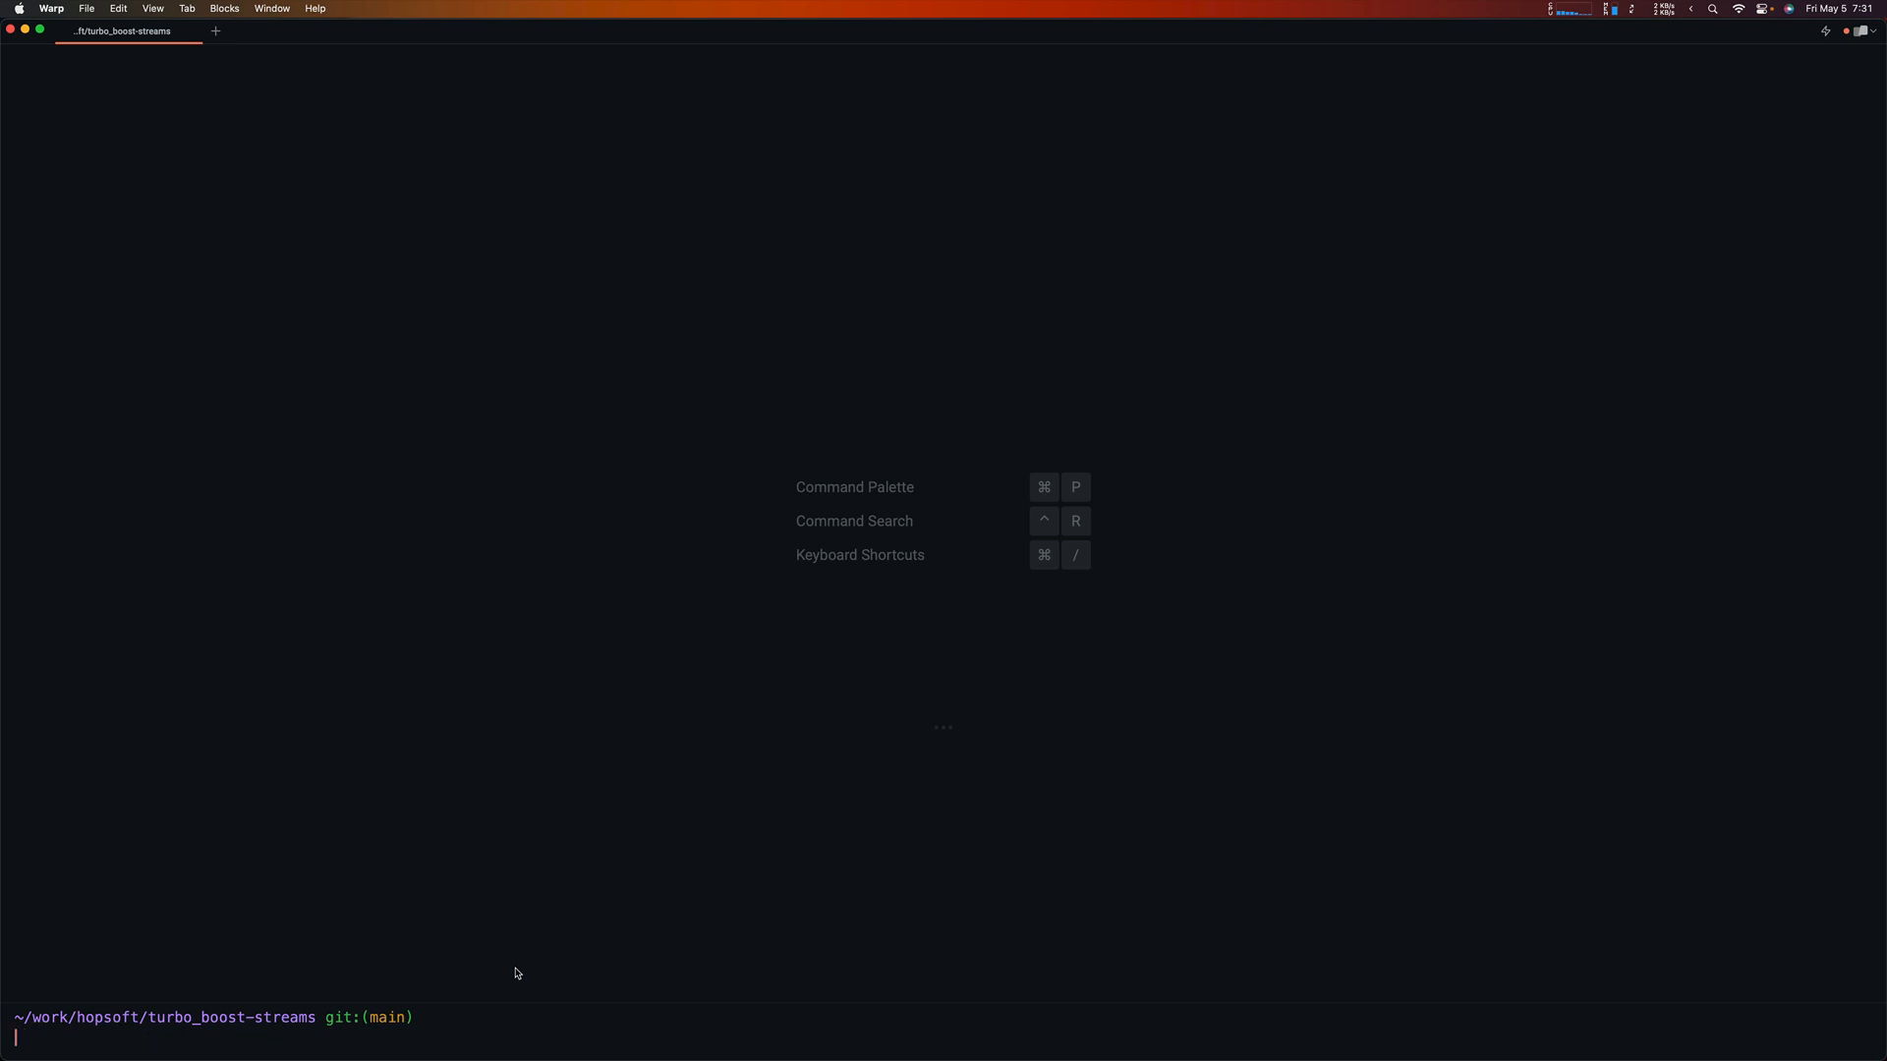
type("docker system prune --volumes")
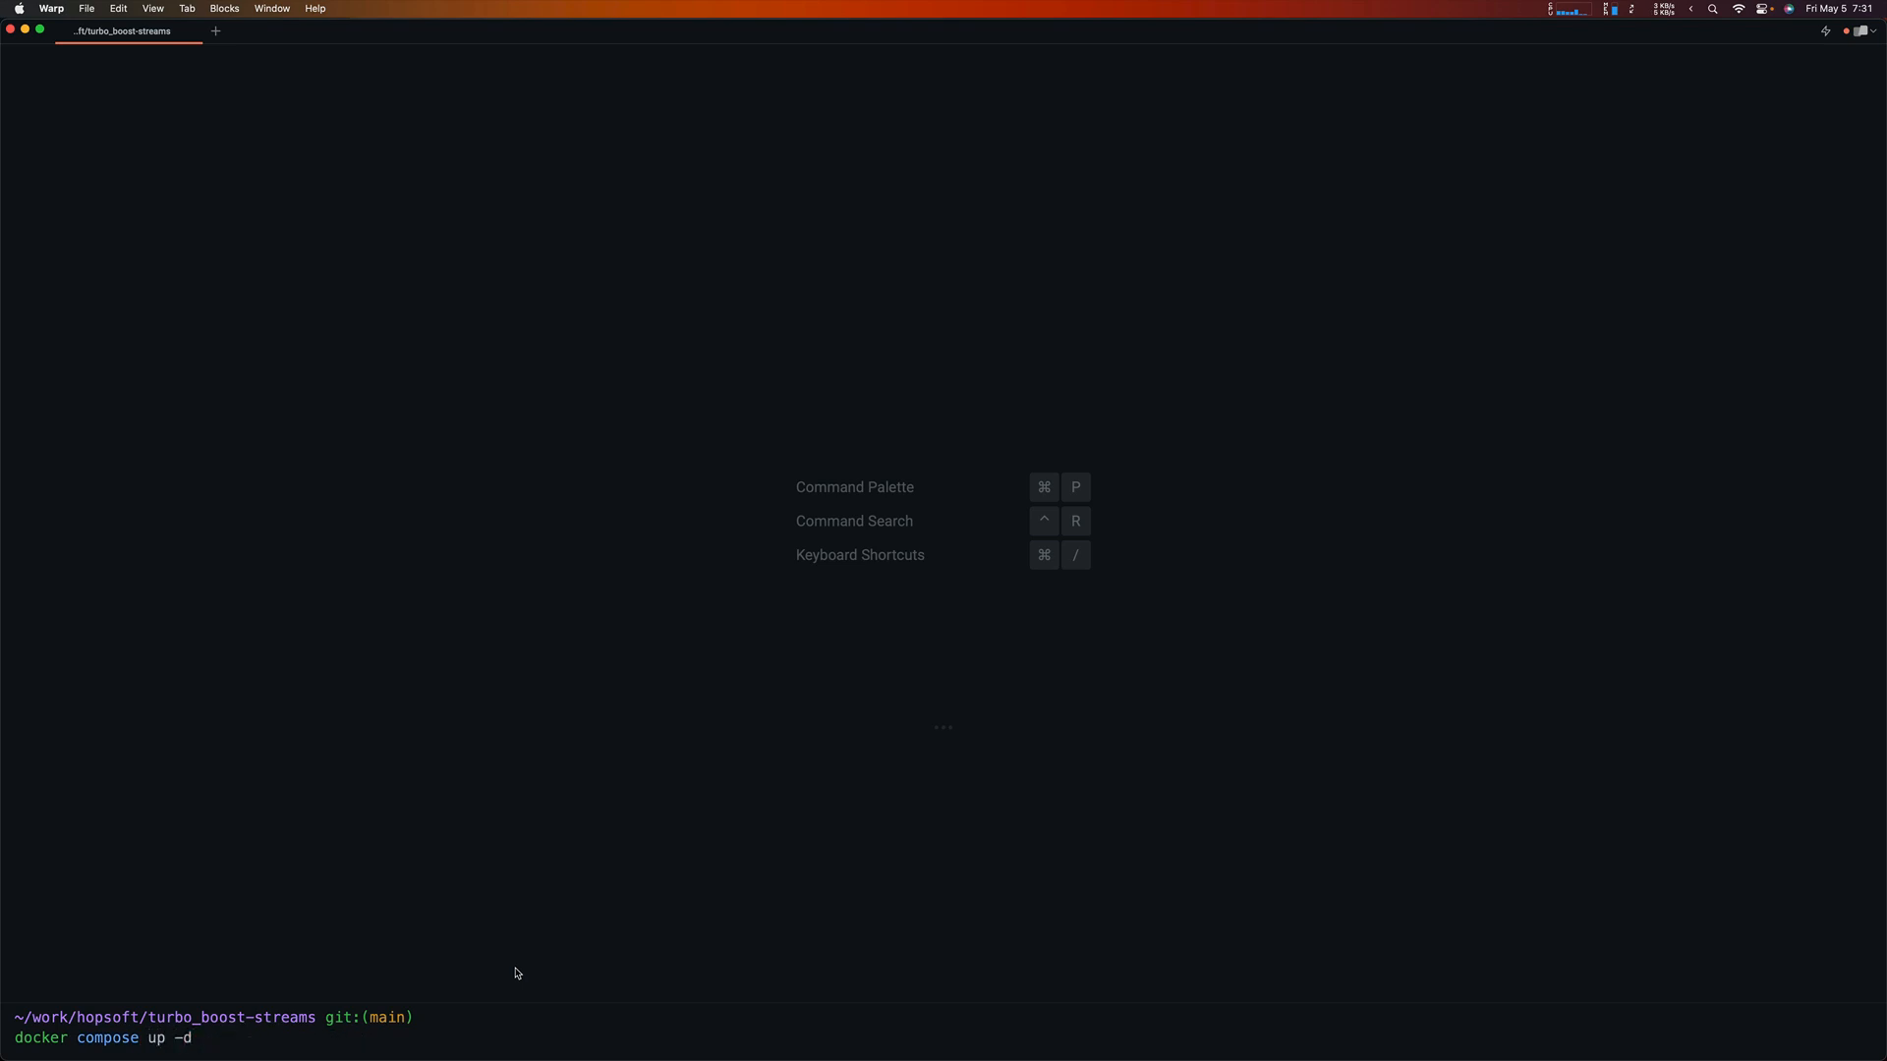
key("Return")
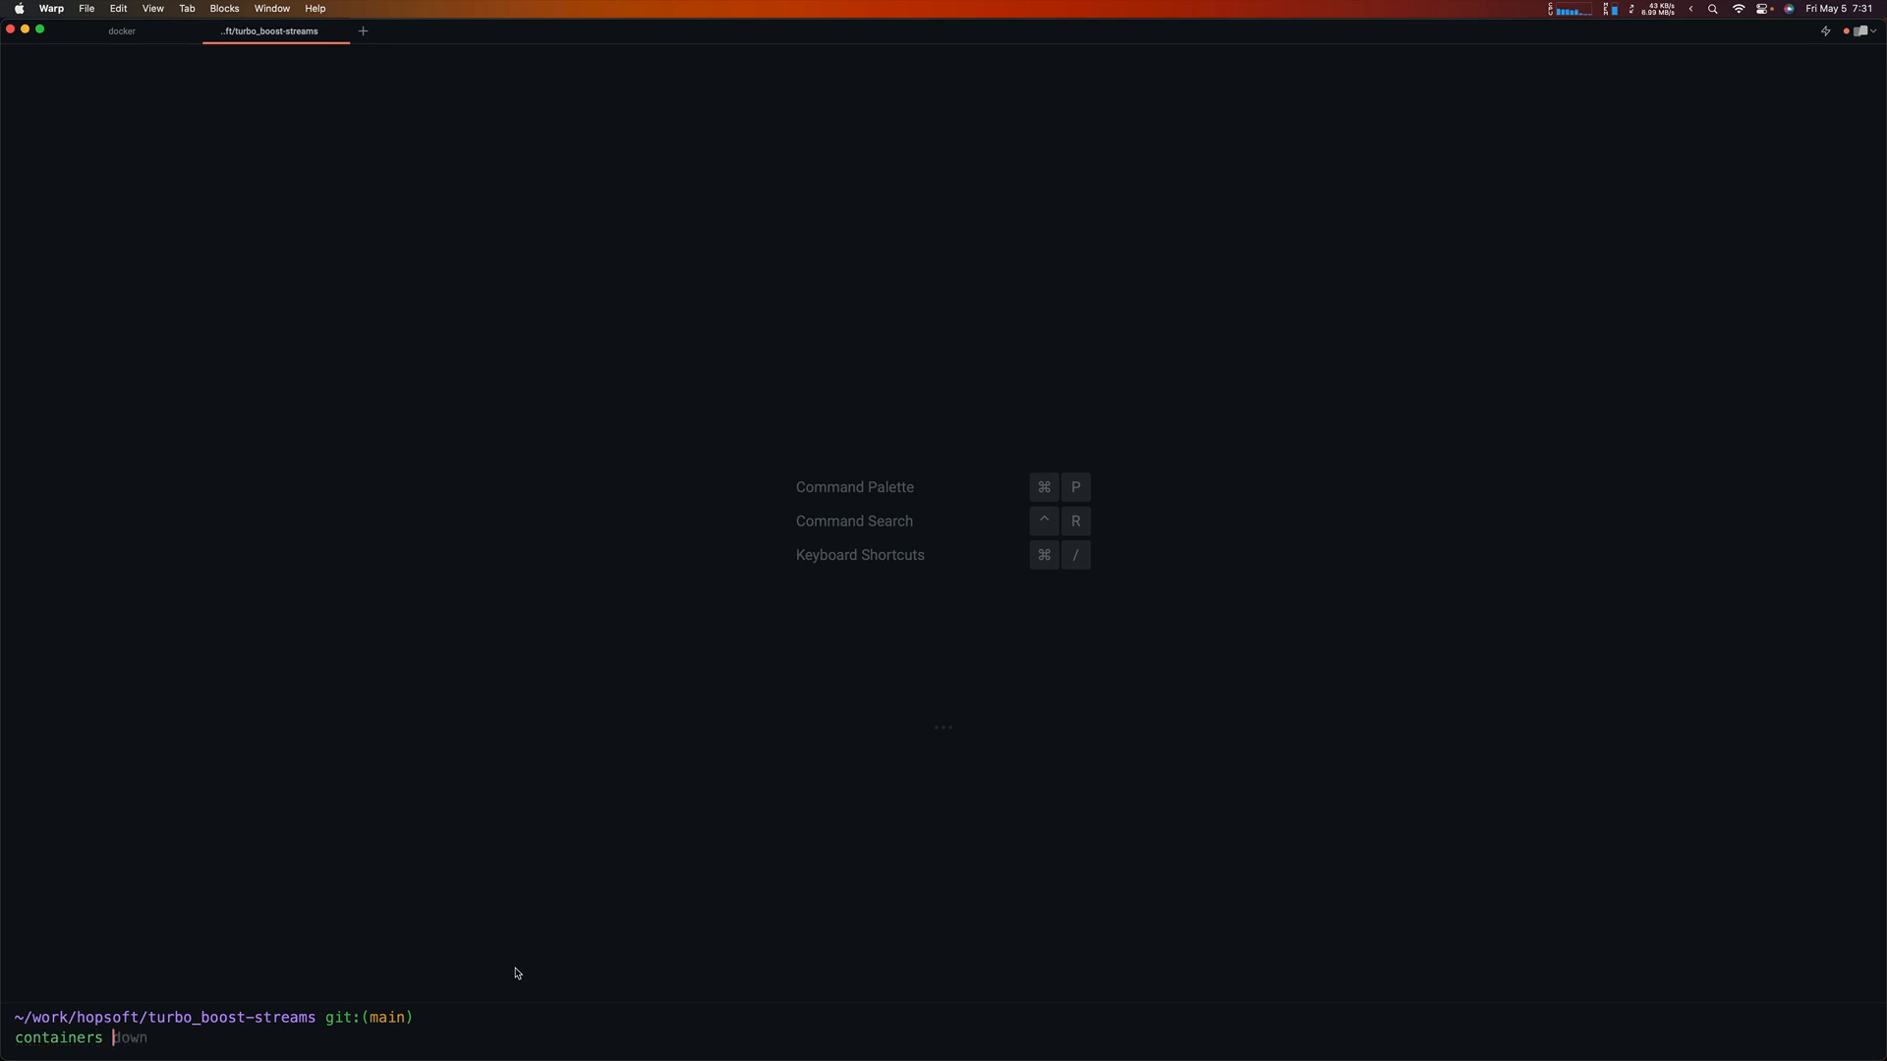
Step: Tail the container logs, check the docker tab, and watch migrations finish and Puma listen on 3000
type("tail")
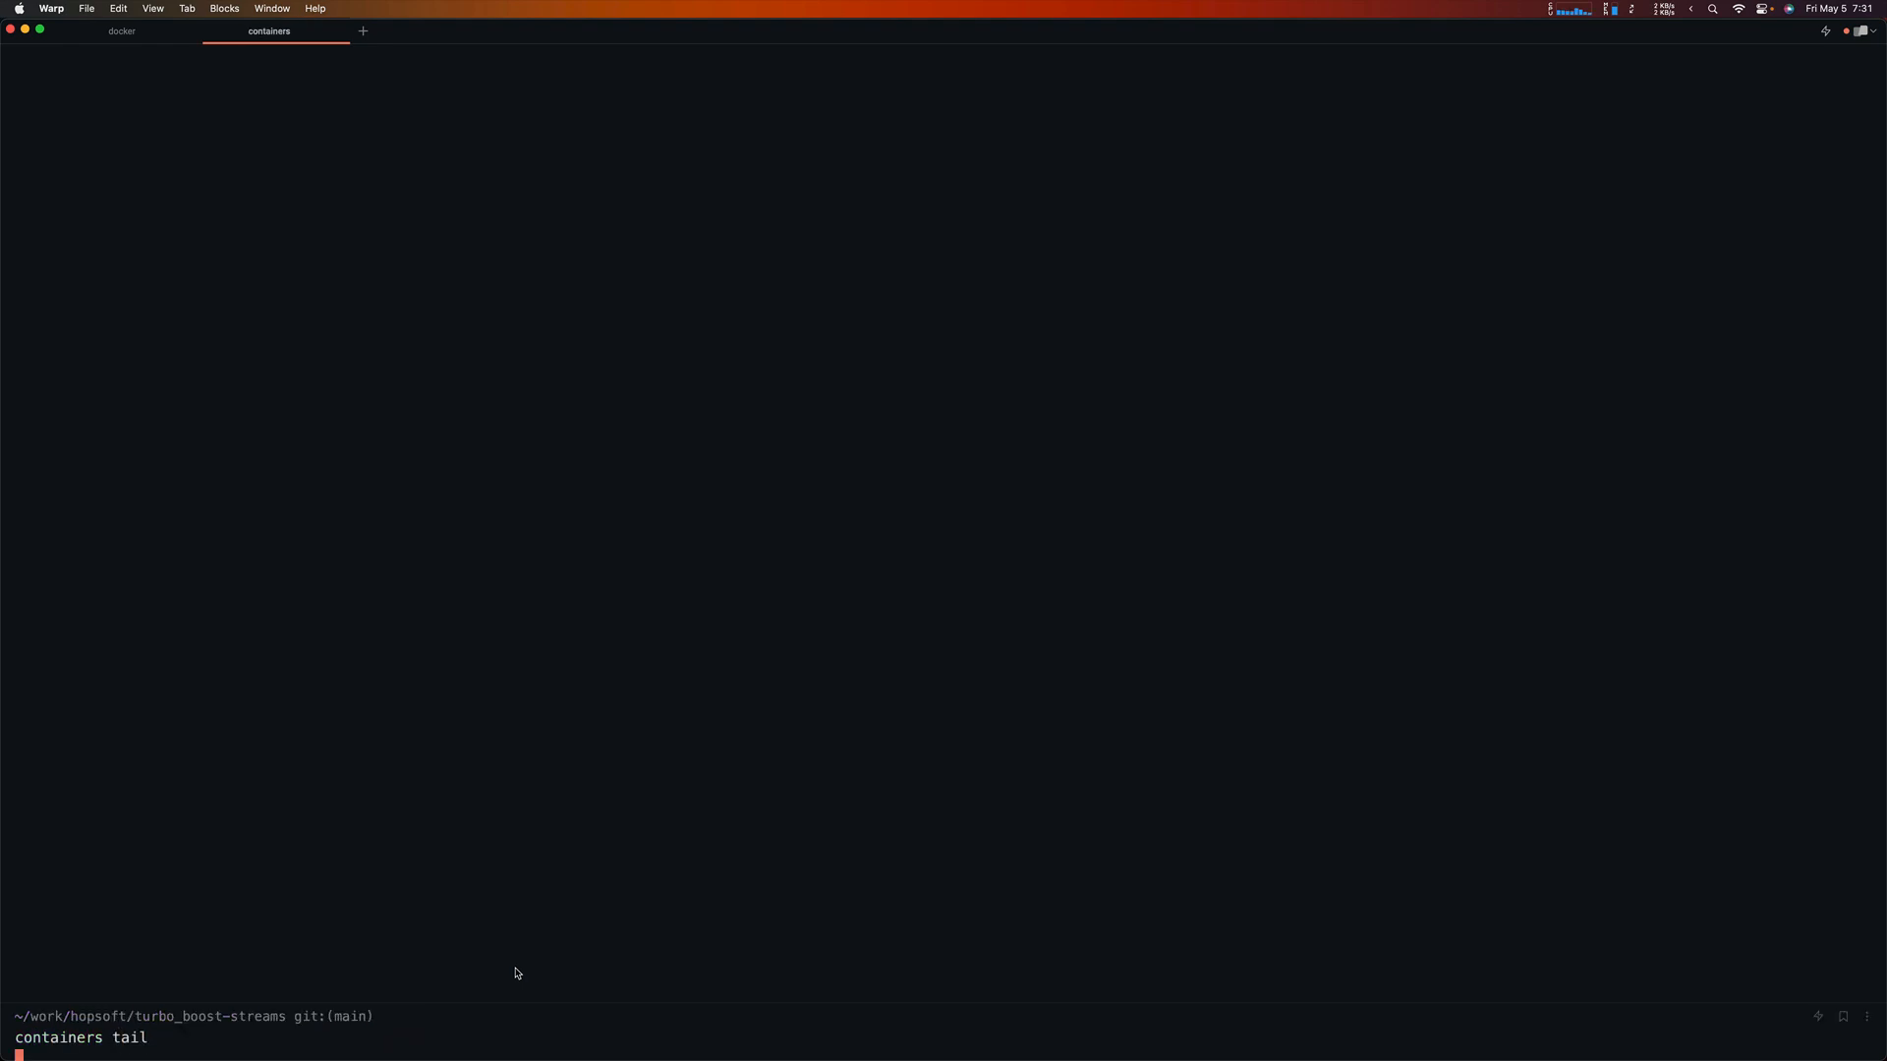
key("Return")
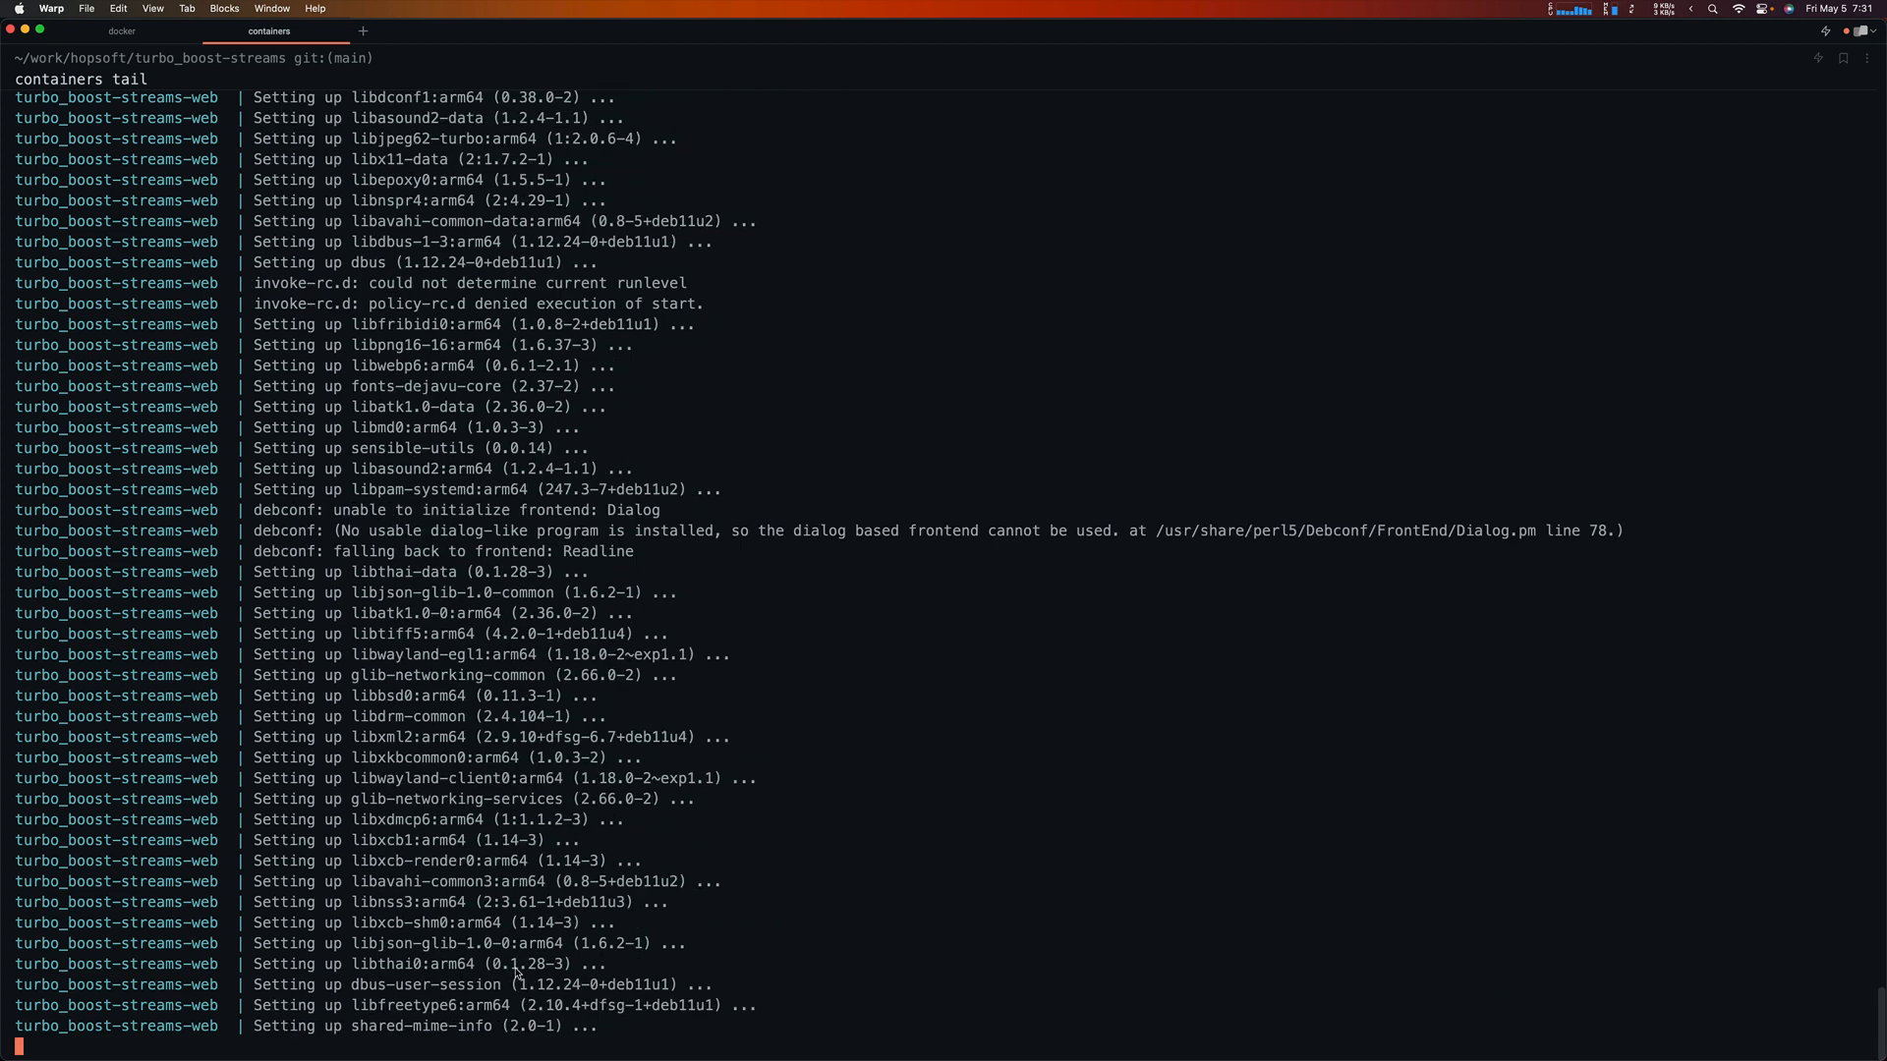
scroll("down", 3)
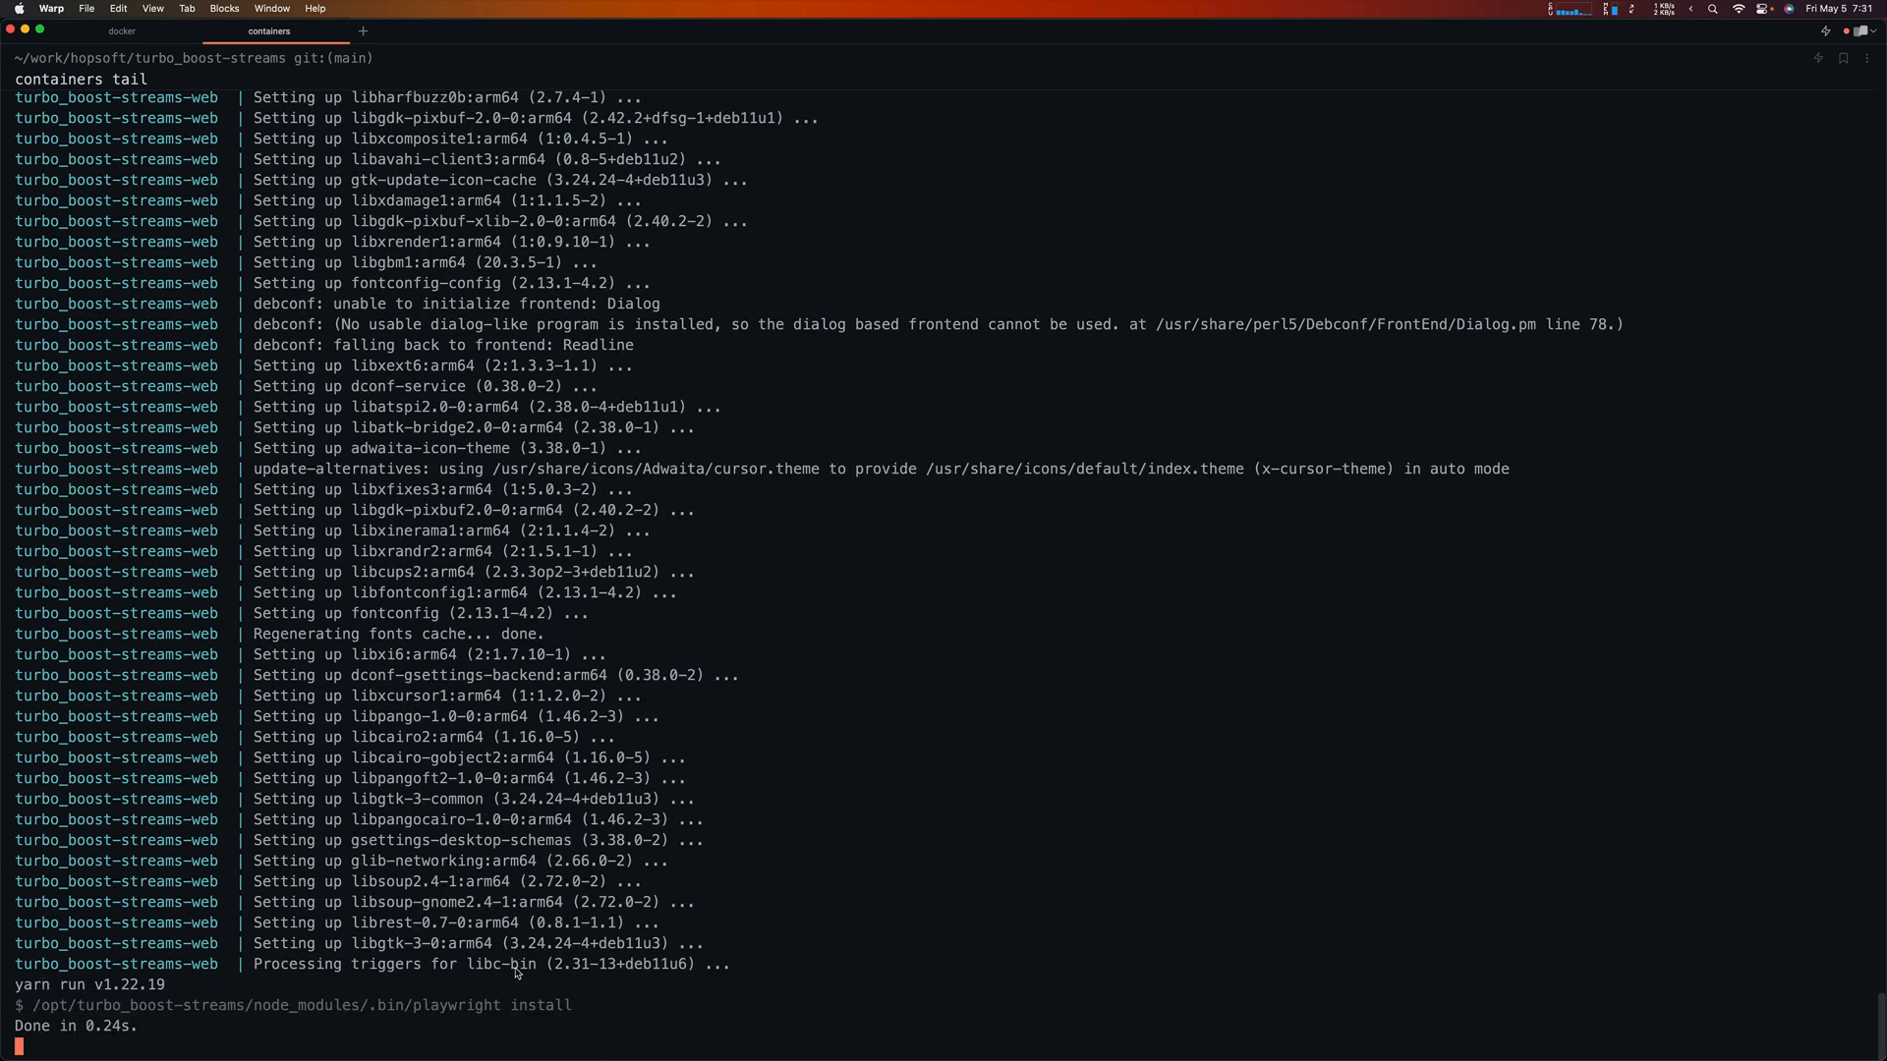
left_click(120, 30)
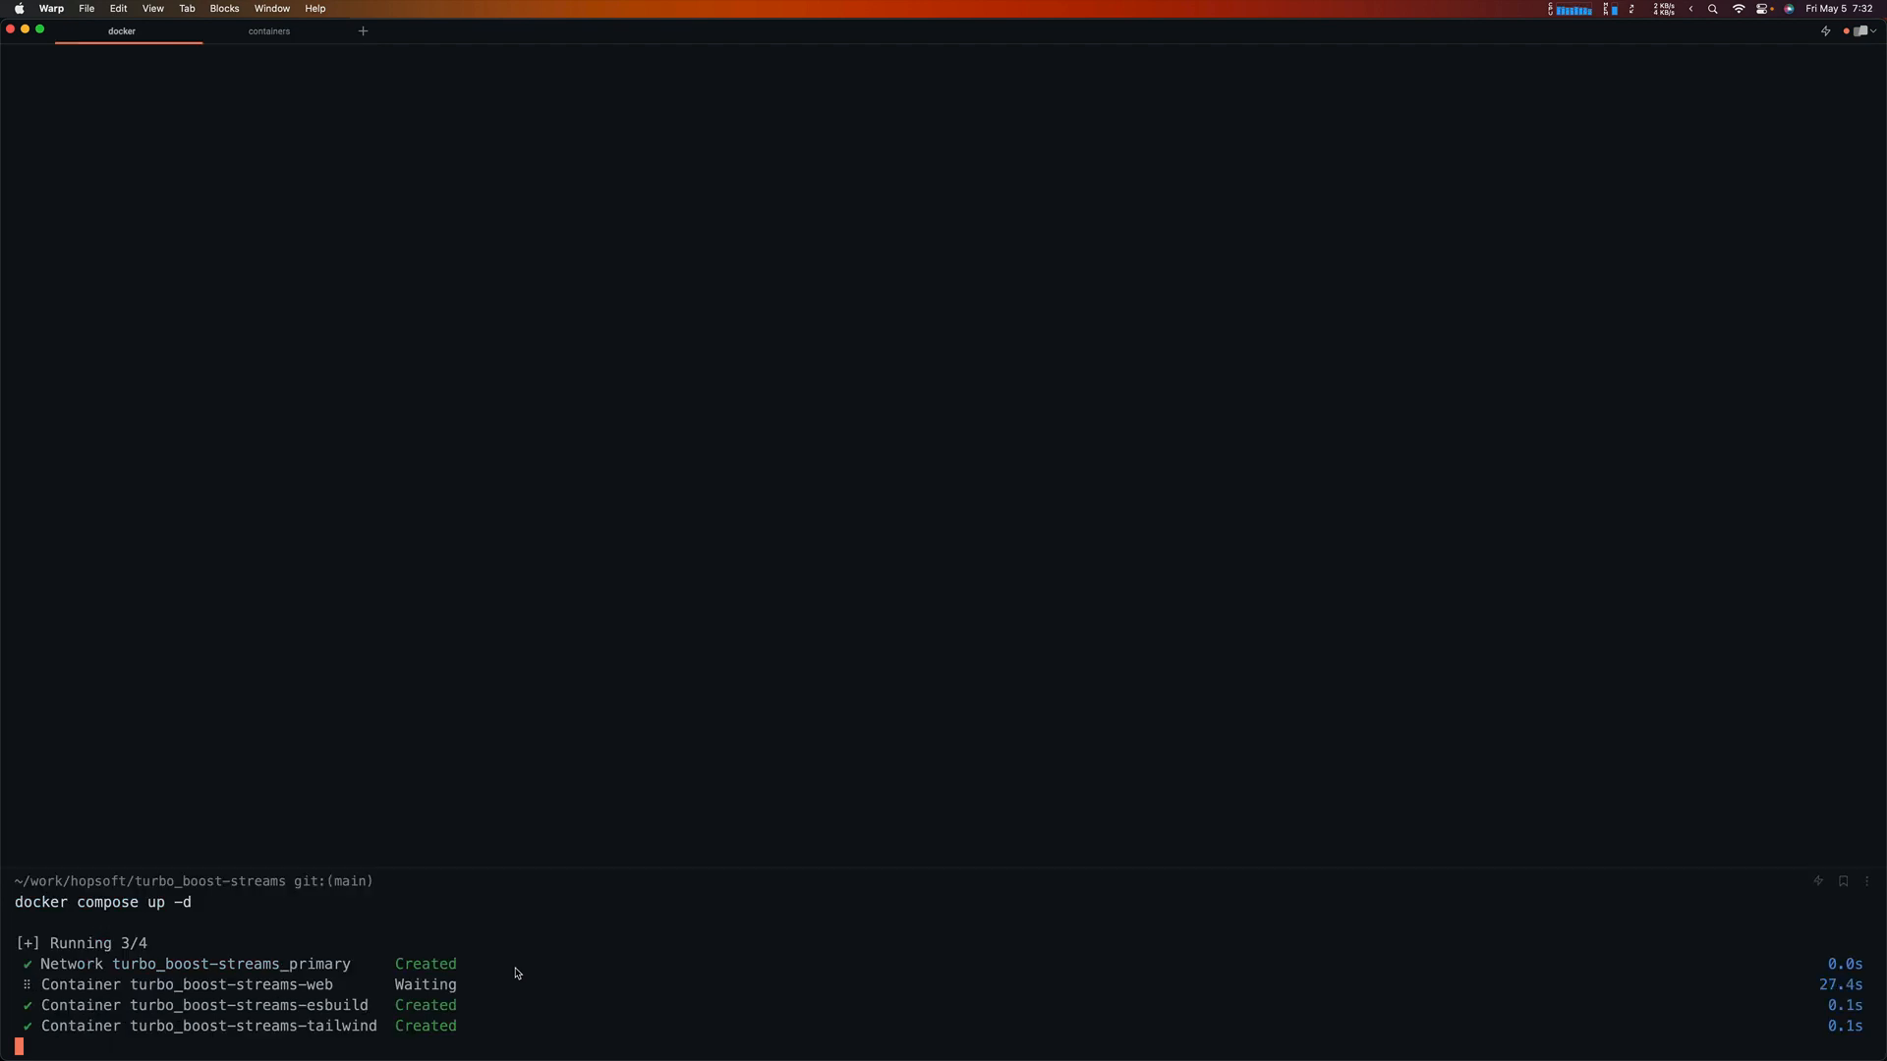
left_click(268, 31)
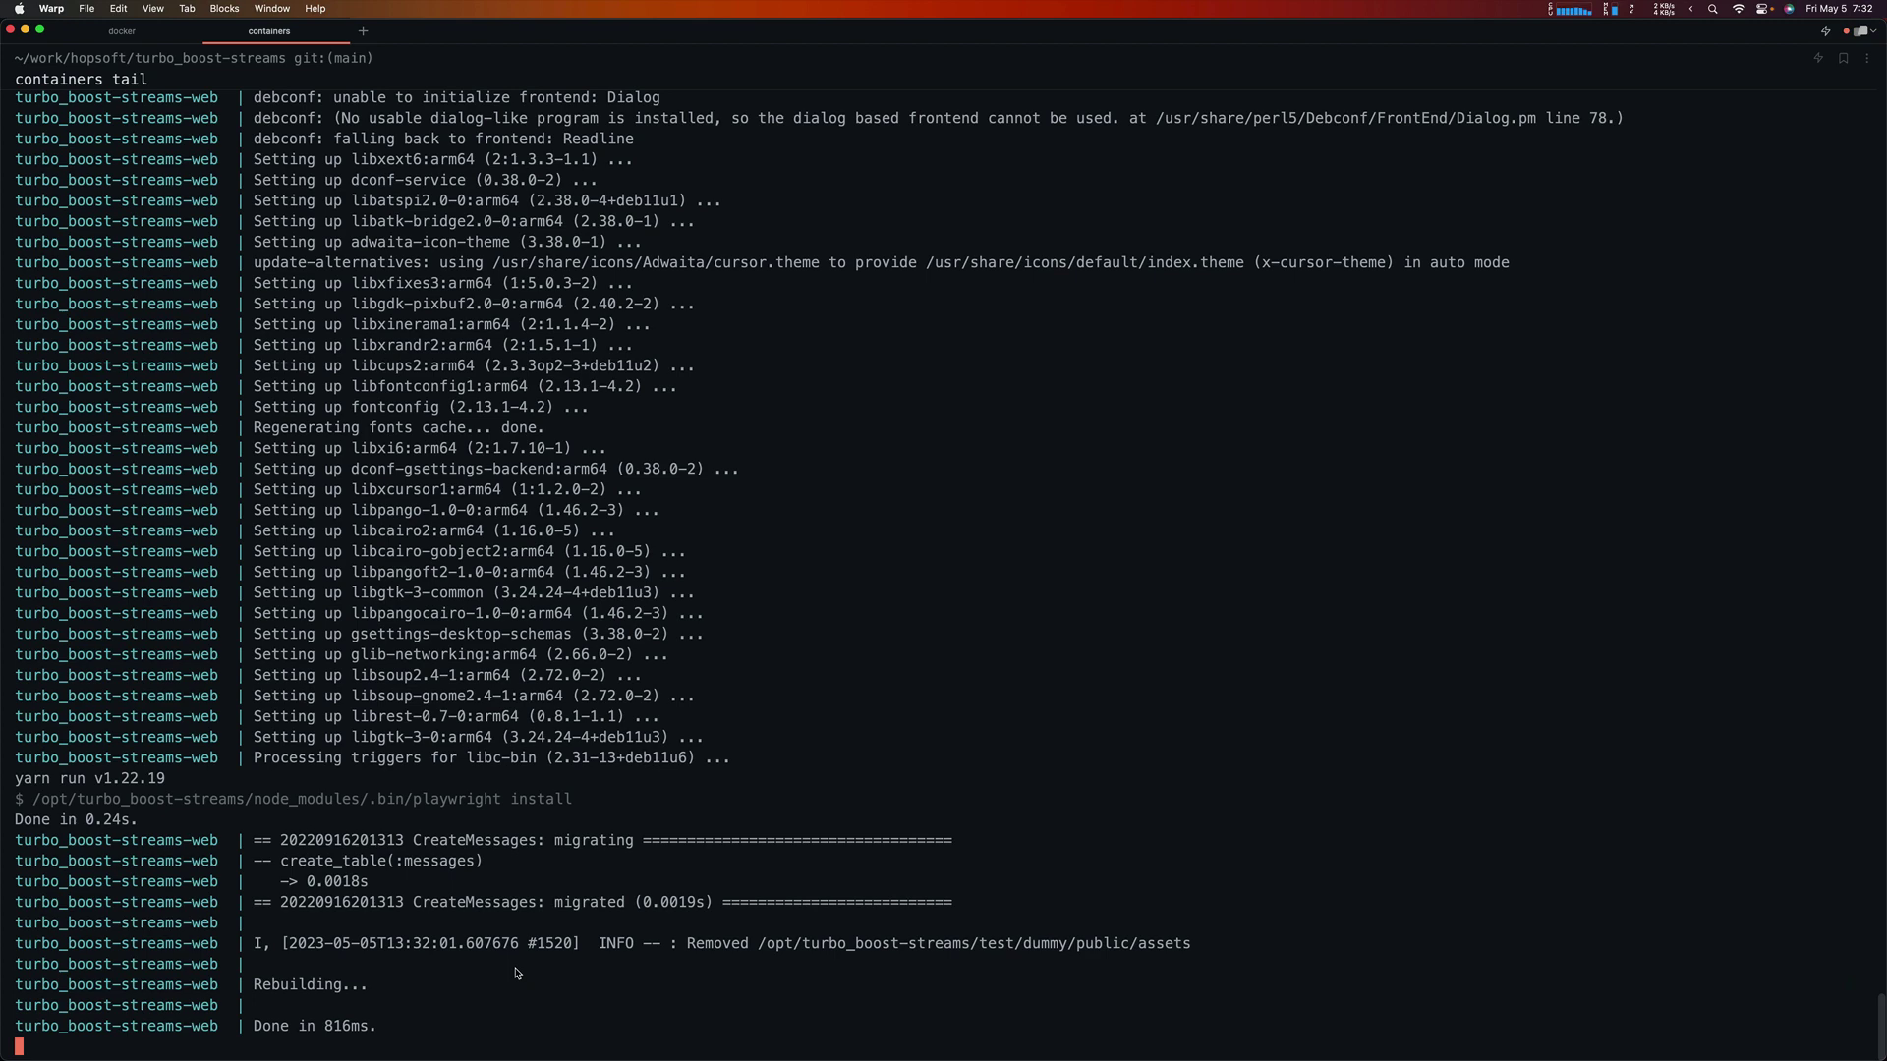
scroll("down", 3)
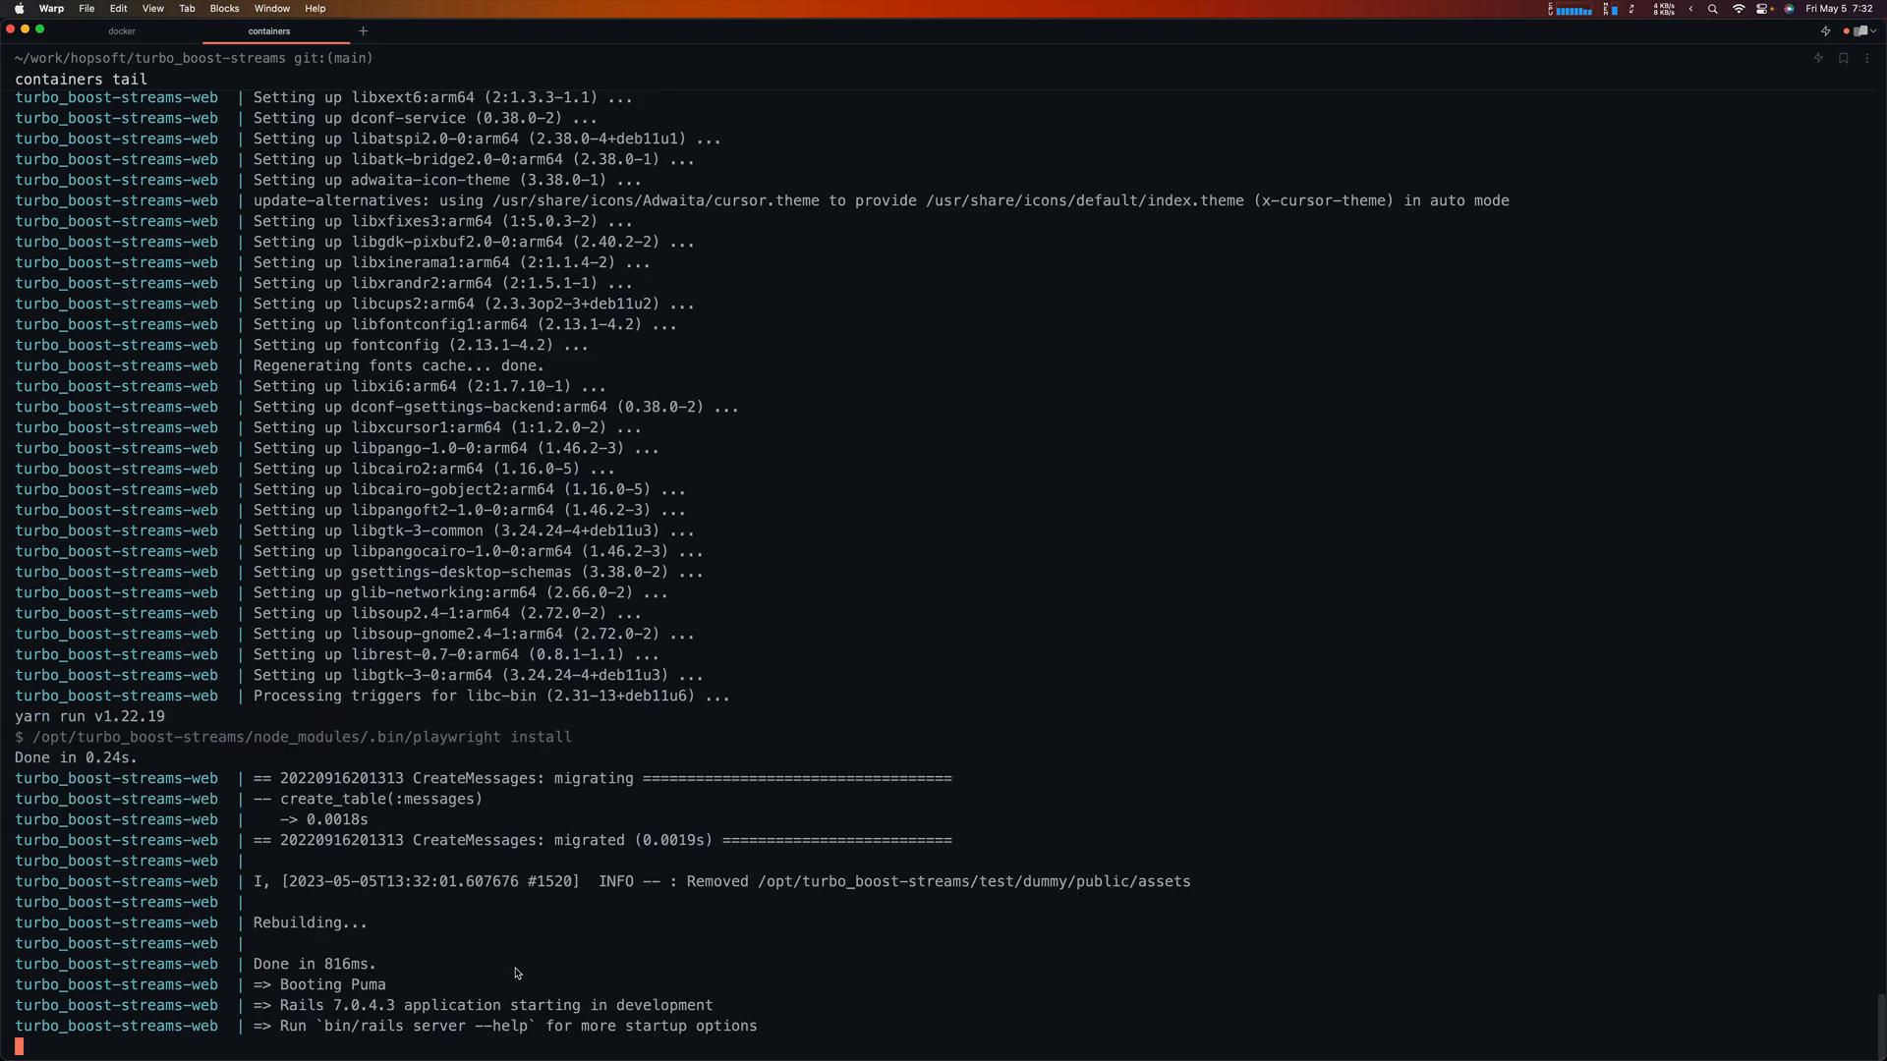
scroll("down", 3)
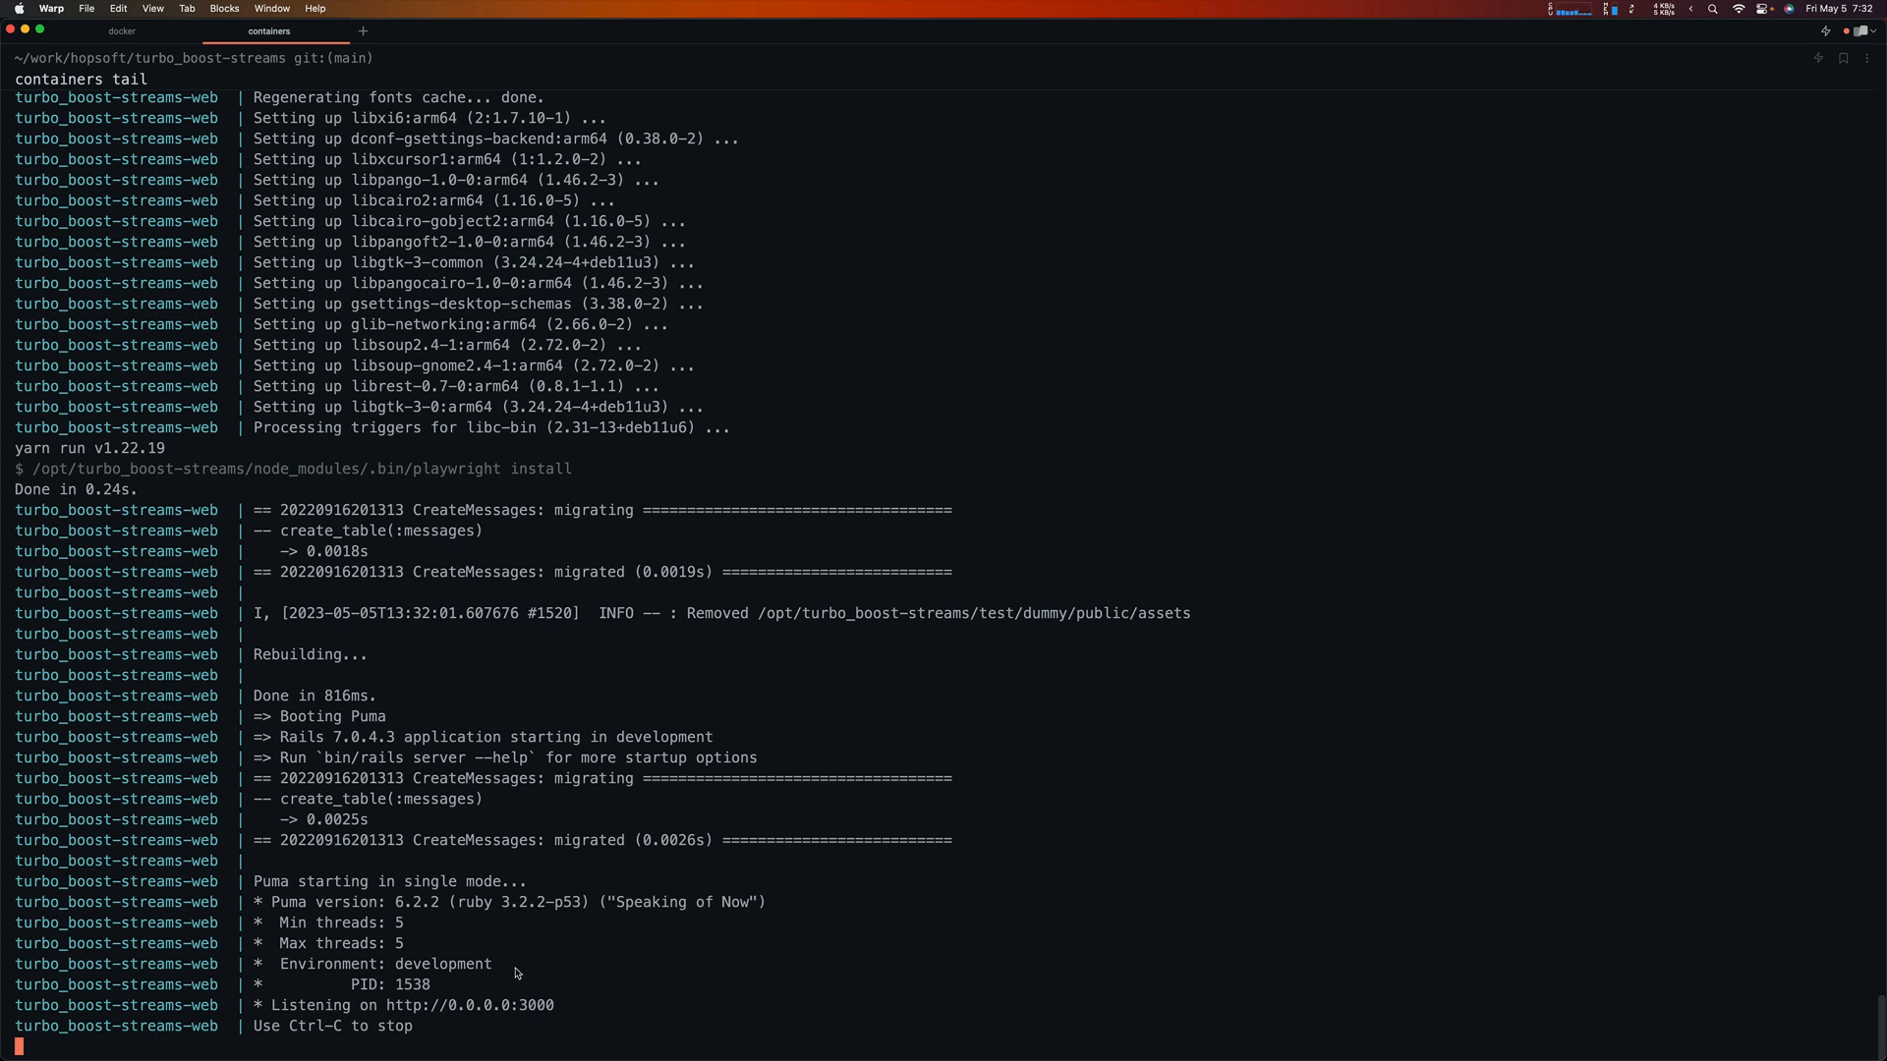
Step: Open the local app at localhost:3000 in Safari and view its invoke Method demo
left_click(150, 529)
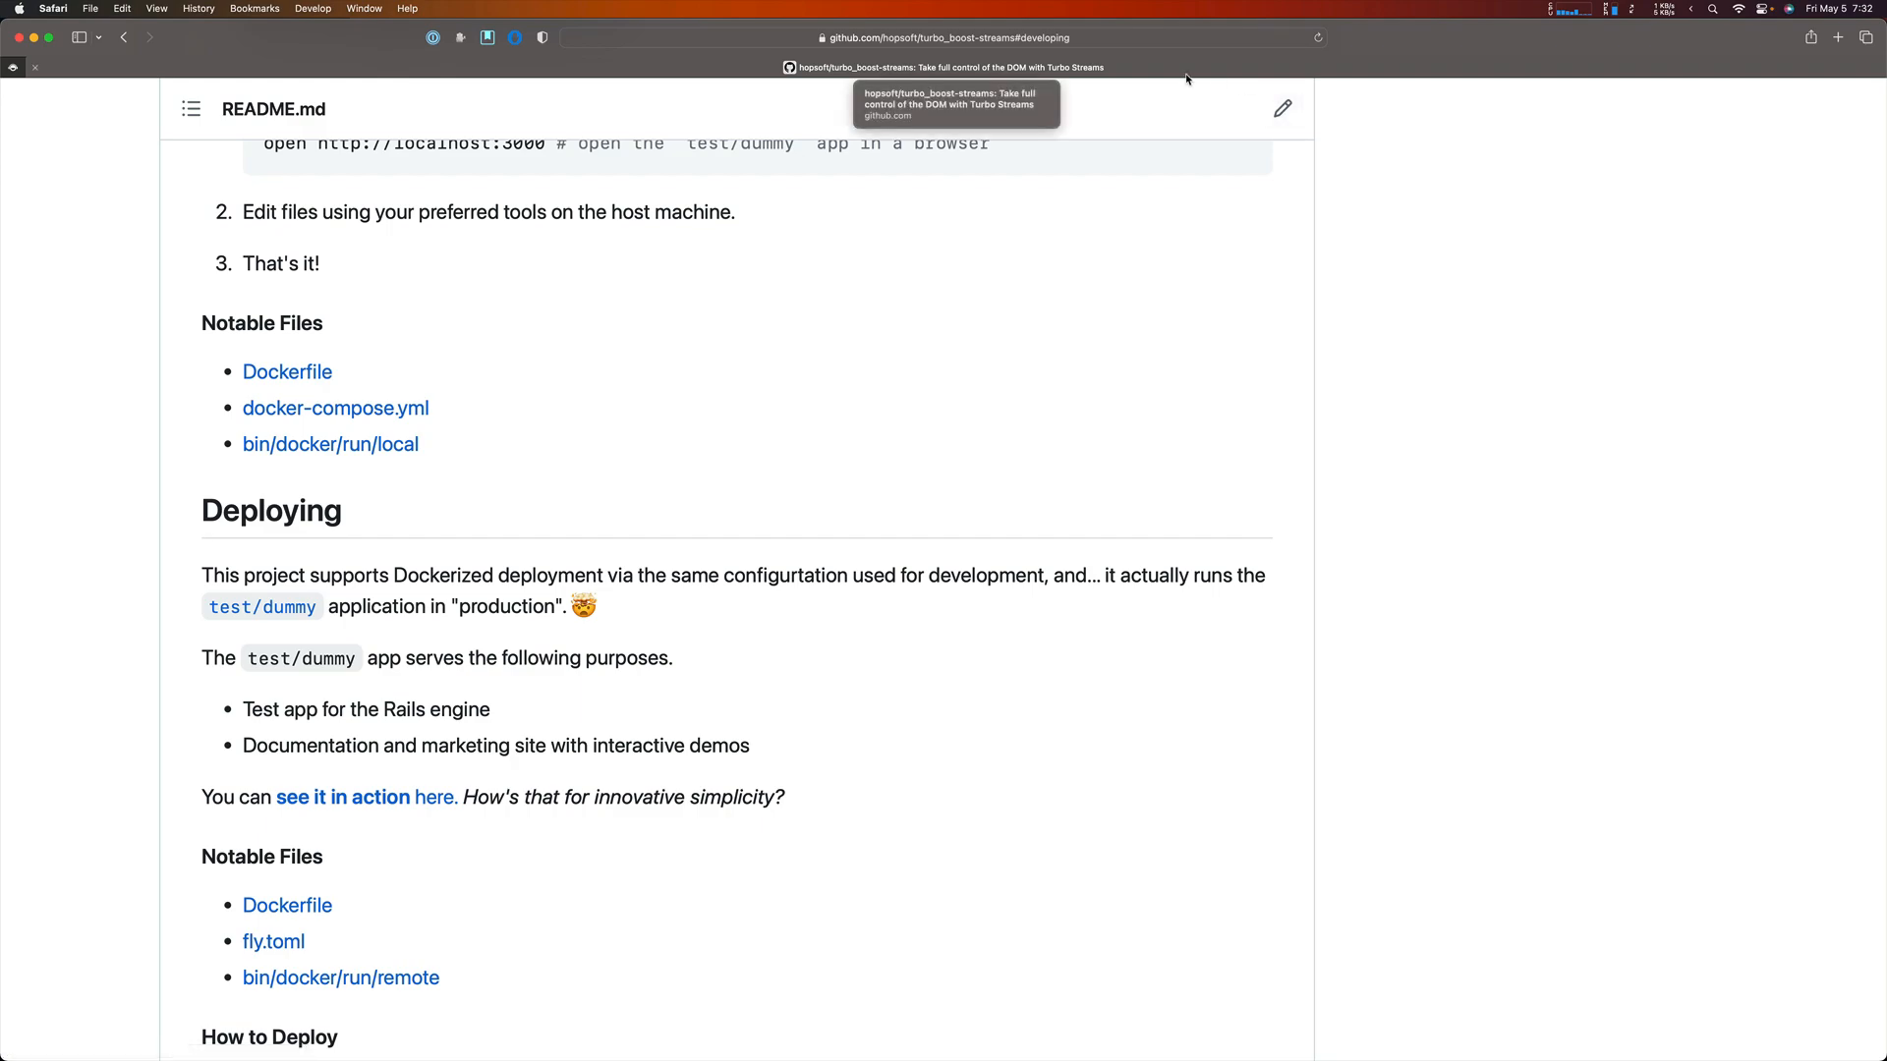
left_click(1838, 37)
type("localhost:3000")
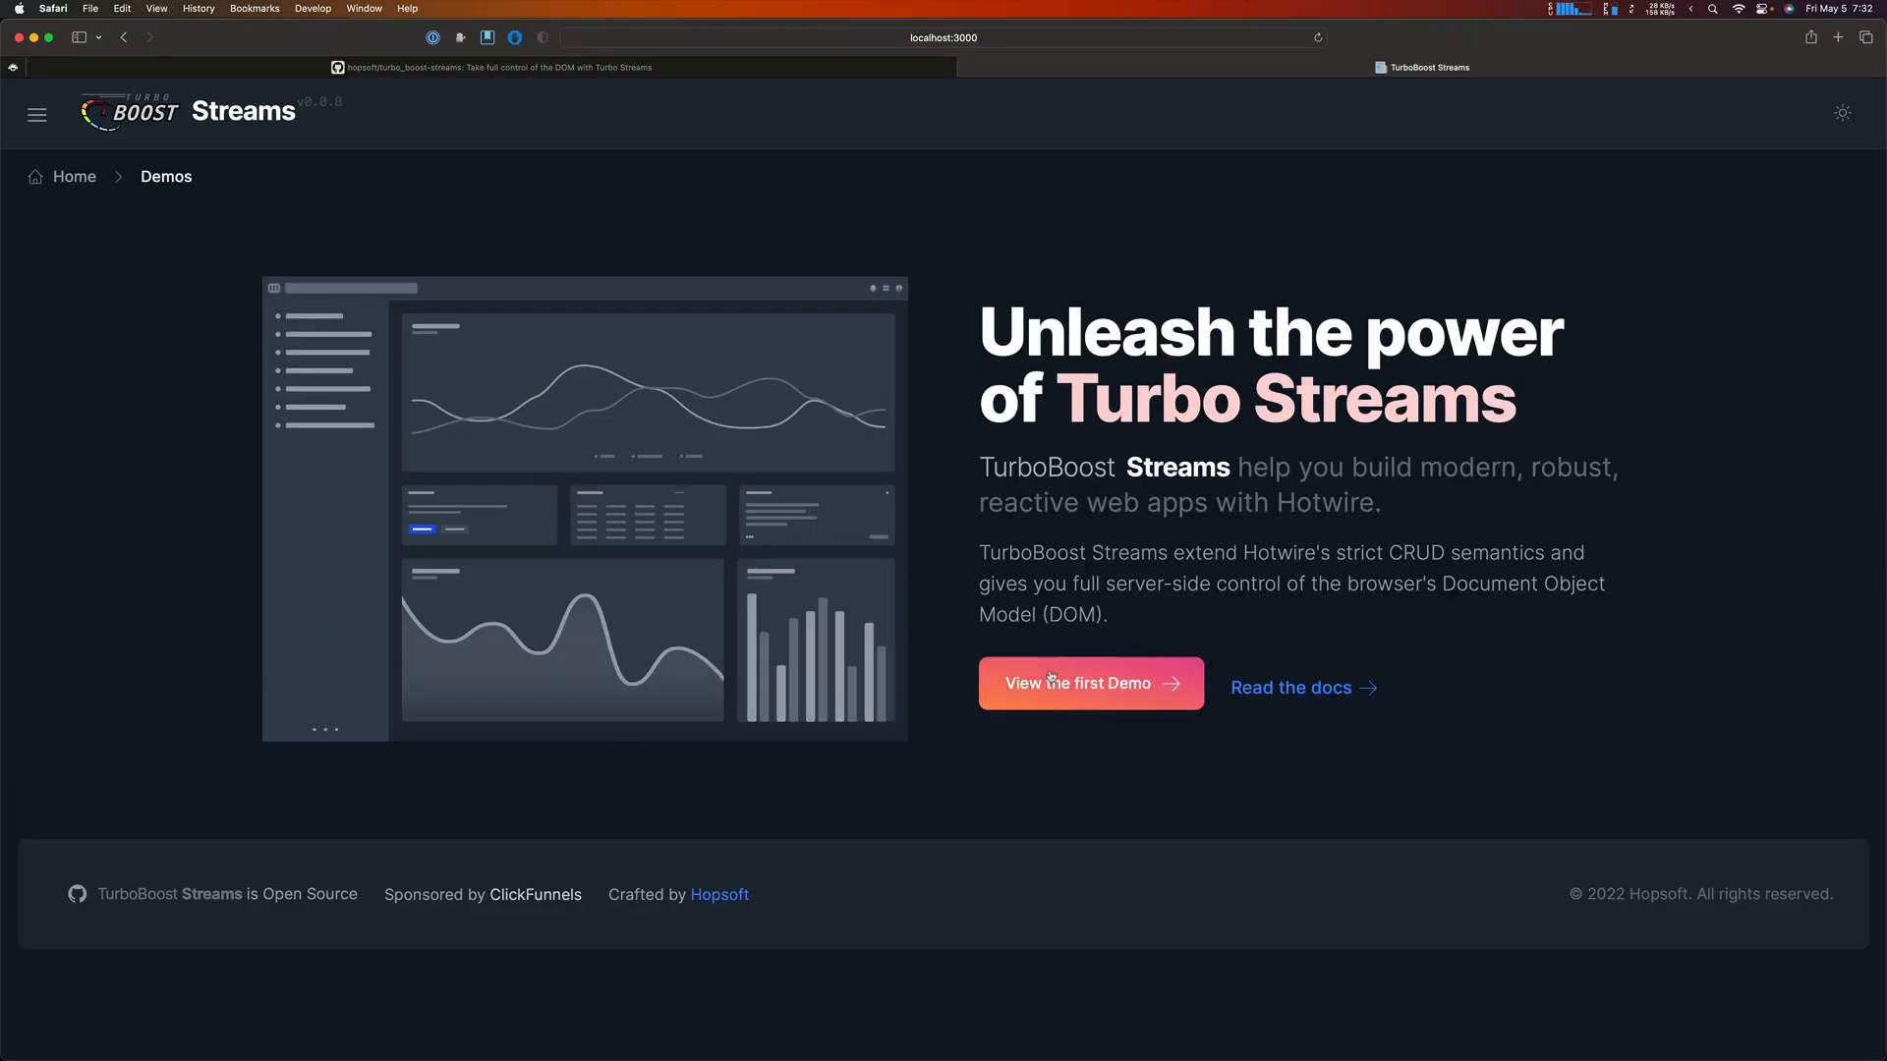
left_click(1089, 682)
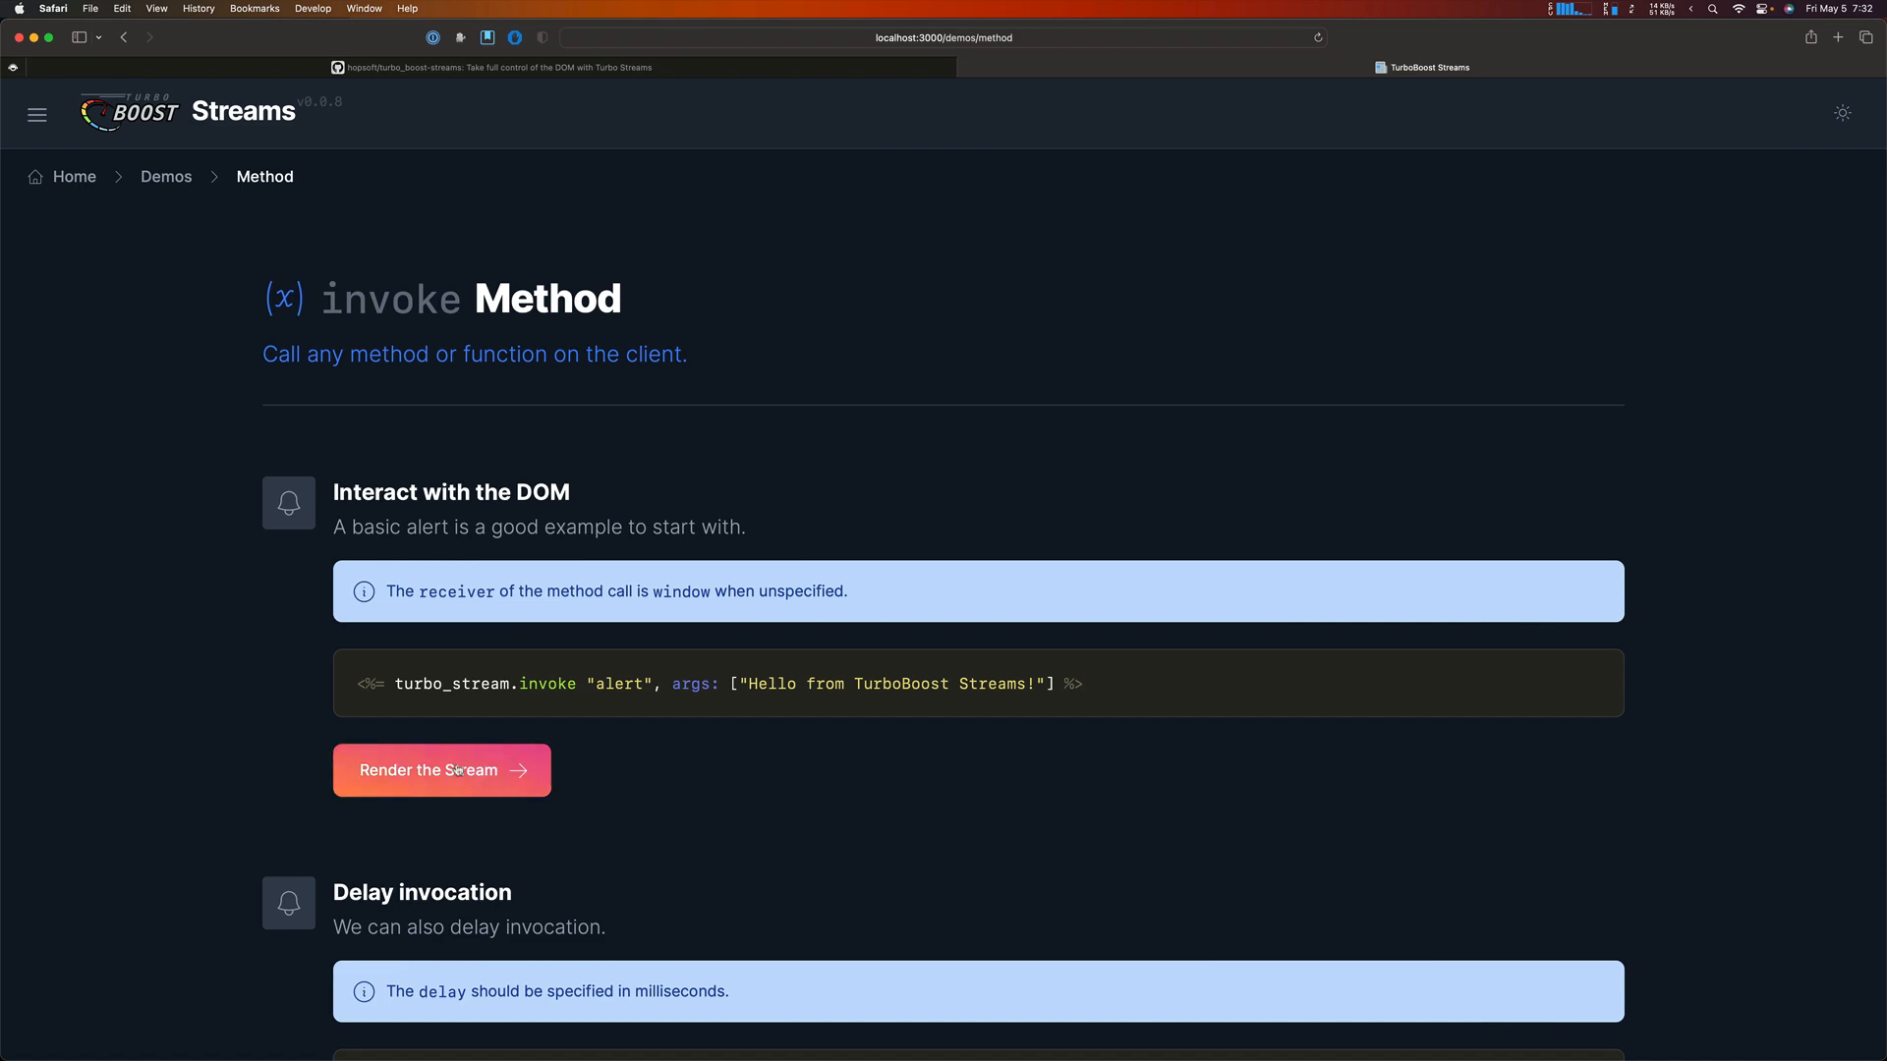
mouse_move(1078, 645)
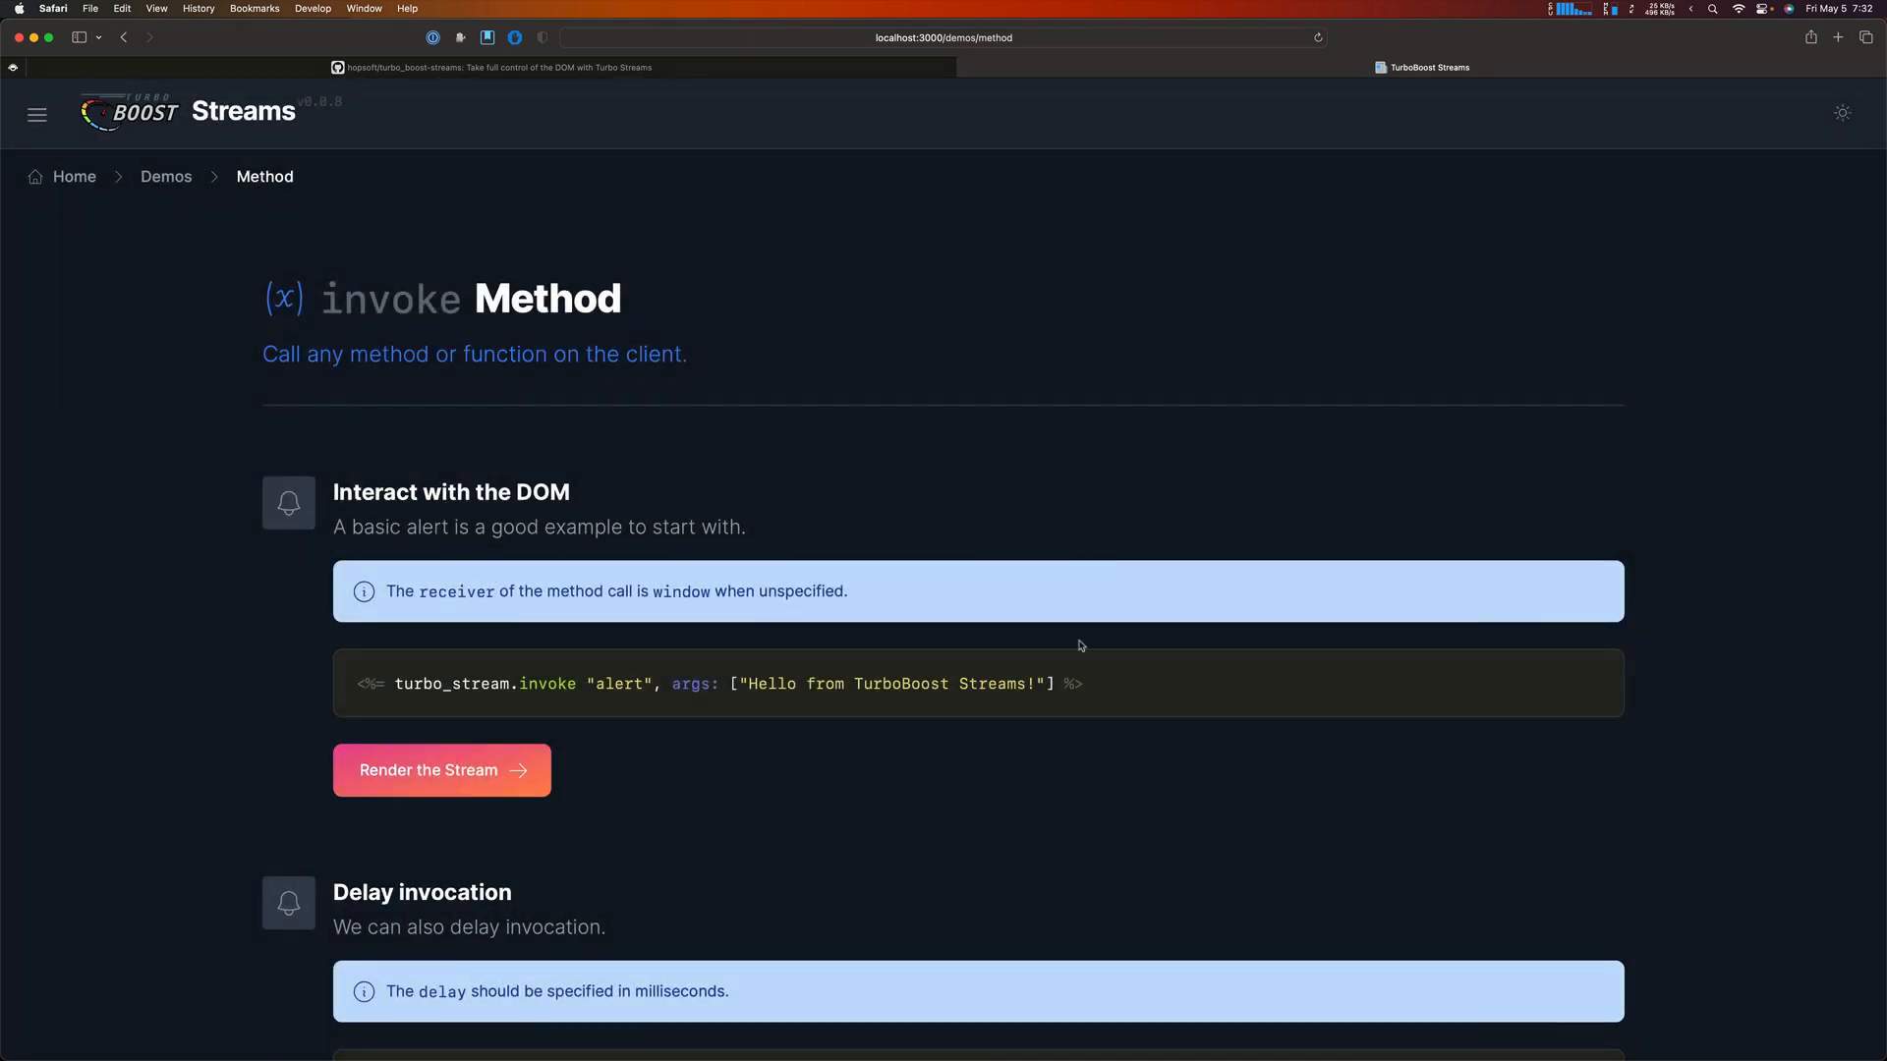
scroll("down", 3)
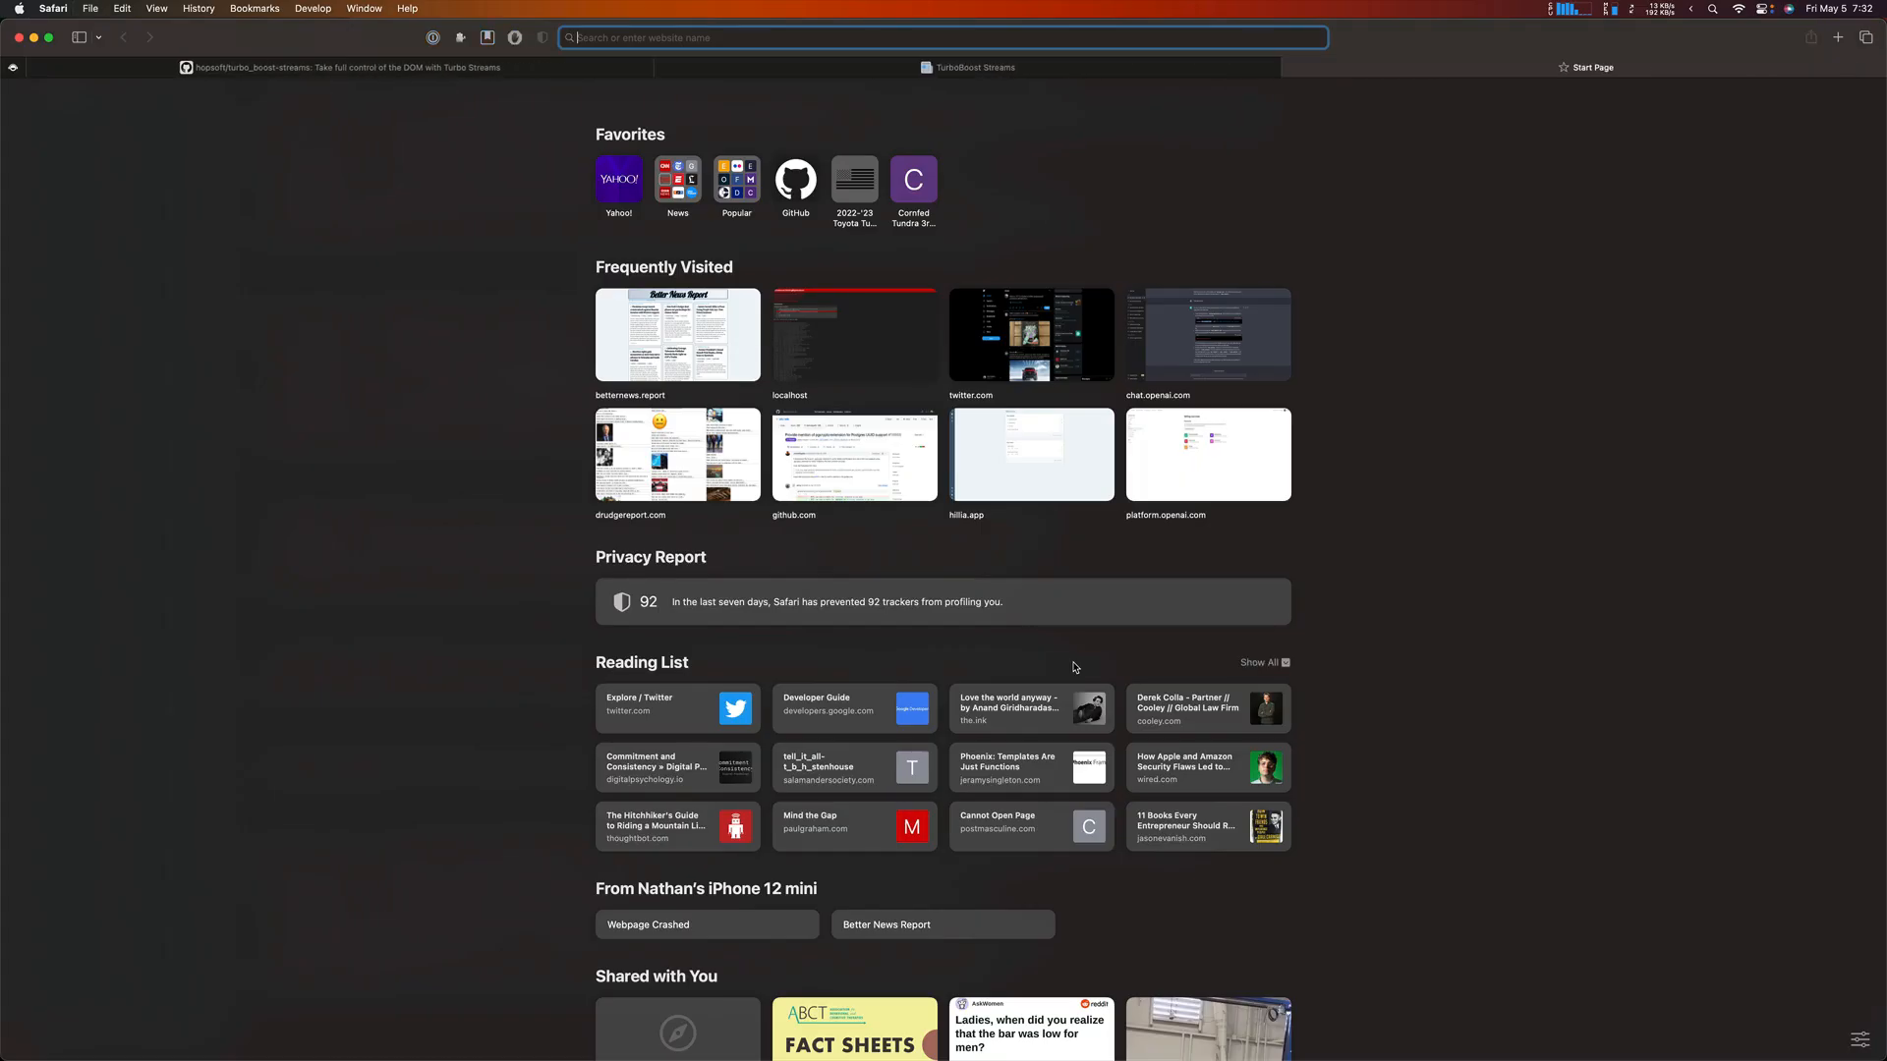
type("hop")
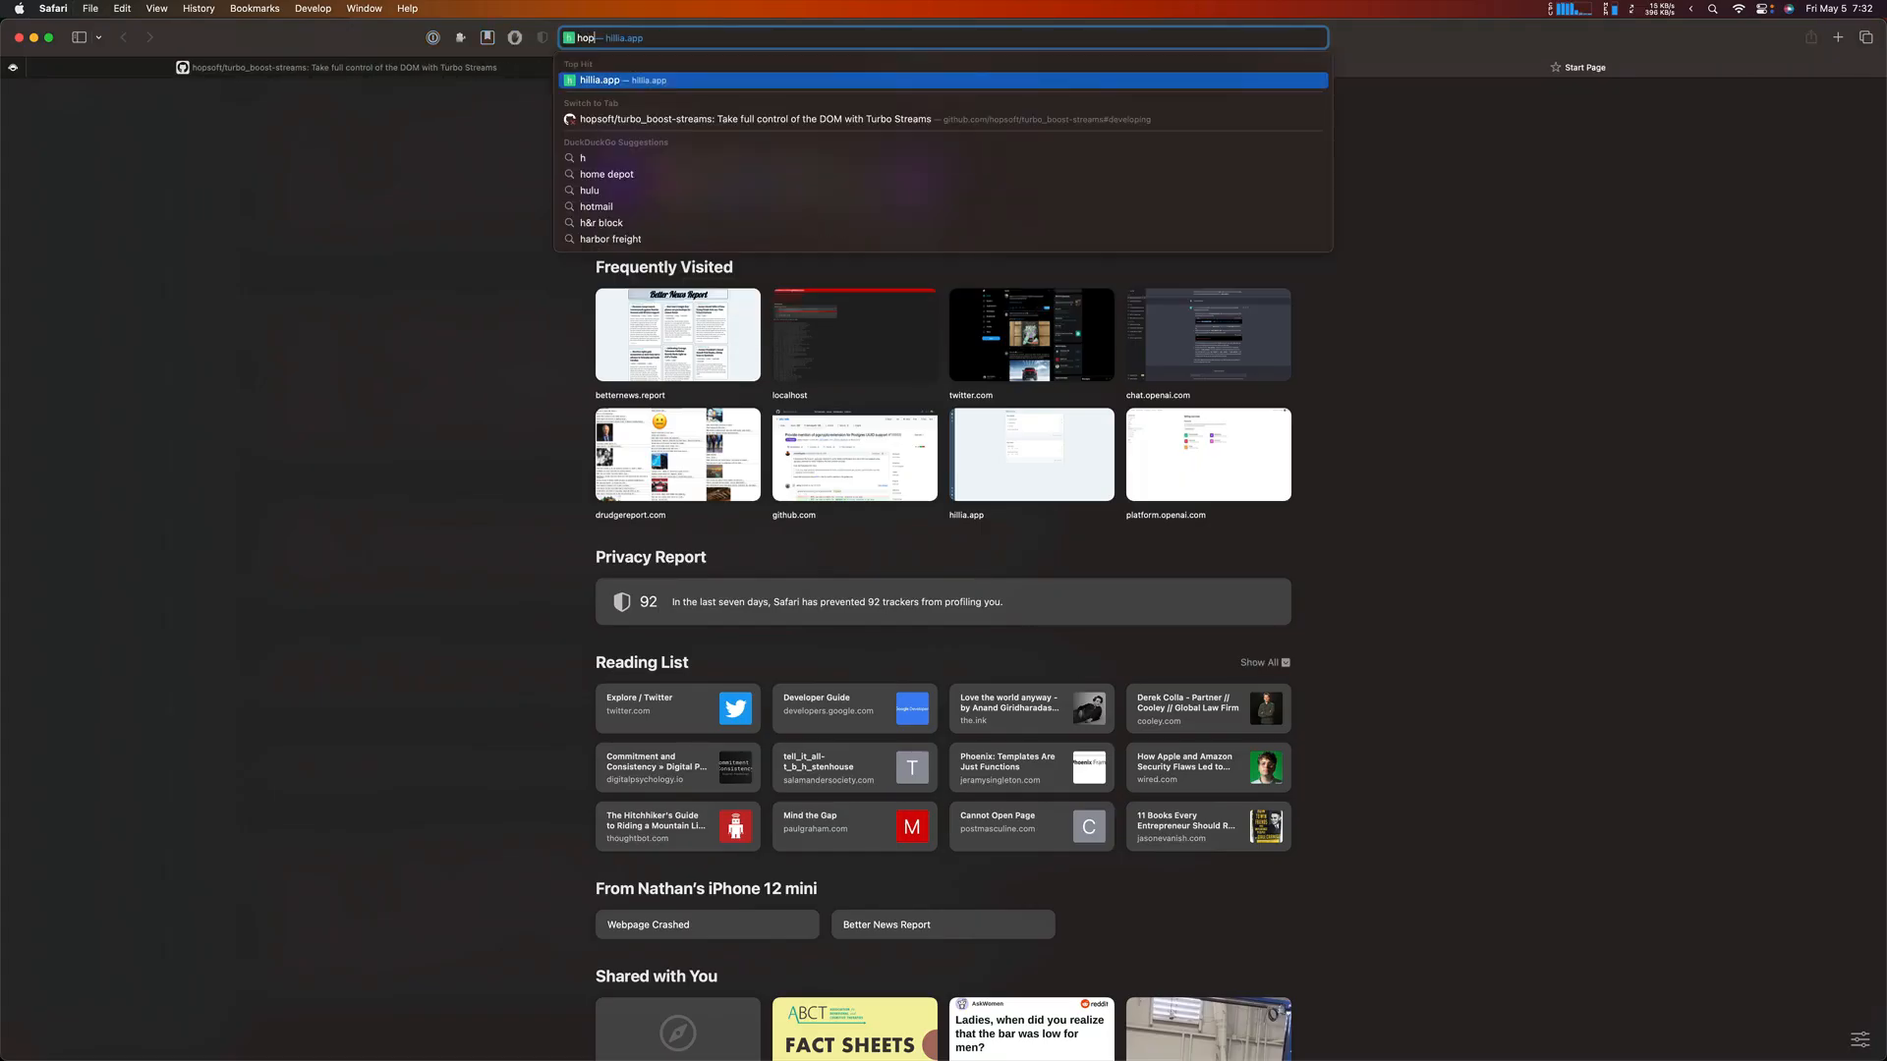
type("hopsoft.io/@turbo-boost/streams")
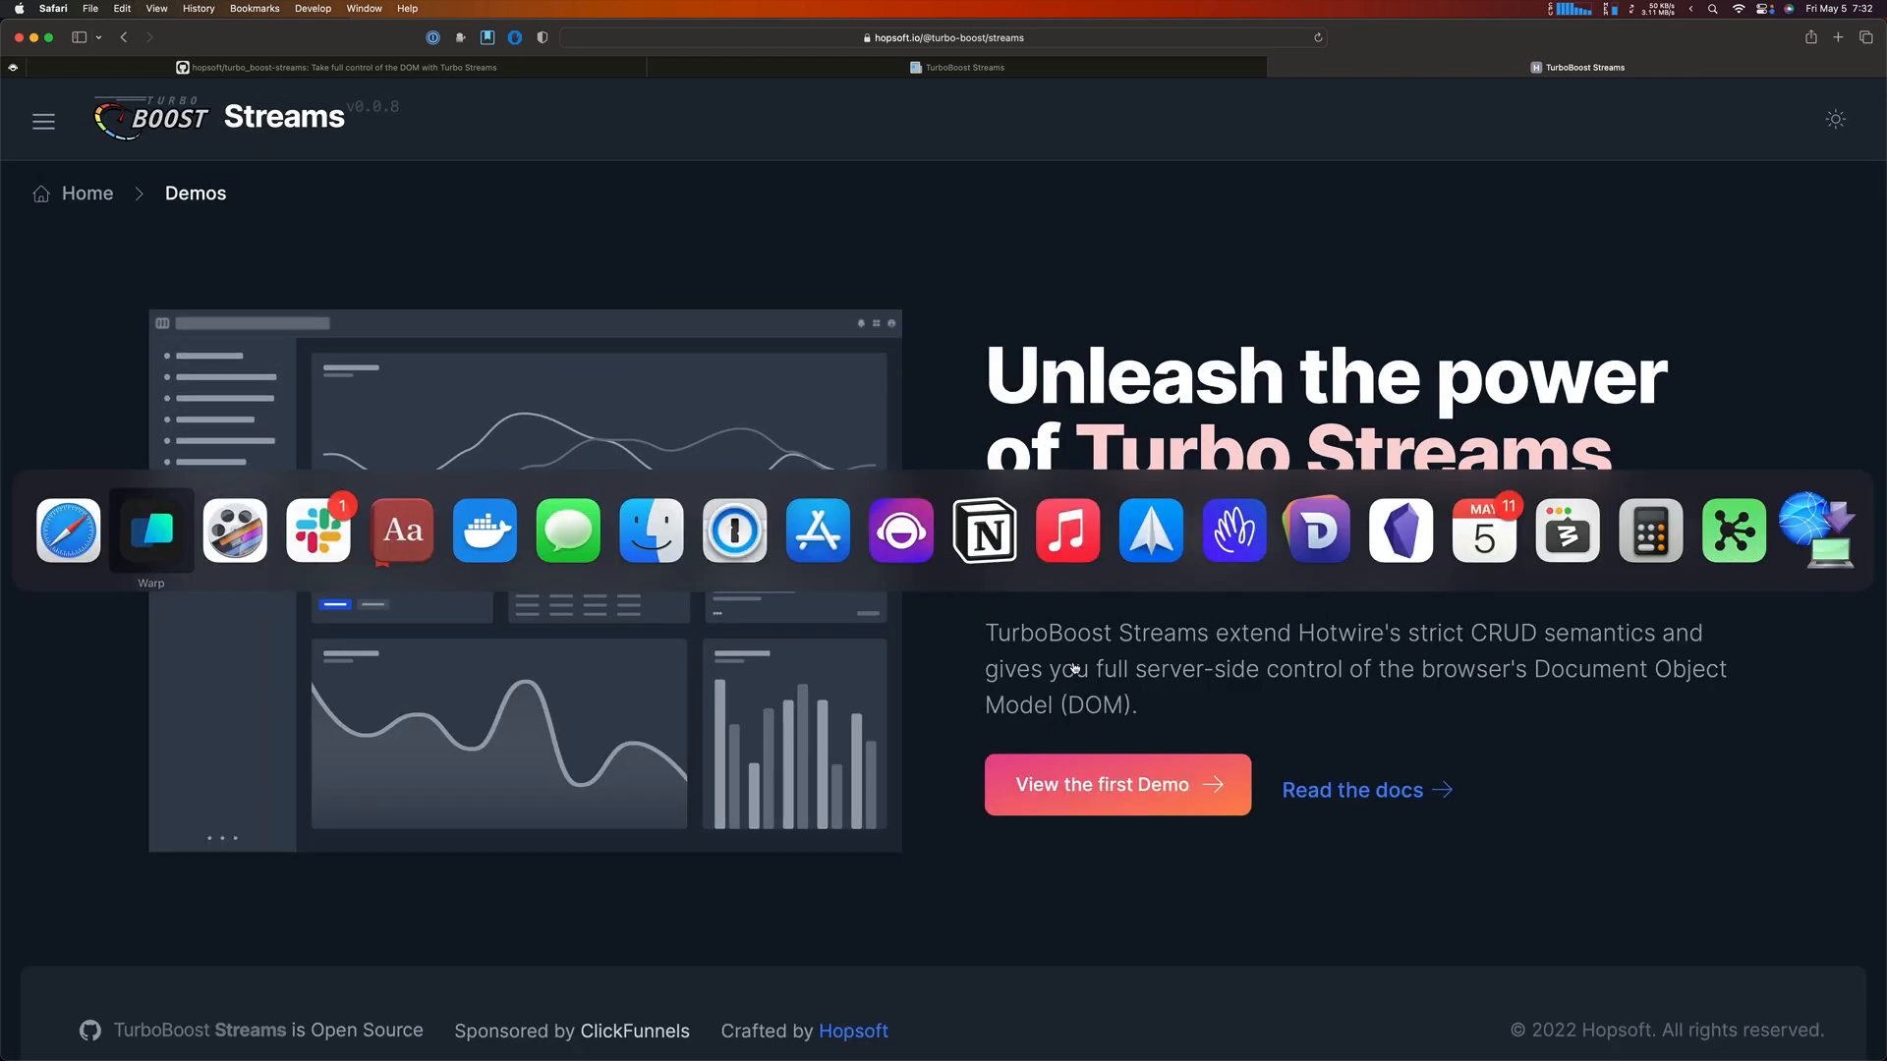
left_click(150, 530)
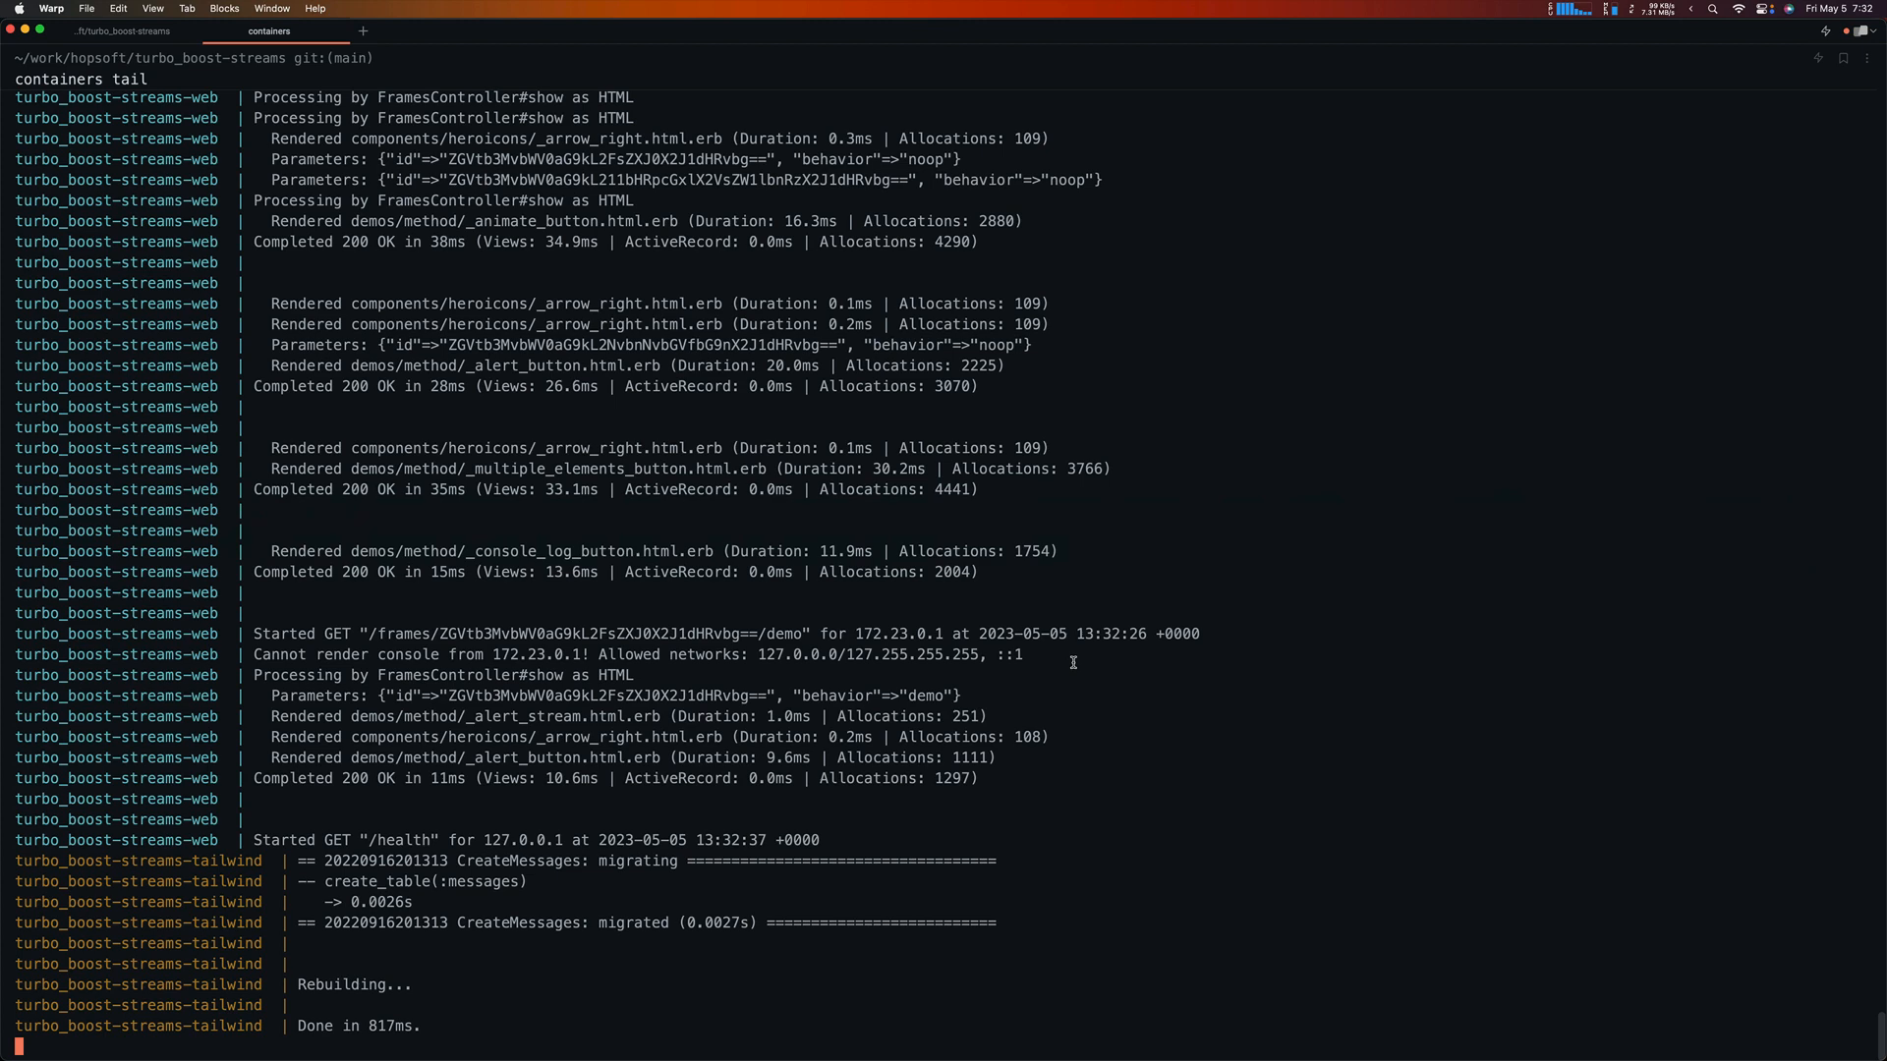
left_click(117, 31)
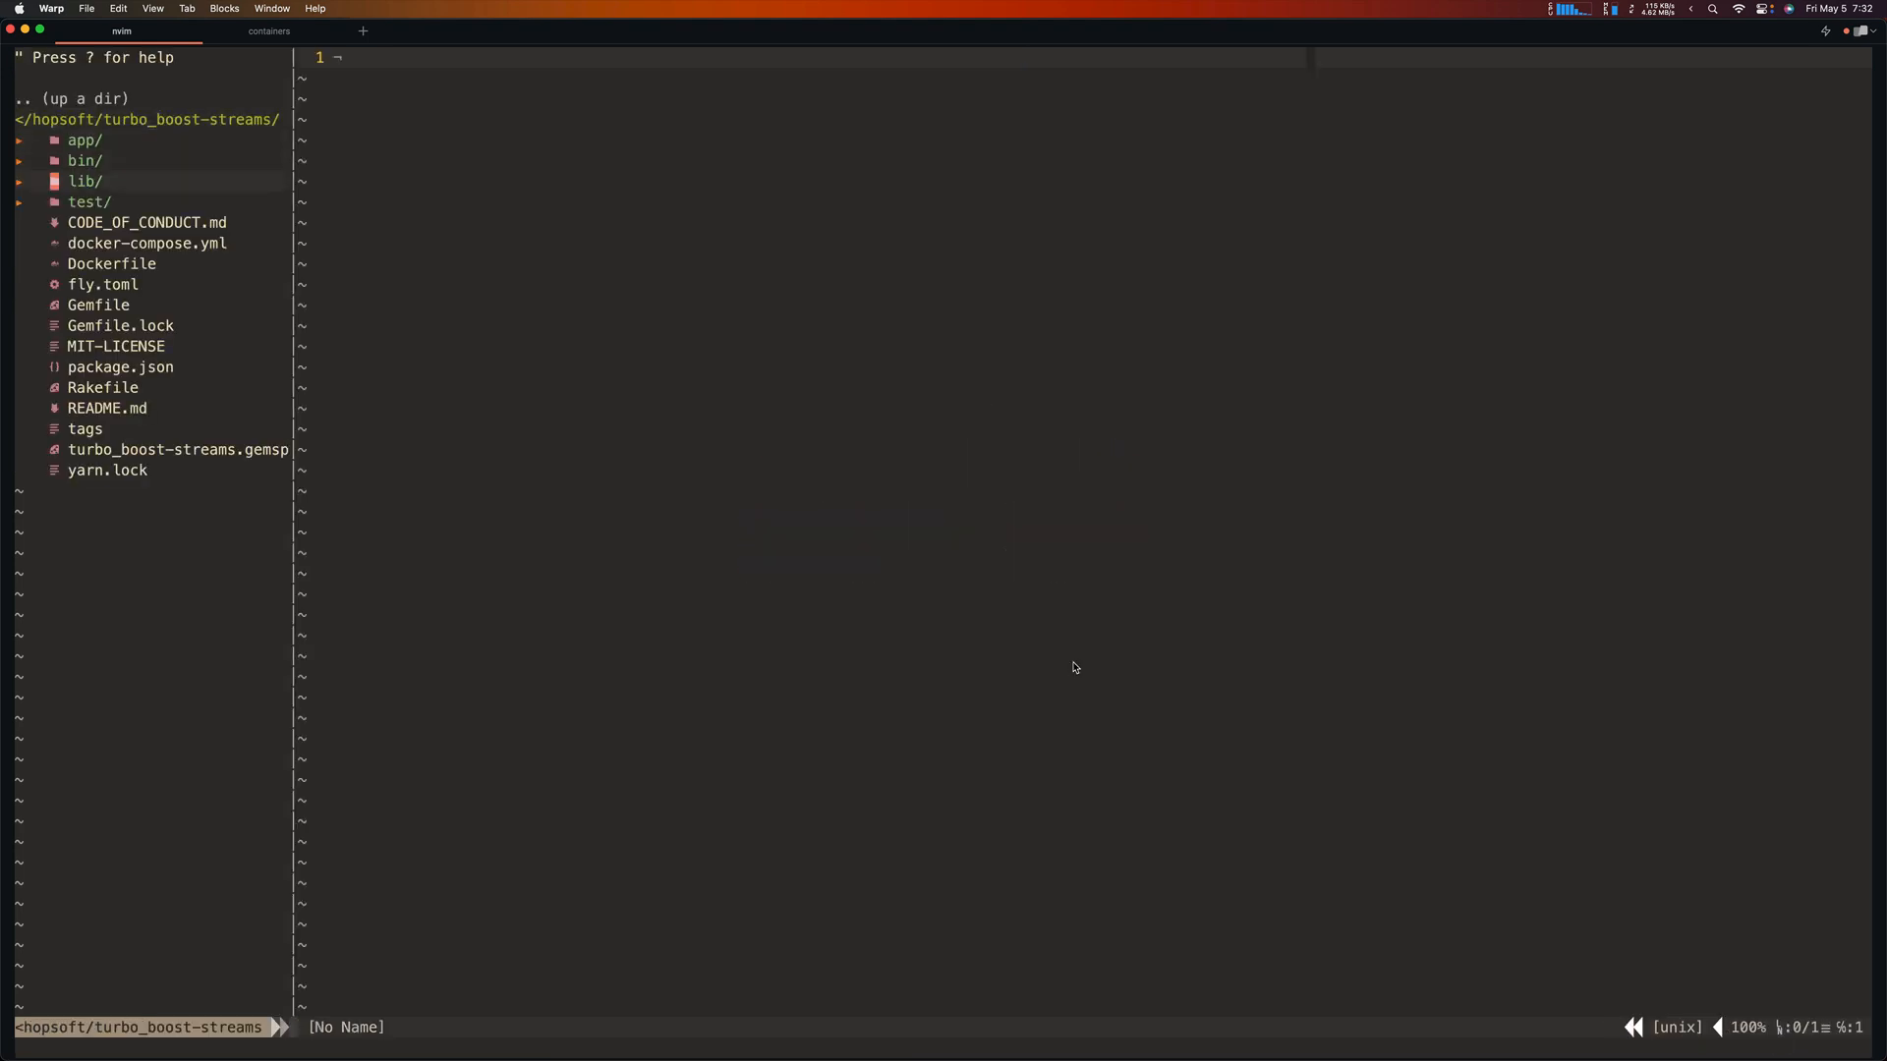
Step: Review the Dockerfile, then docker-compose.yml's web, esbuild and Tailwind services in Neovim
left_click(111, 264)
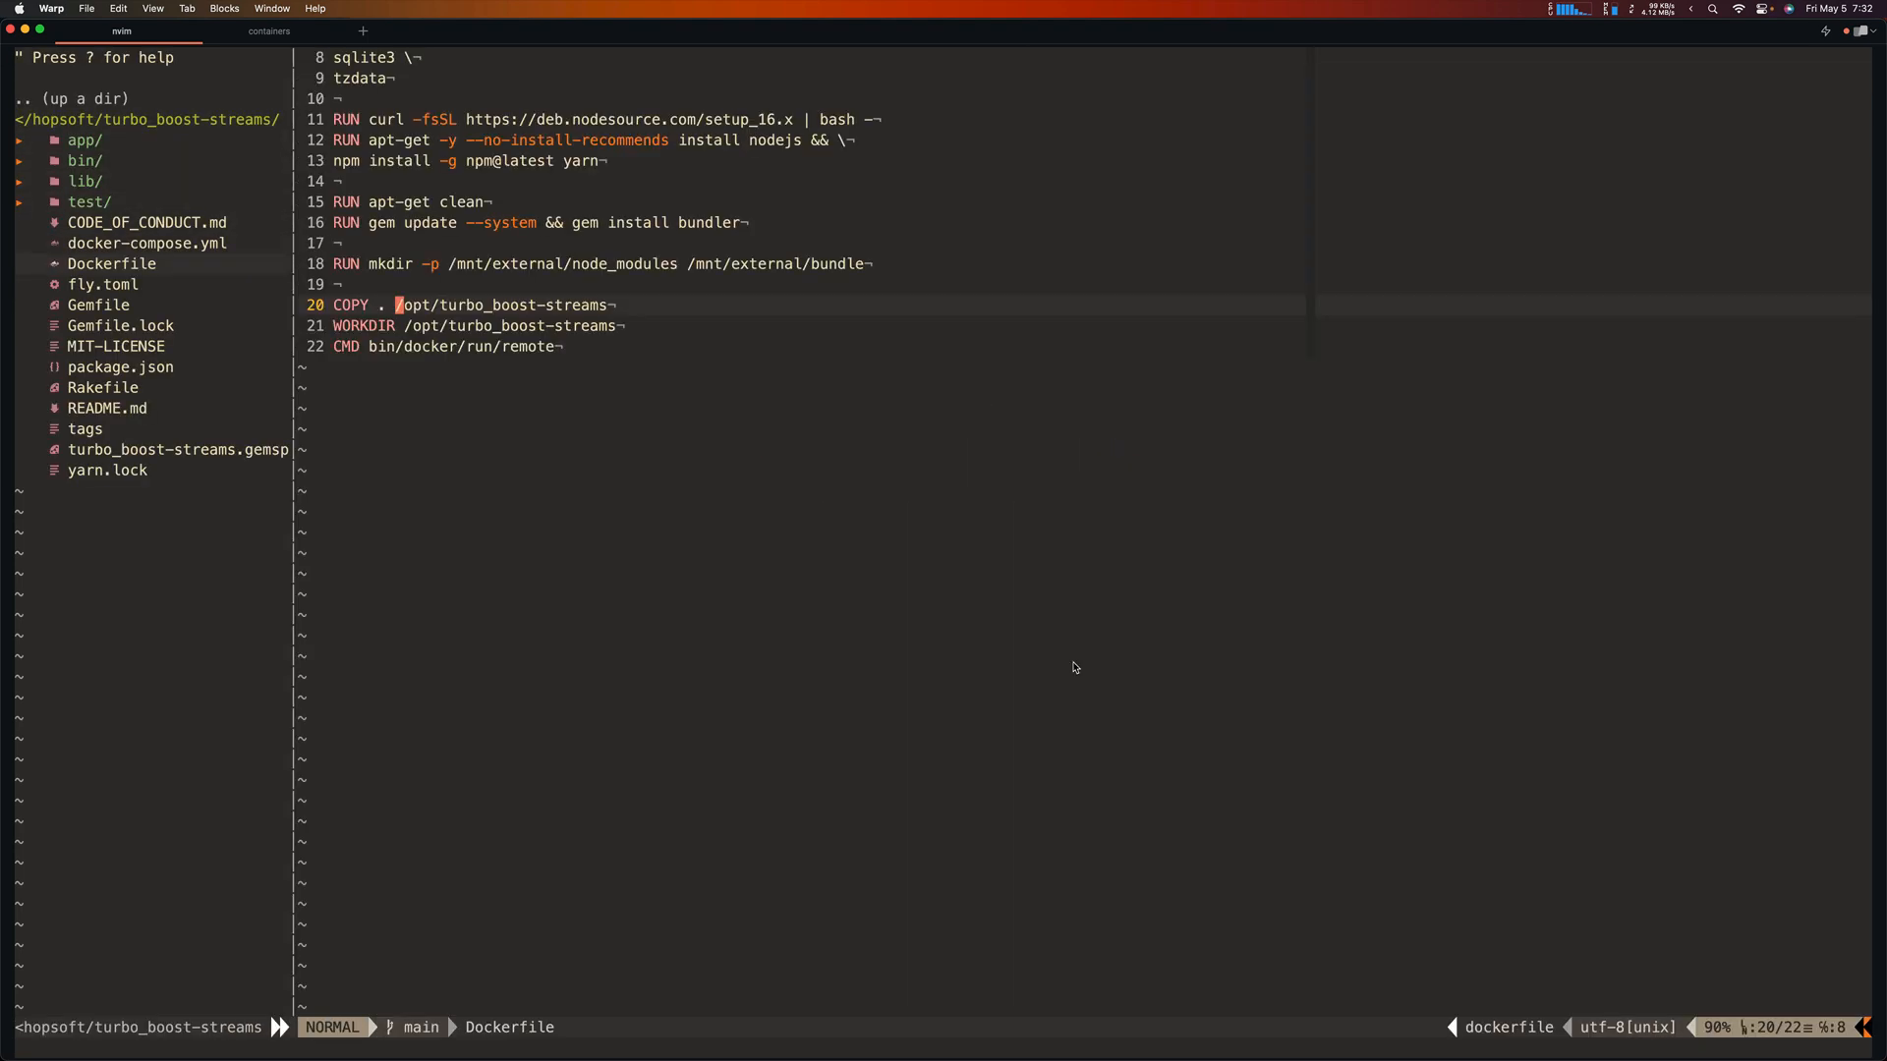
key("g")
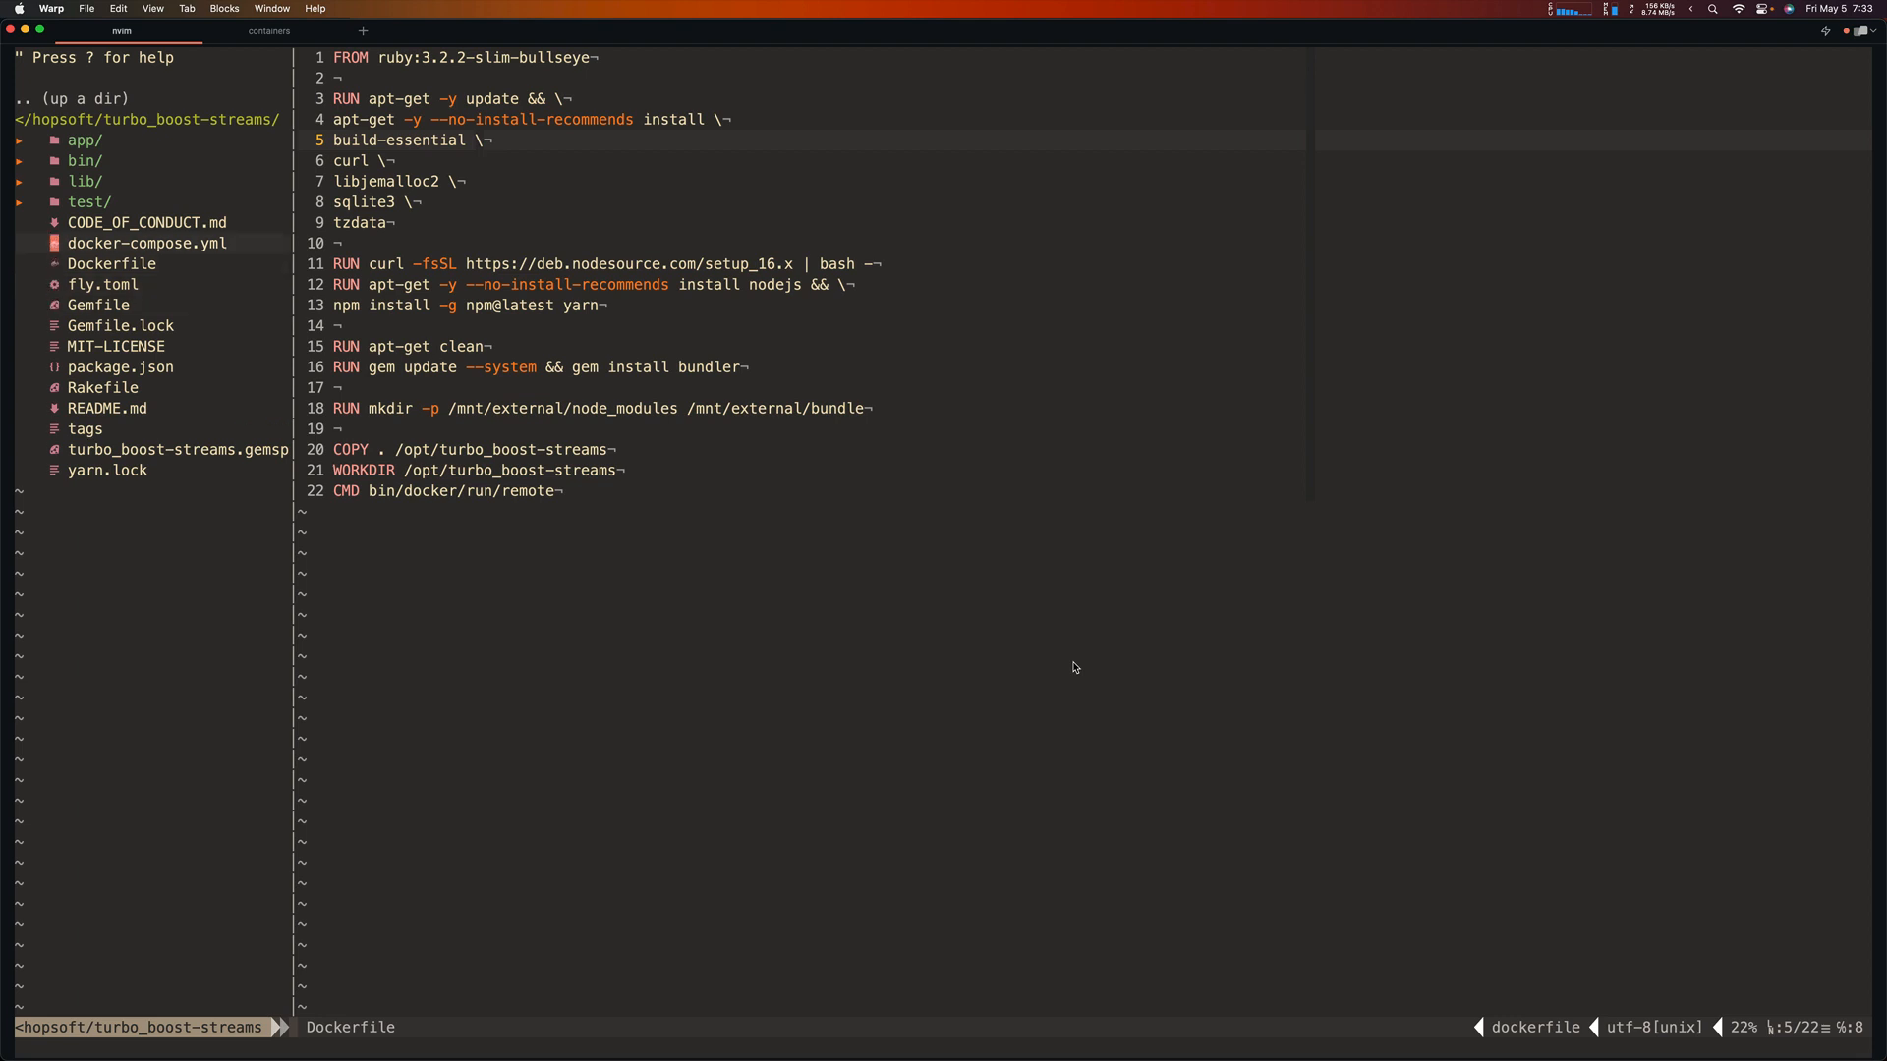
left_click(146, 243)
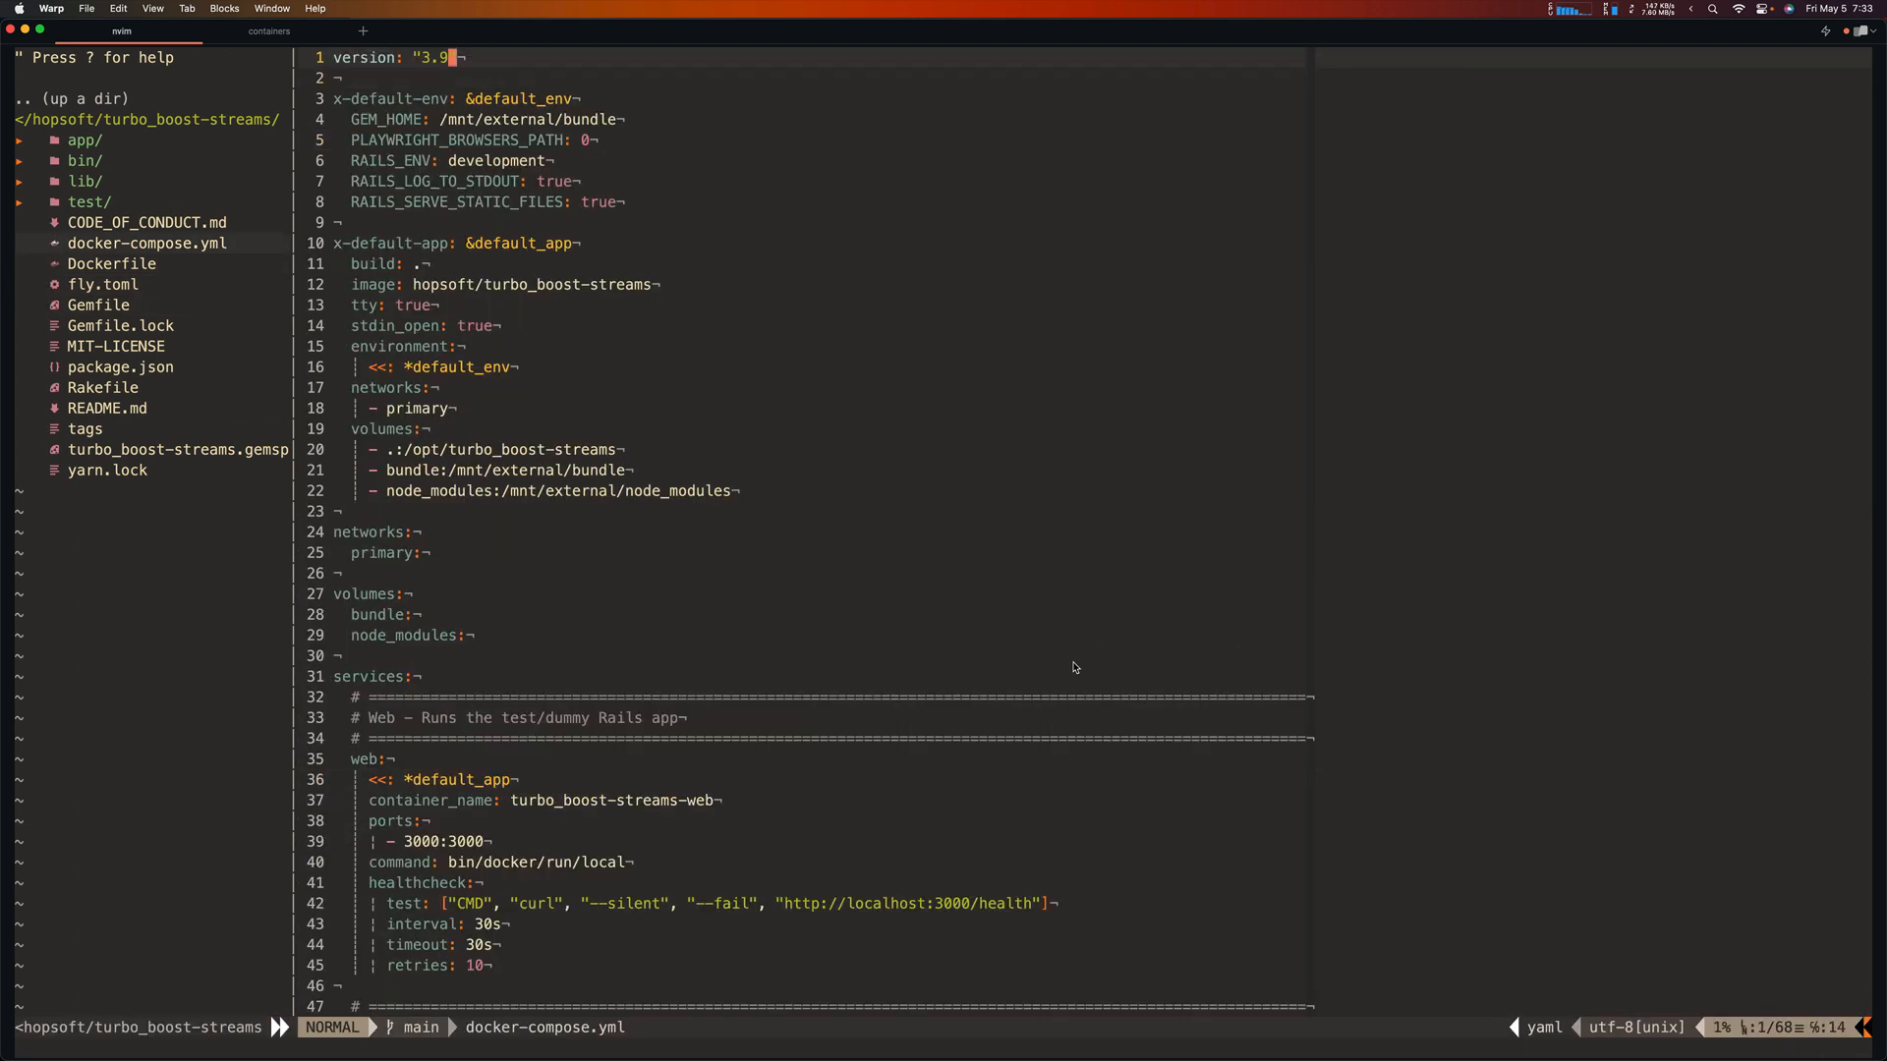
scroll("down", 3)
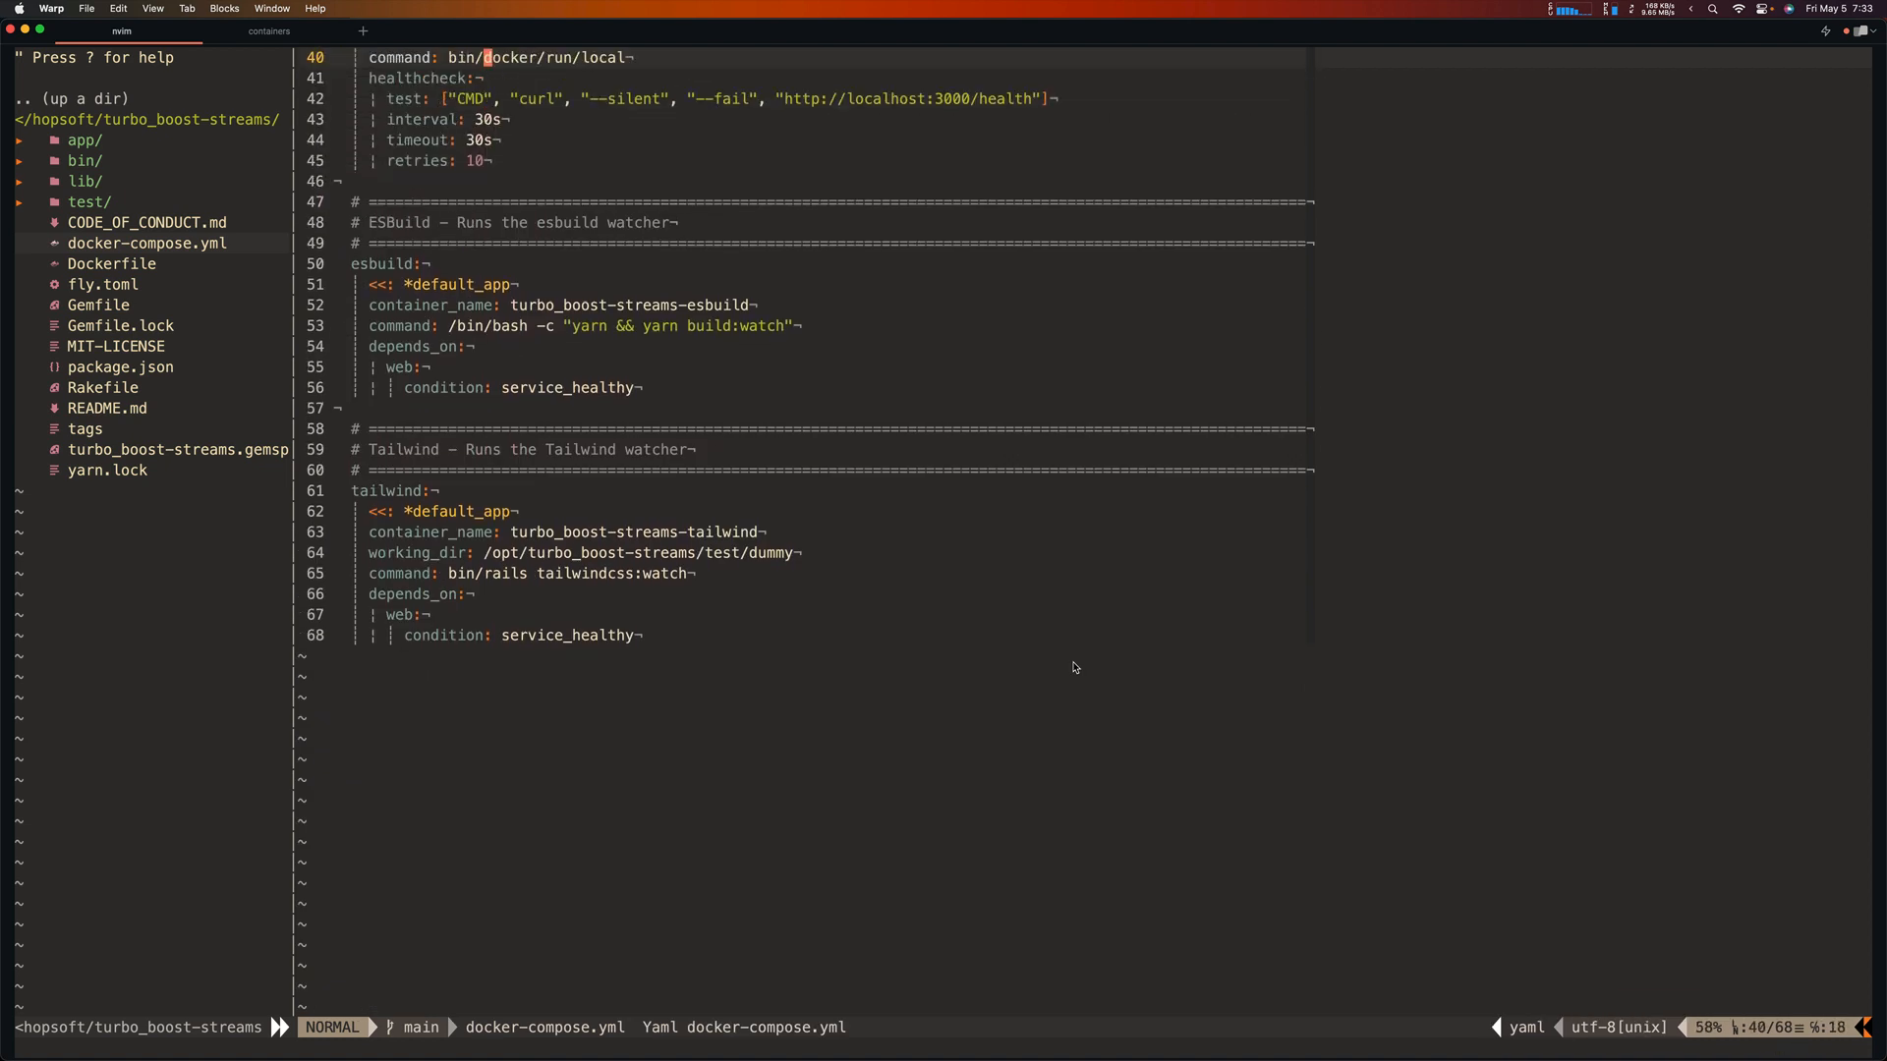
scroll("up", 3)
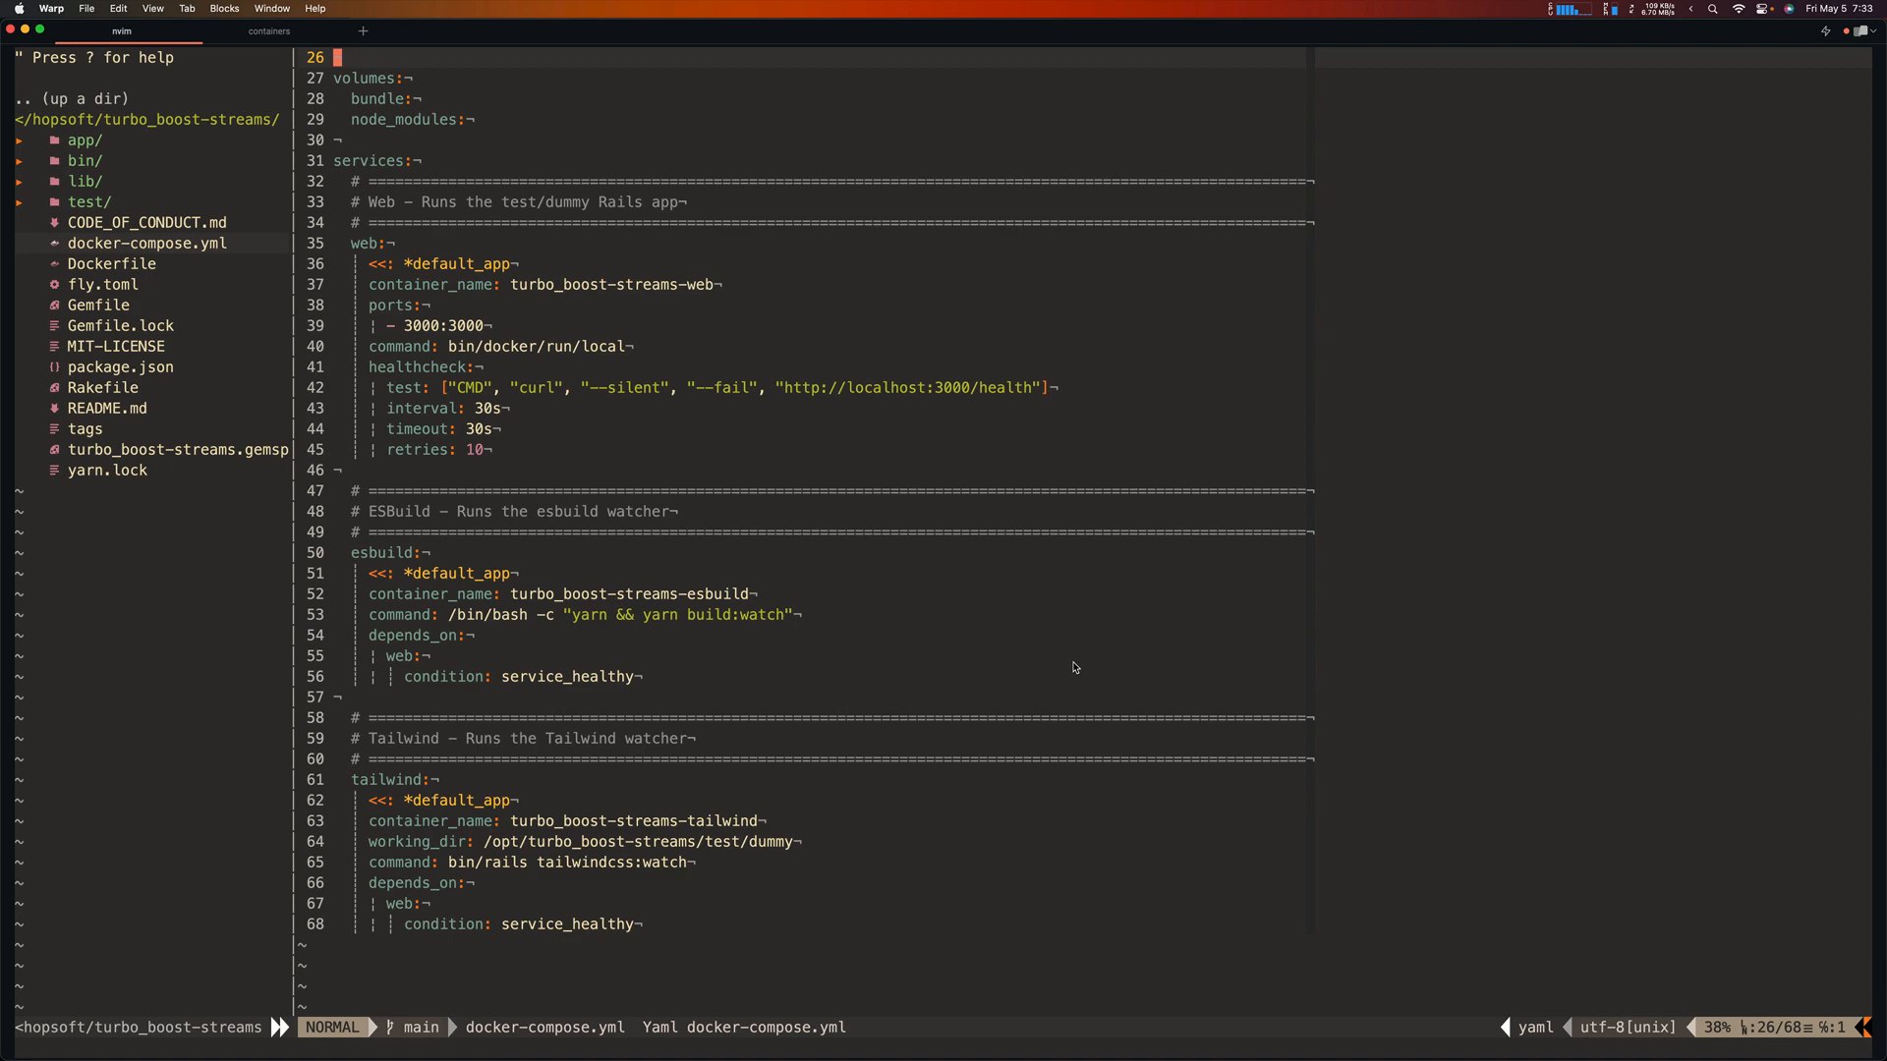
Step: Stop the log tail and run containers rake: 34 tests, 0 failures, 0 errors
left_click(269, 30)
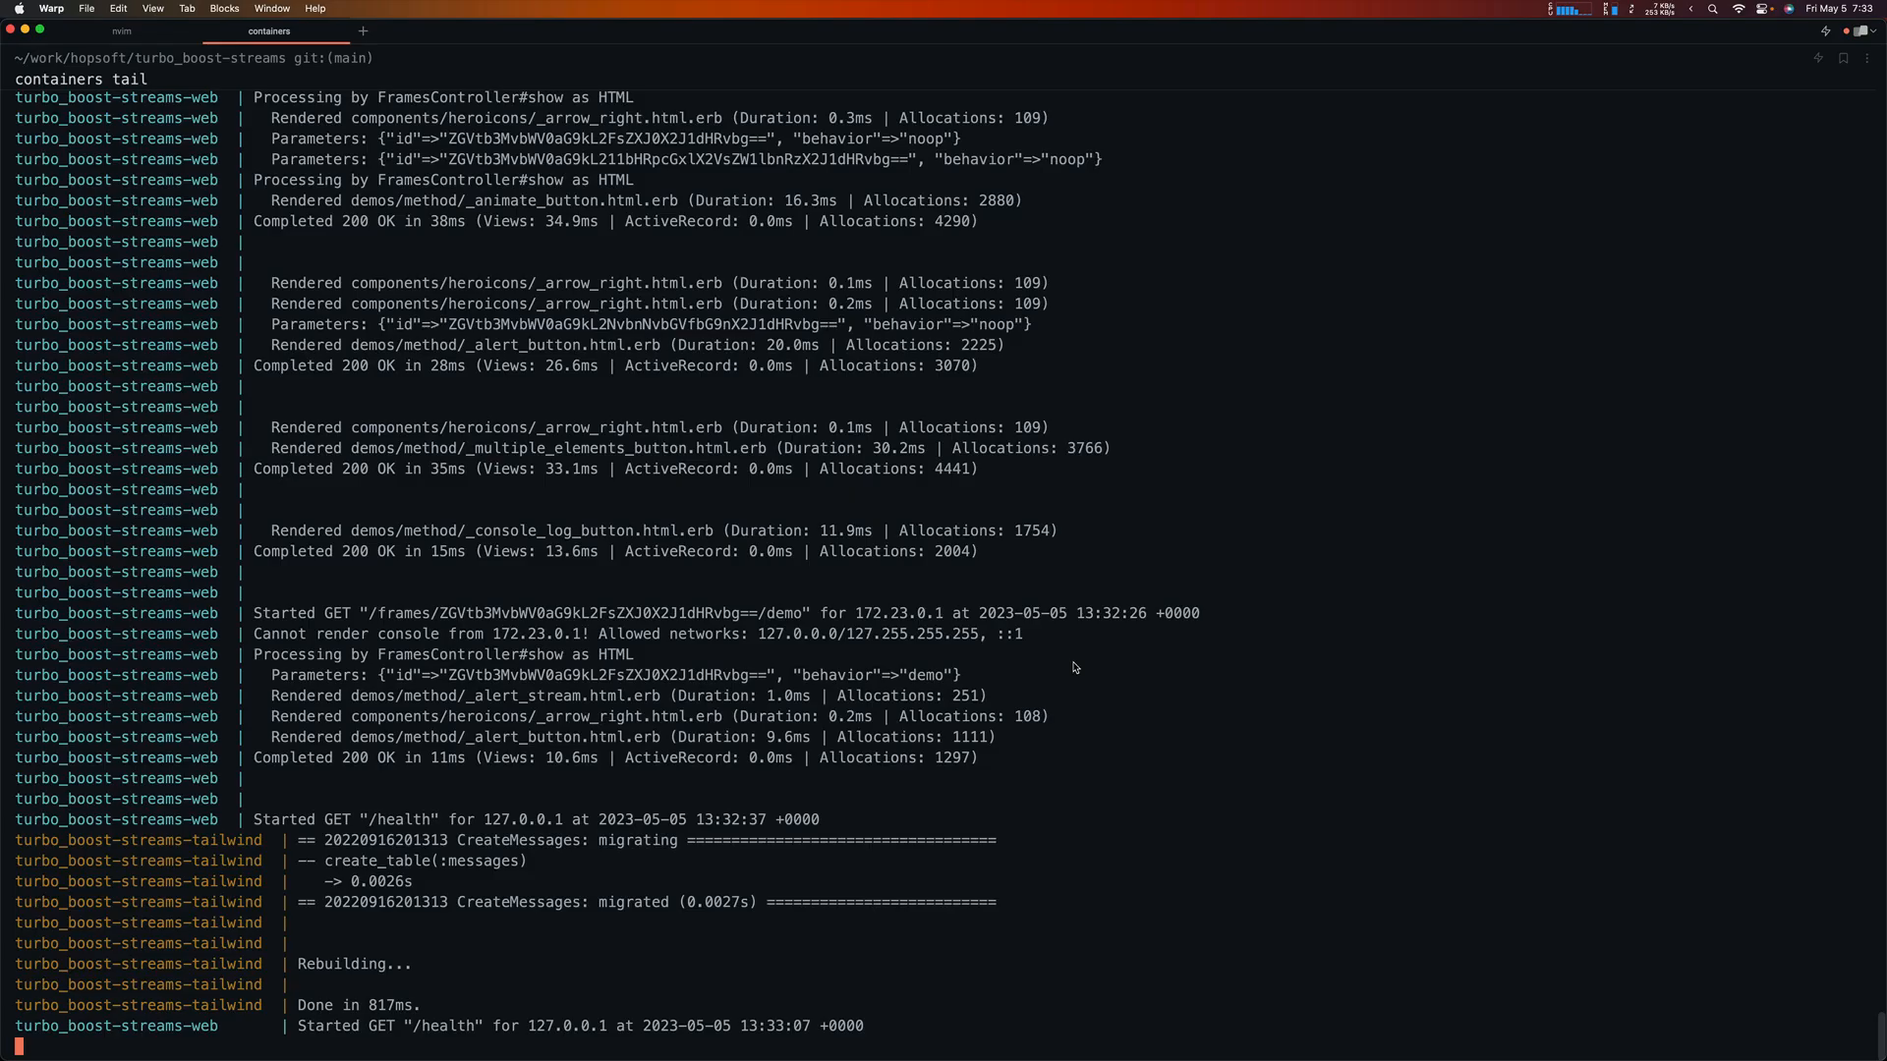
key("ctrl+c")
type("containers")
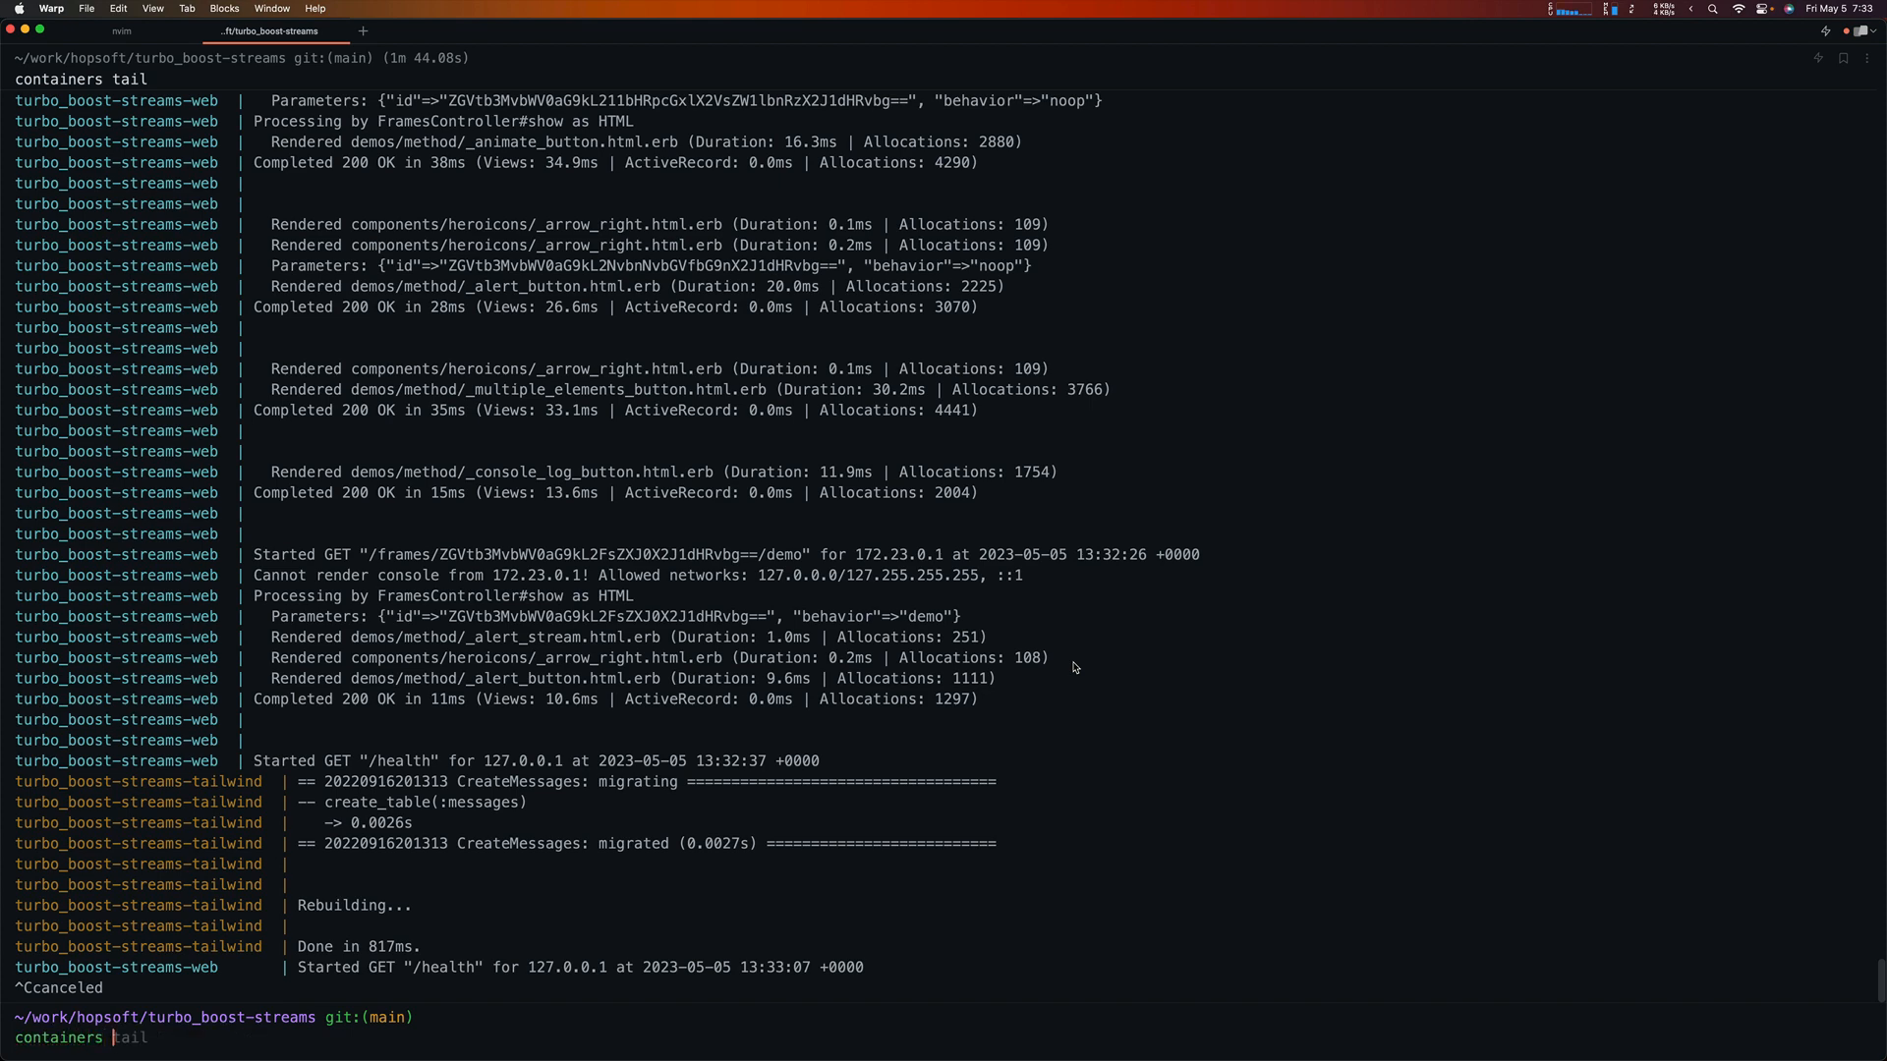
type("rake")
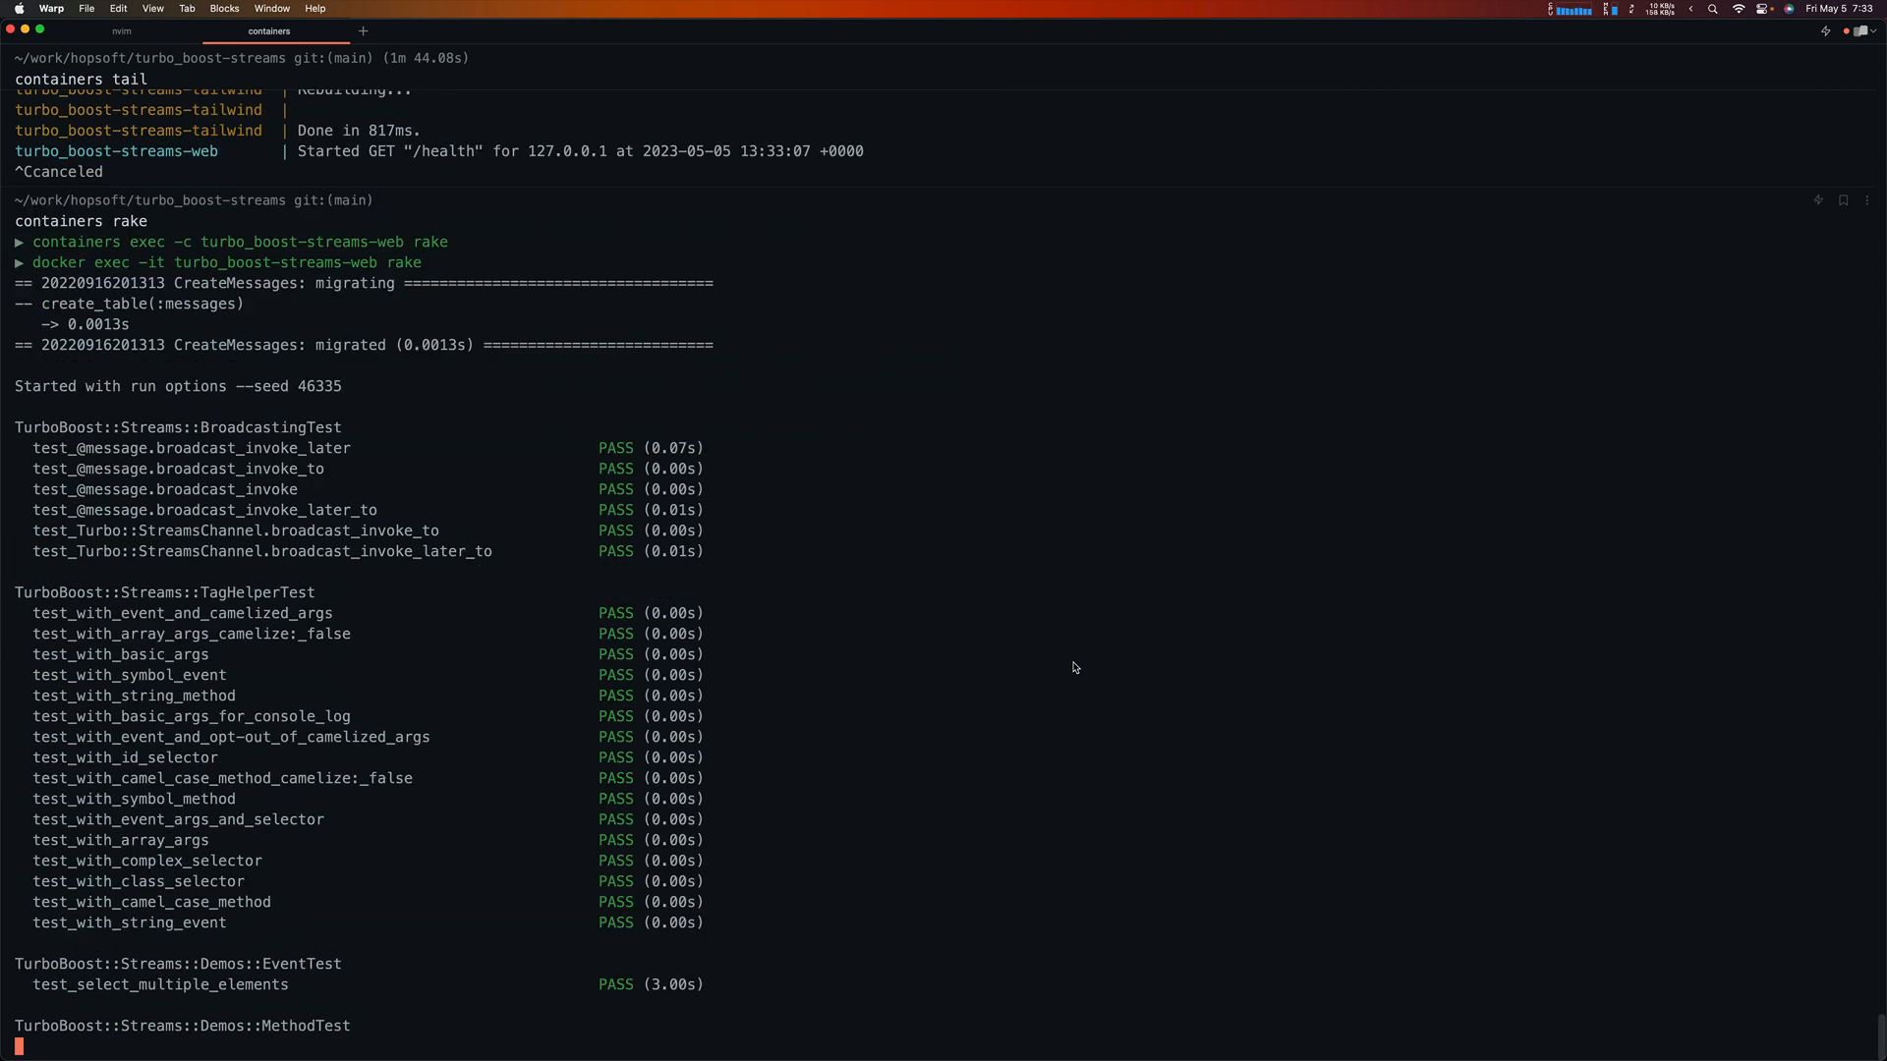
scroll("down", 3)
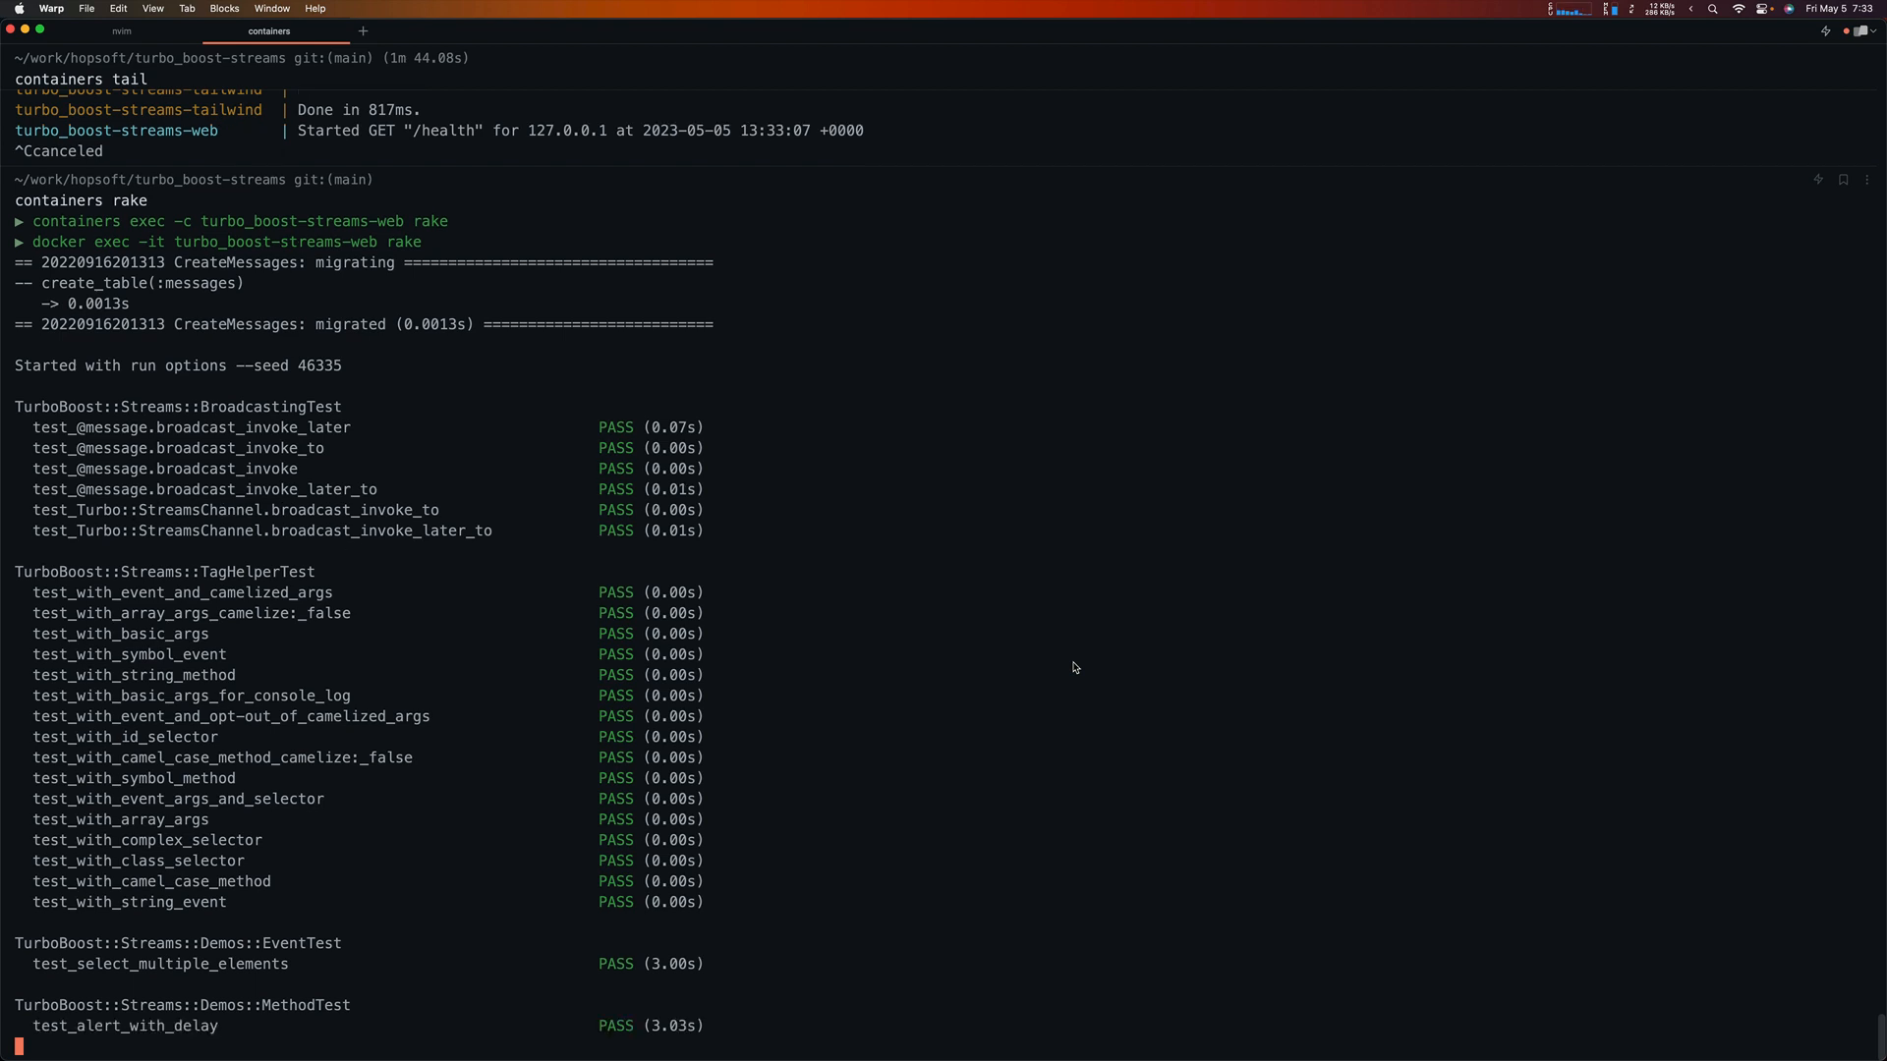
scroll("down", 3)
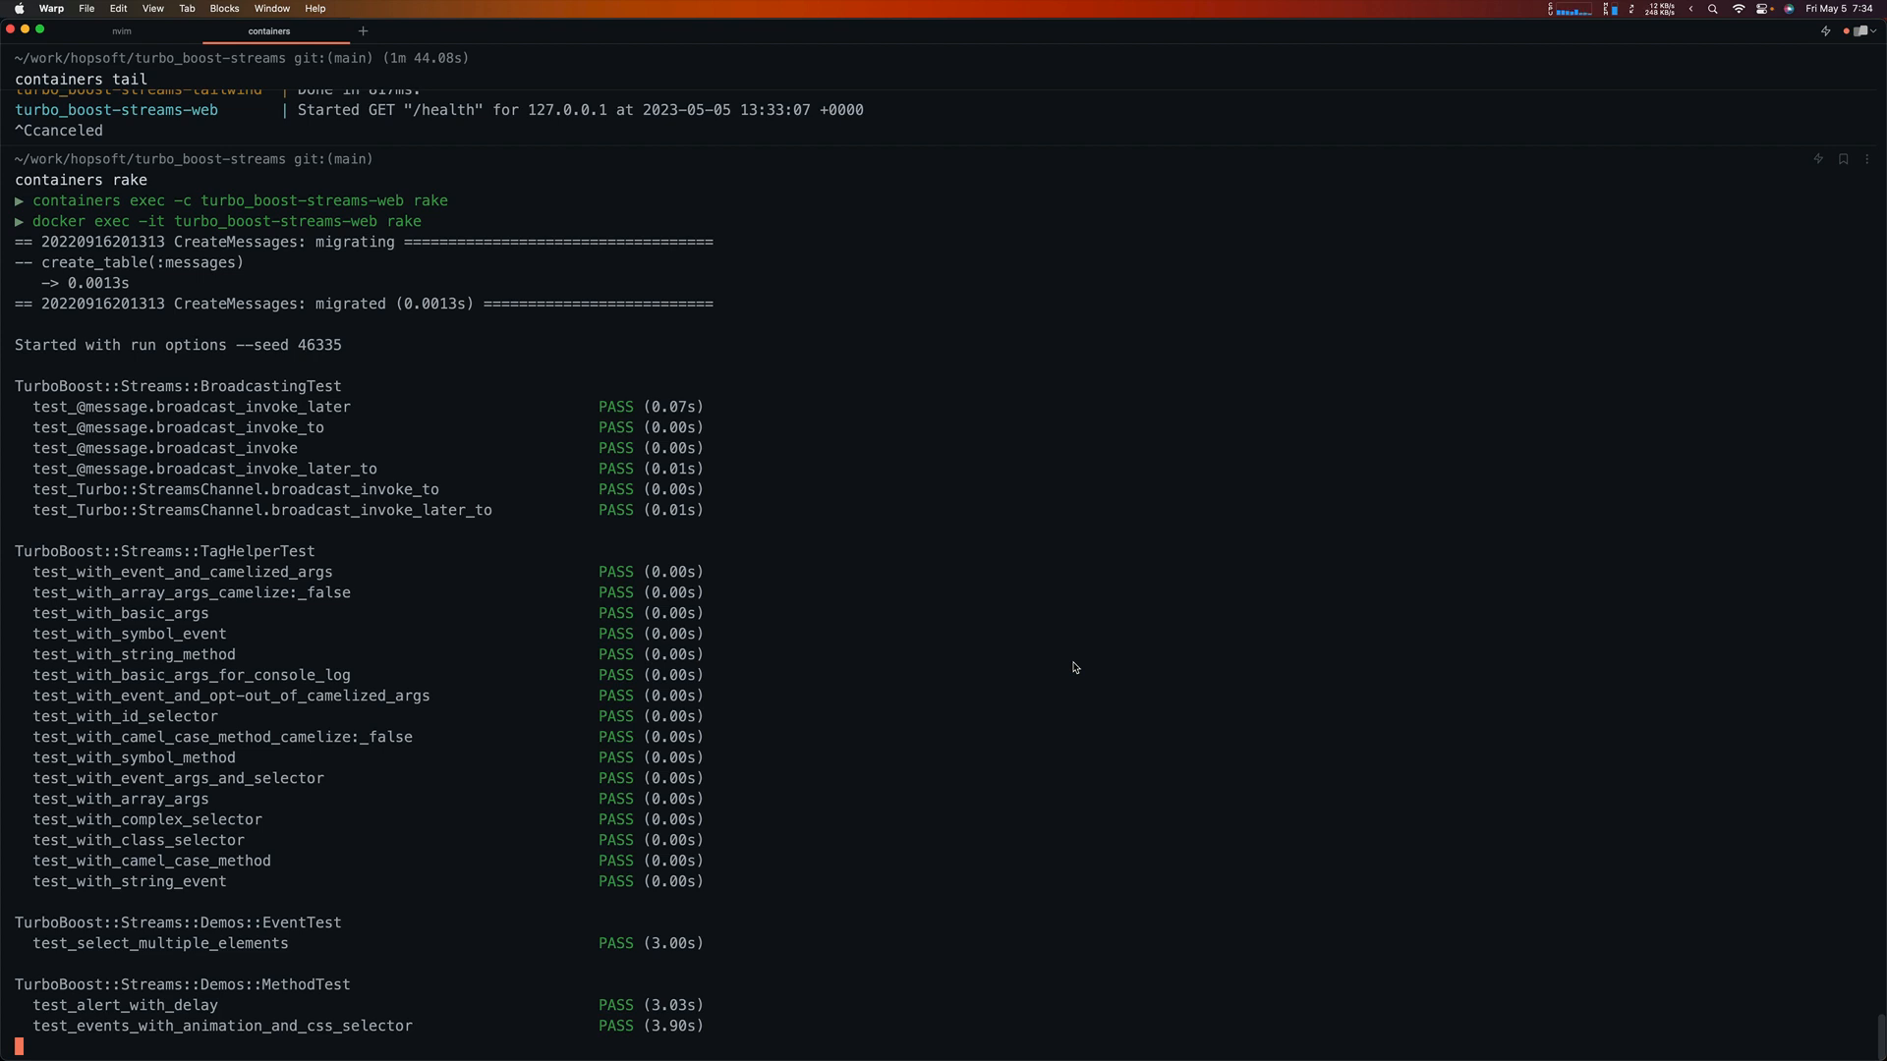
scroll("down", 3)
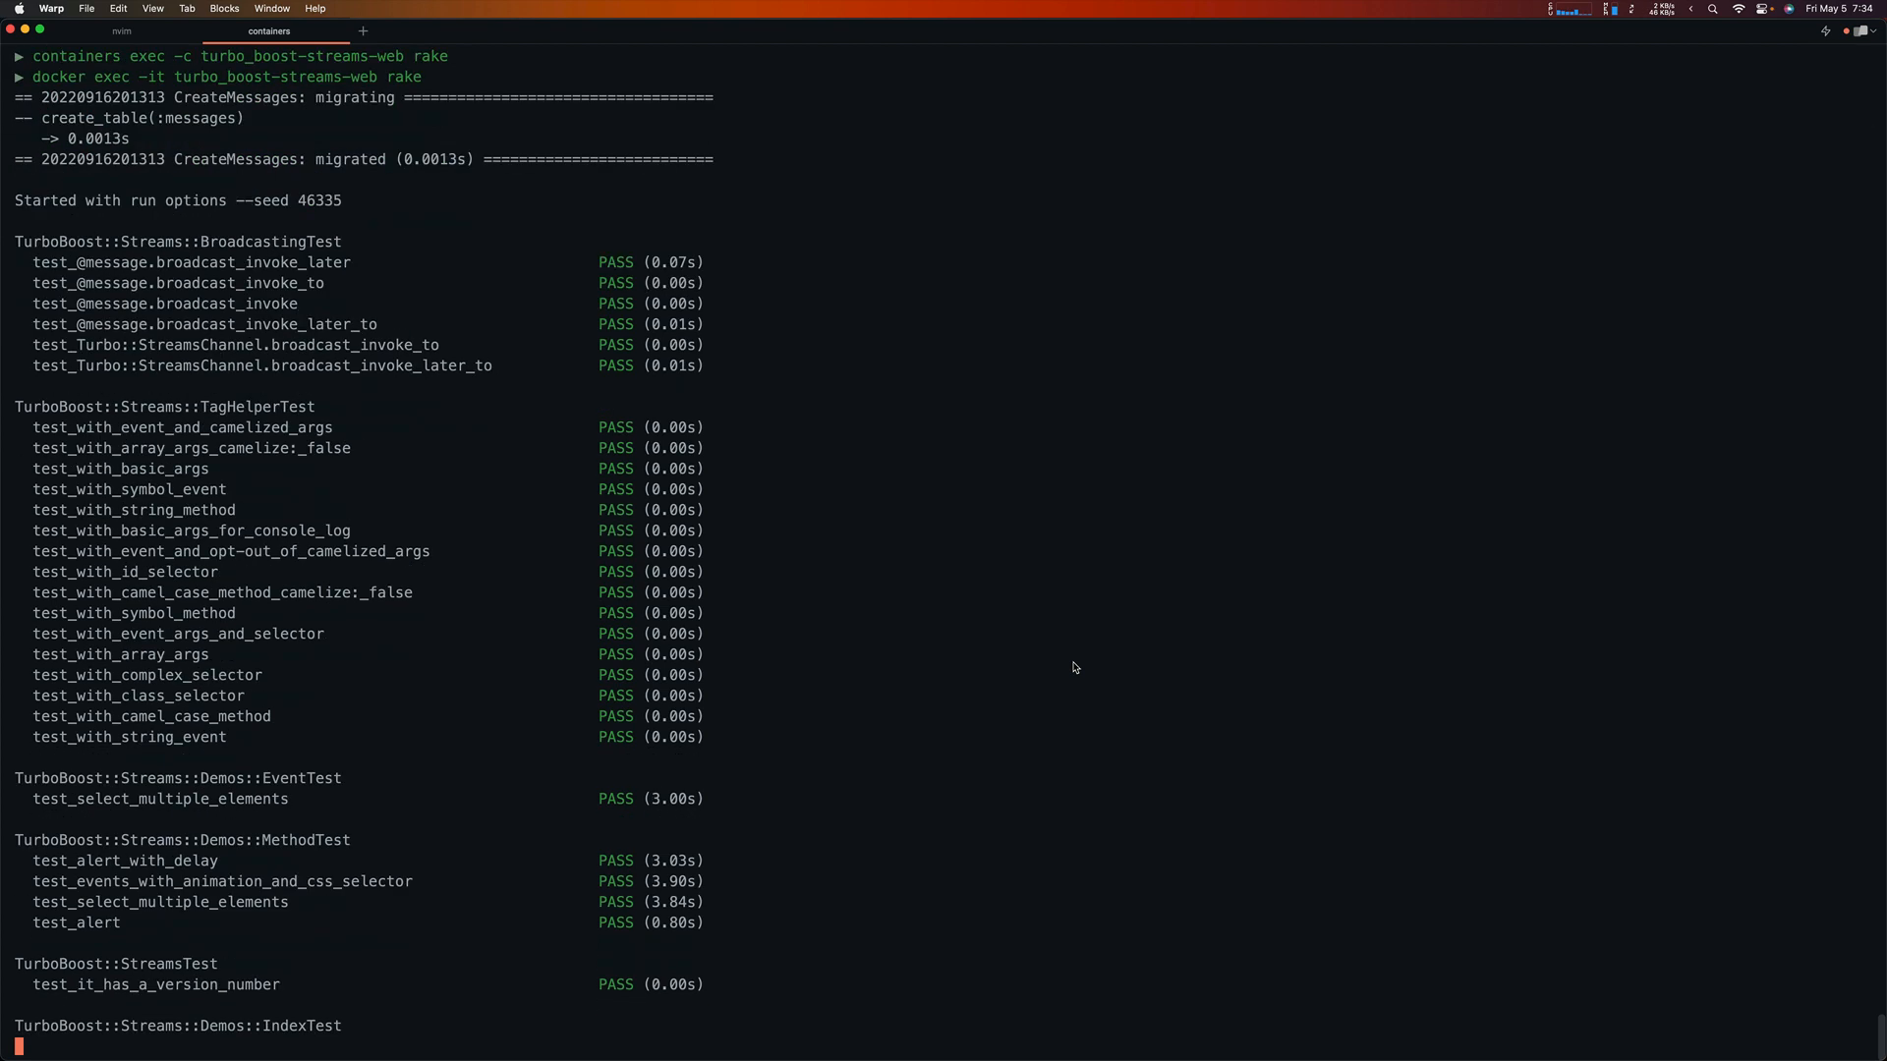
scroll("down", 3)
type("co")
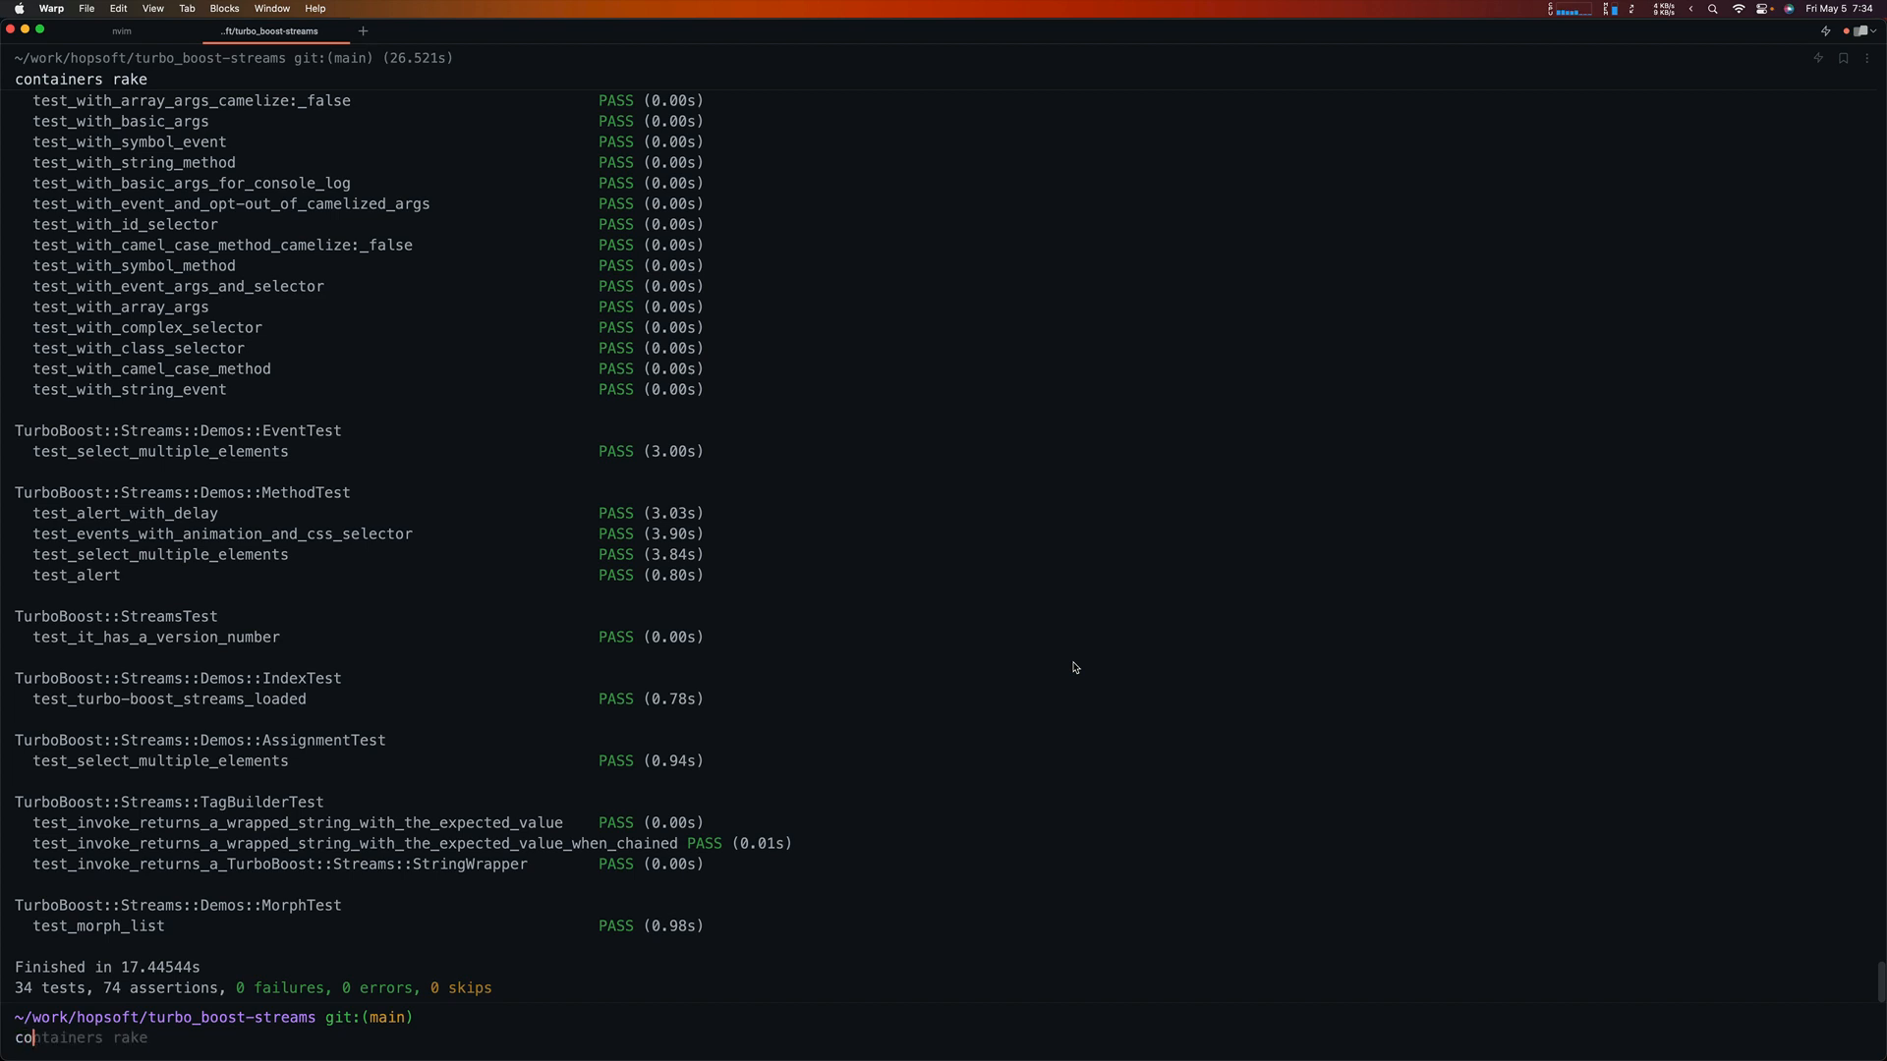
Step: Show the esbuild logs with 'containers tail -s esbuild', then start 'containers bash'
type("ta")
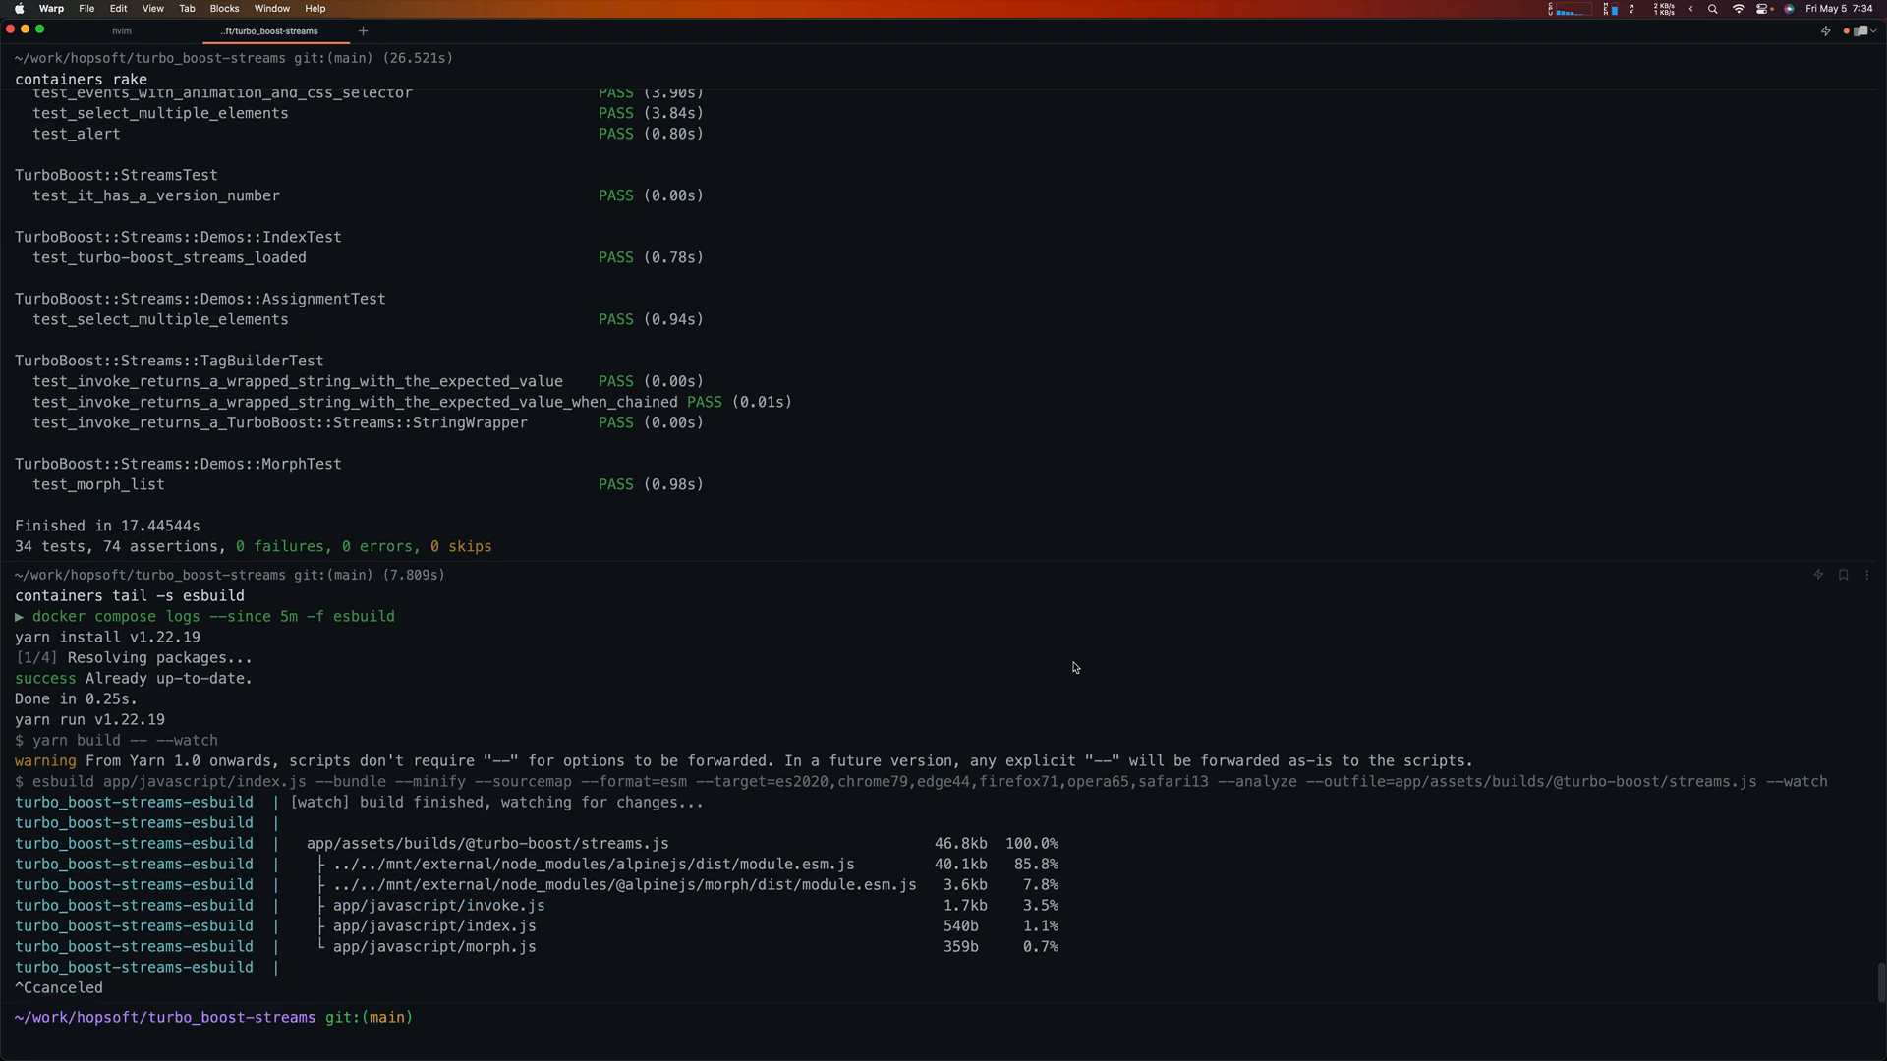
type("containers tail -s esbuild")
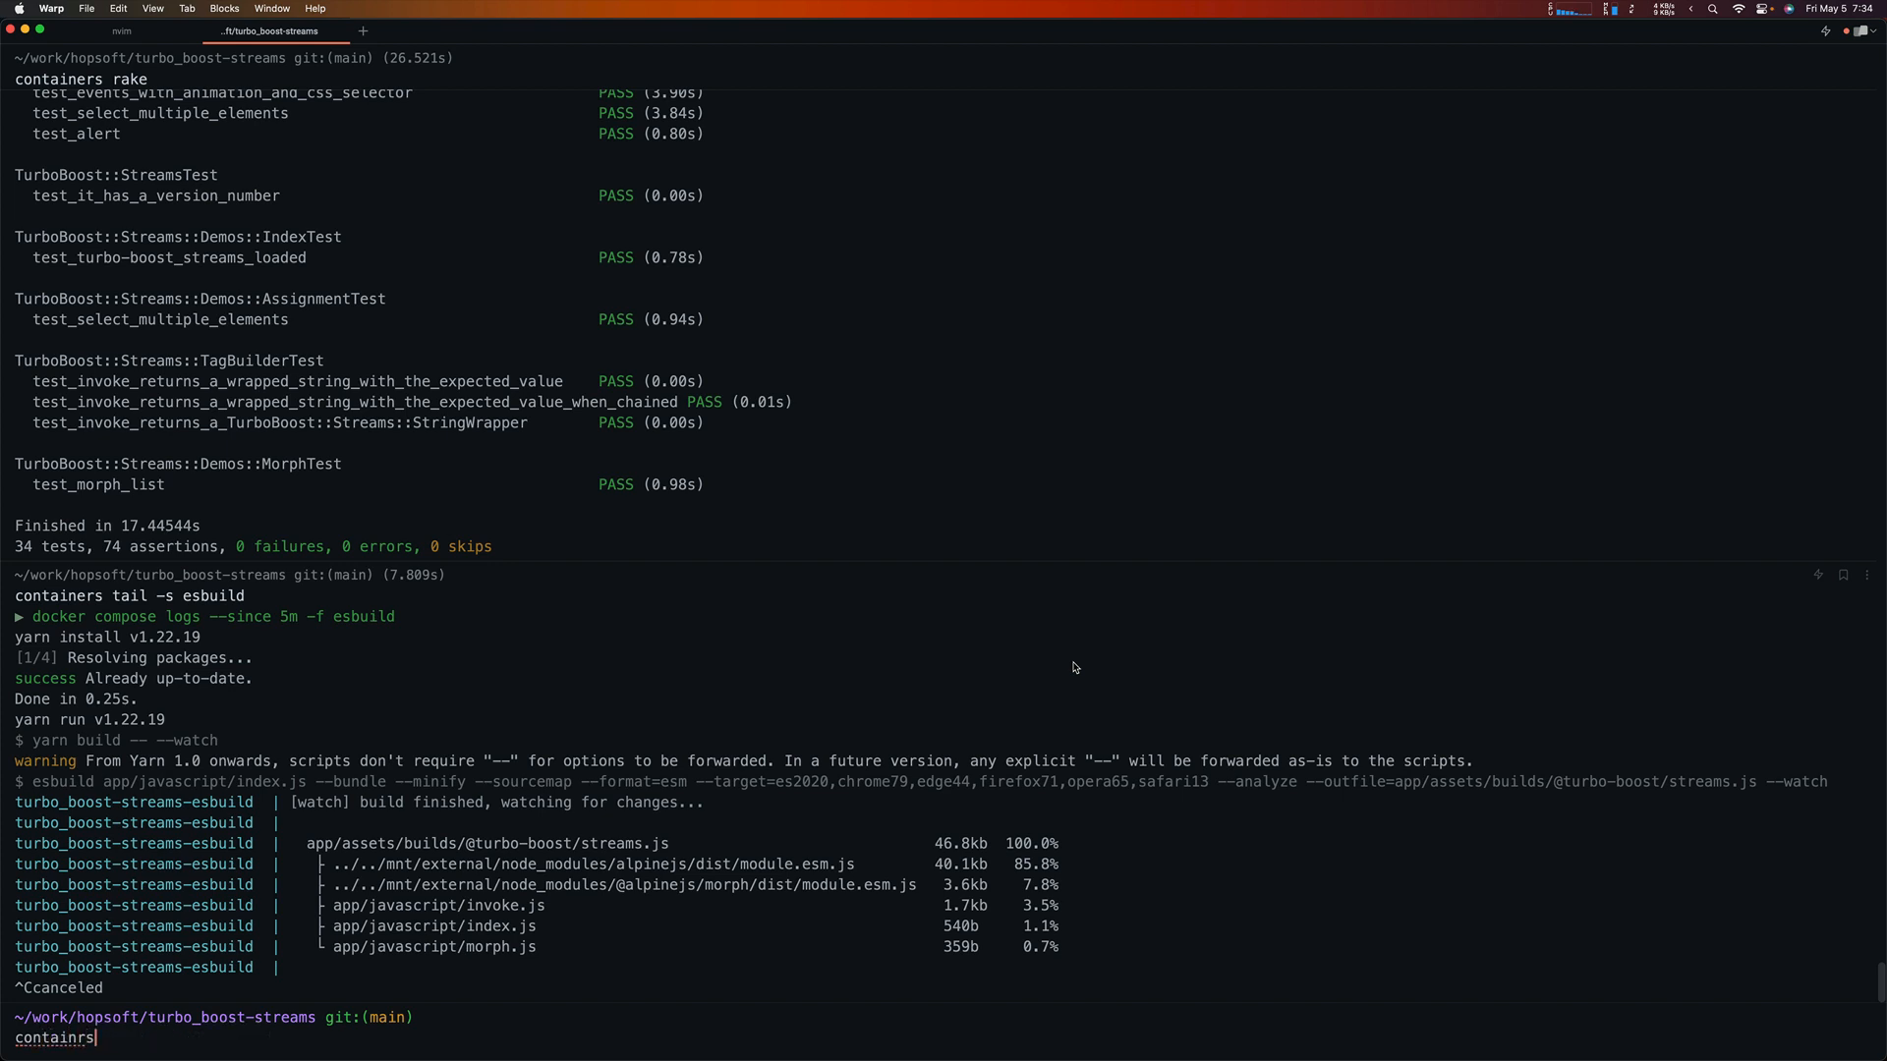
type("tail -s esbuild")
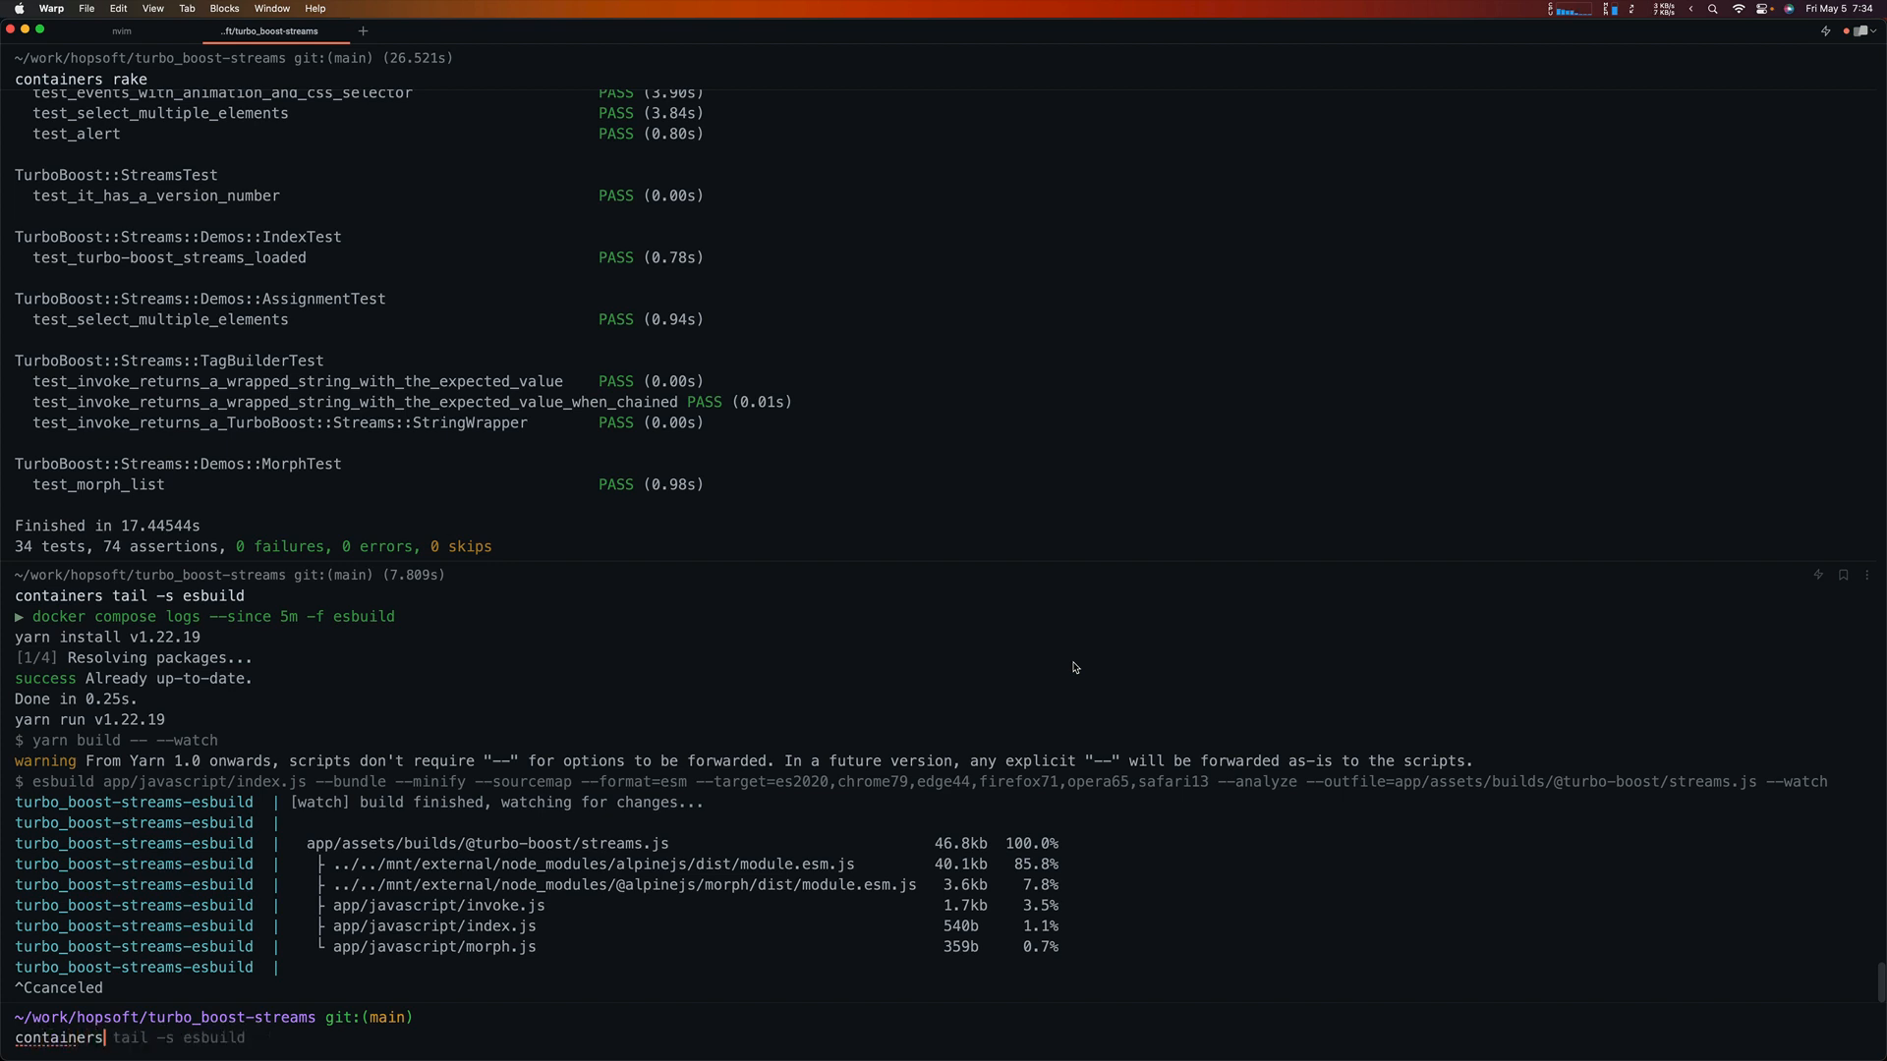
type("bash")
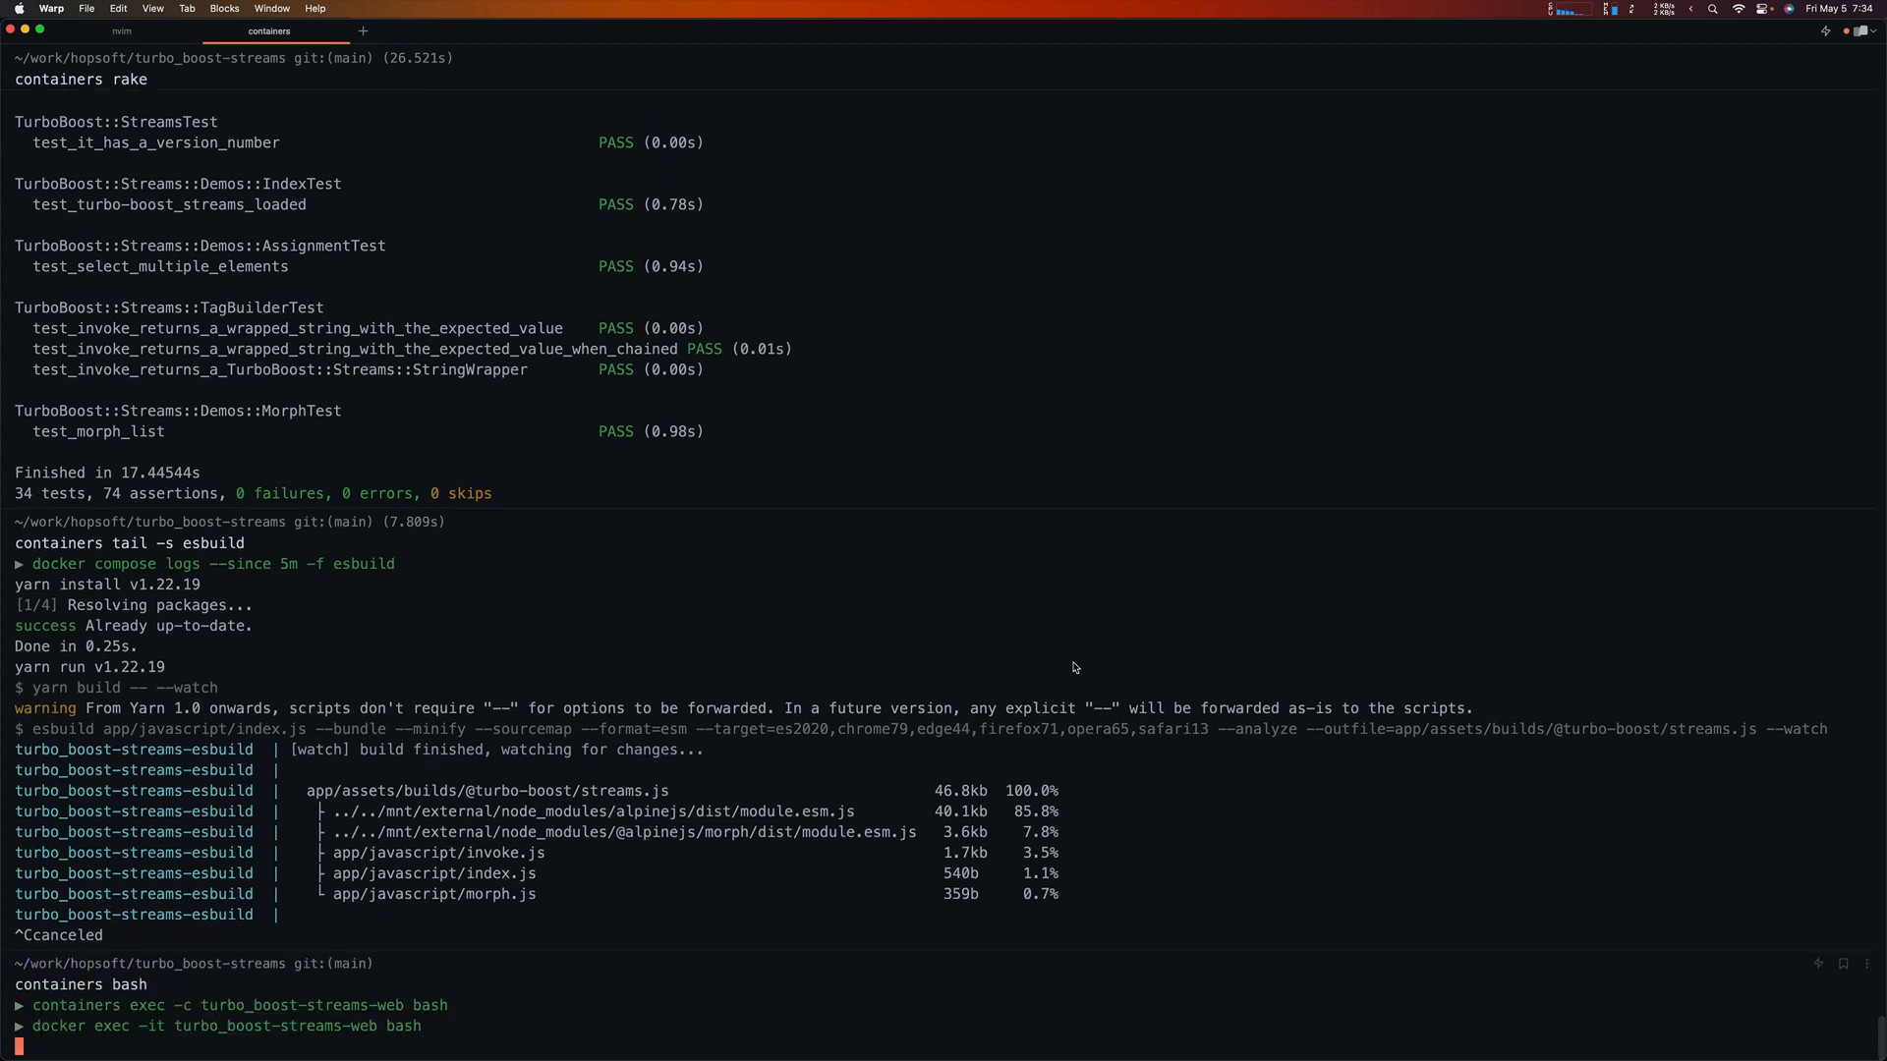
Step: Exit the web container shell, open and exit an esbuild shell, then return to Neovim
key("Return")
type("containers bash -s")
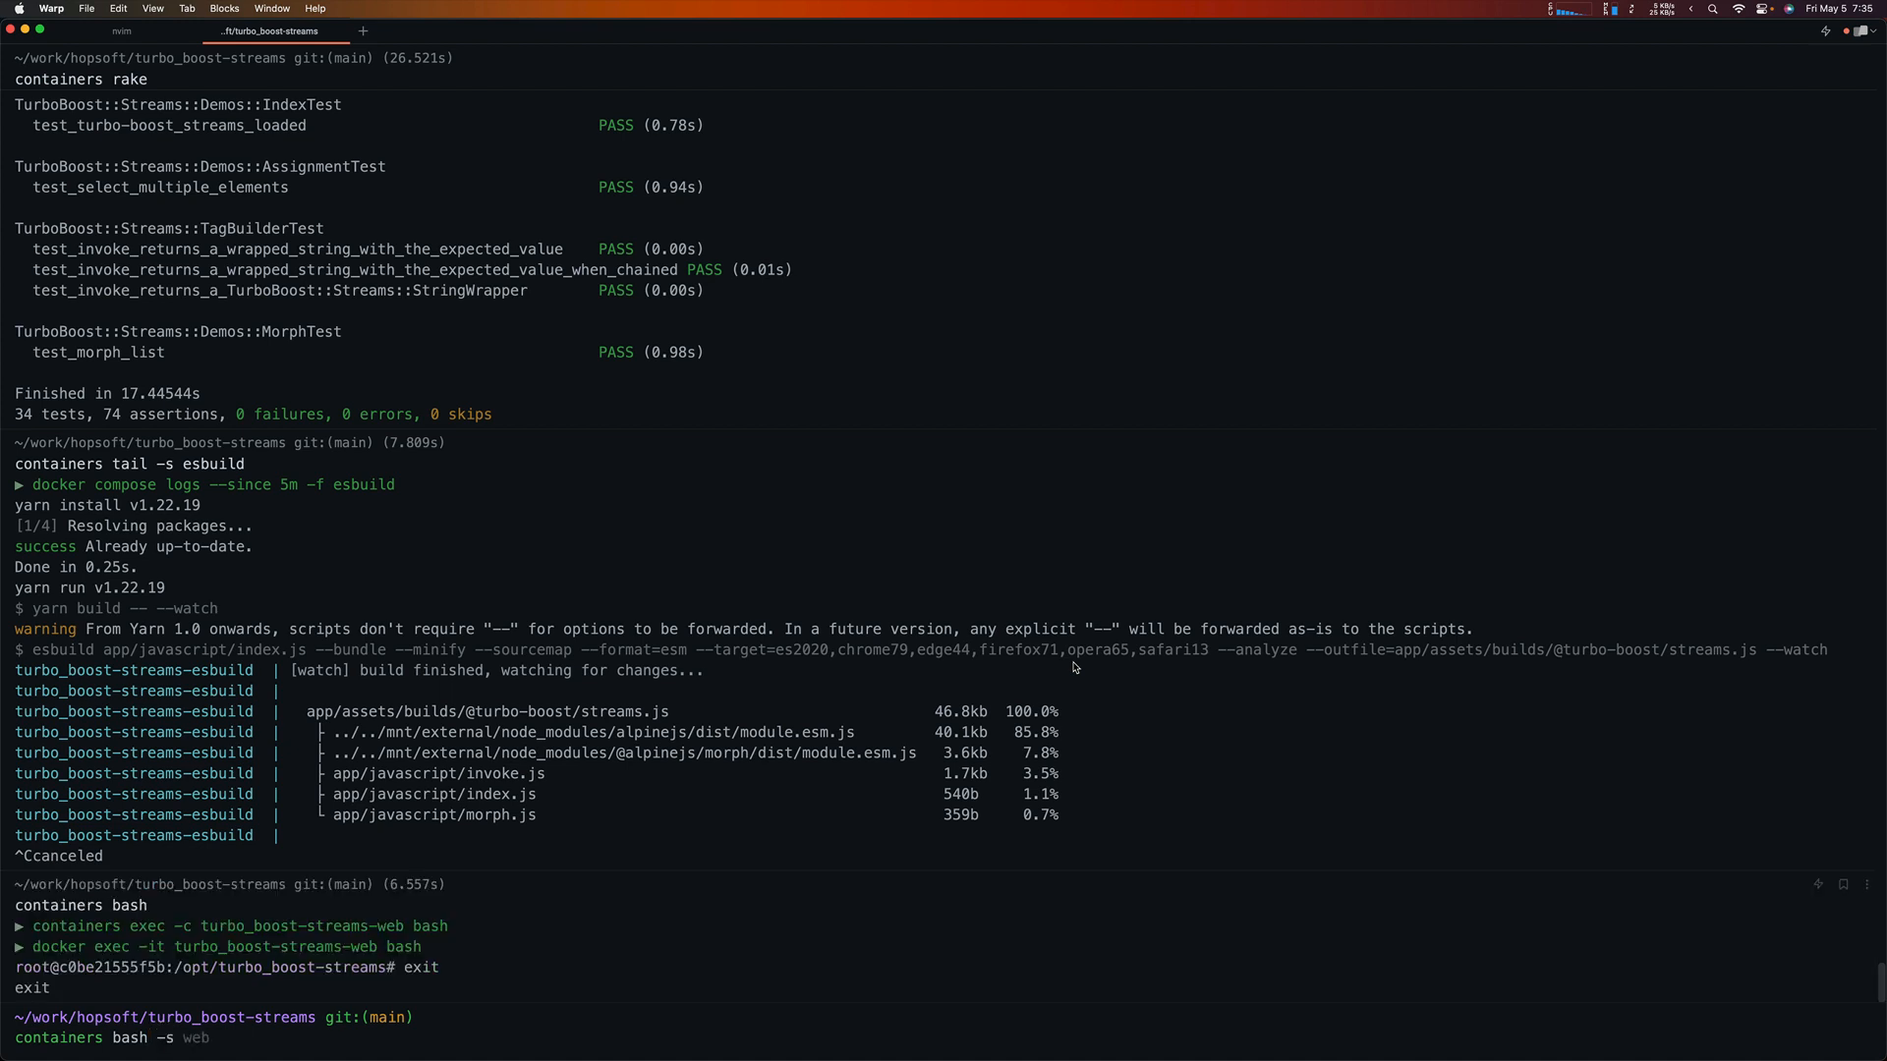
type("esbuild")
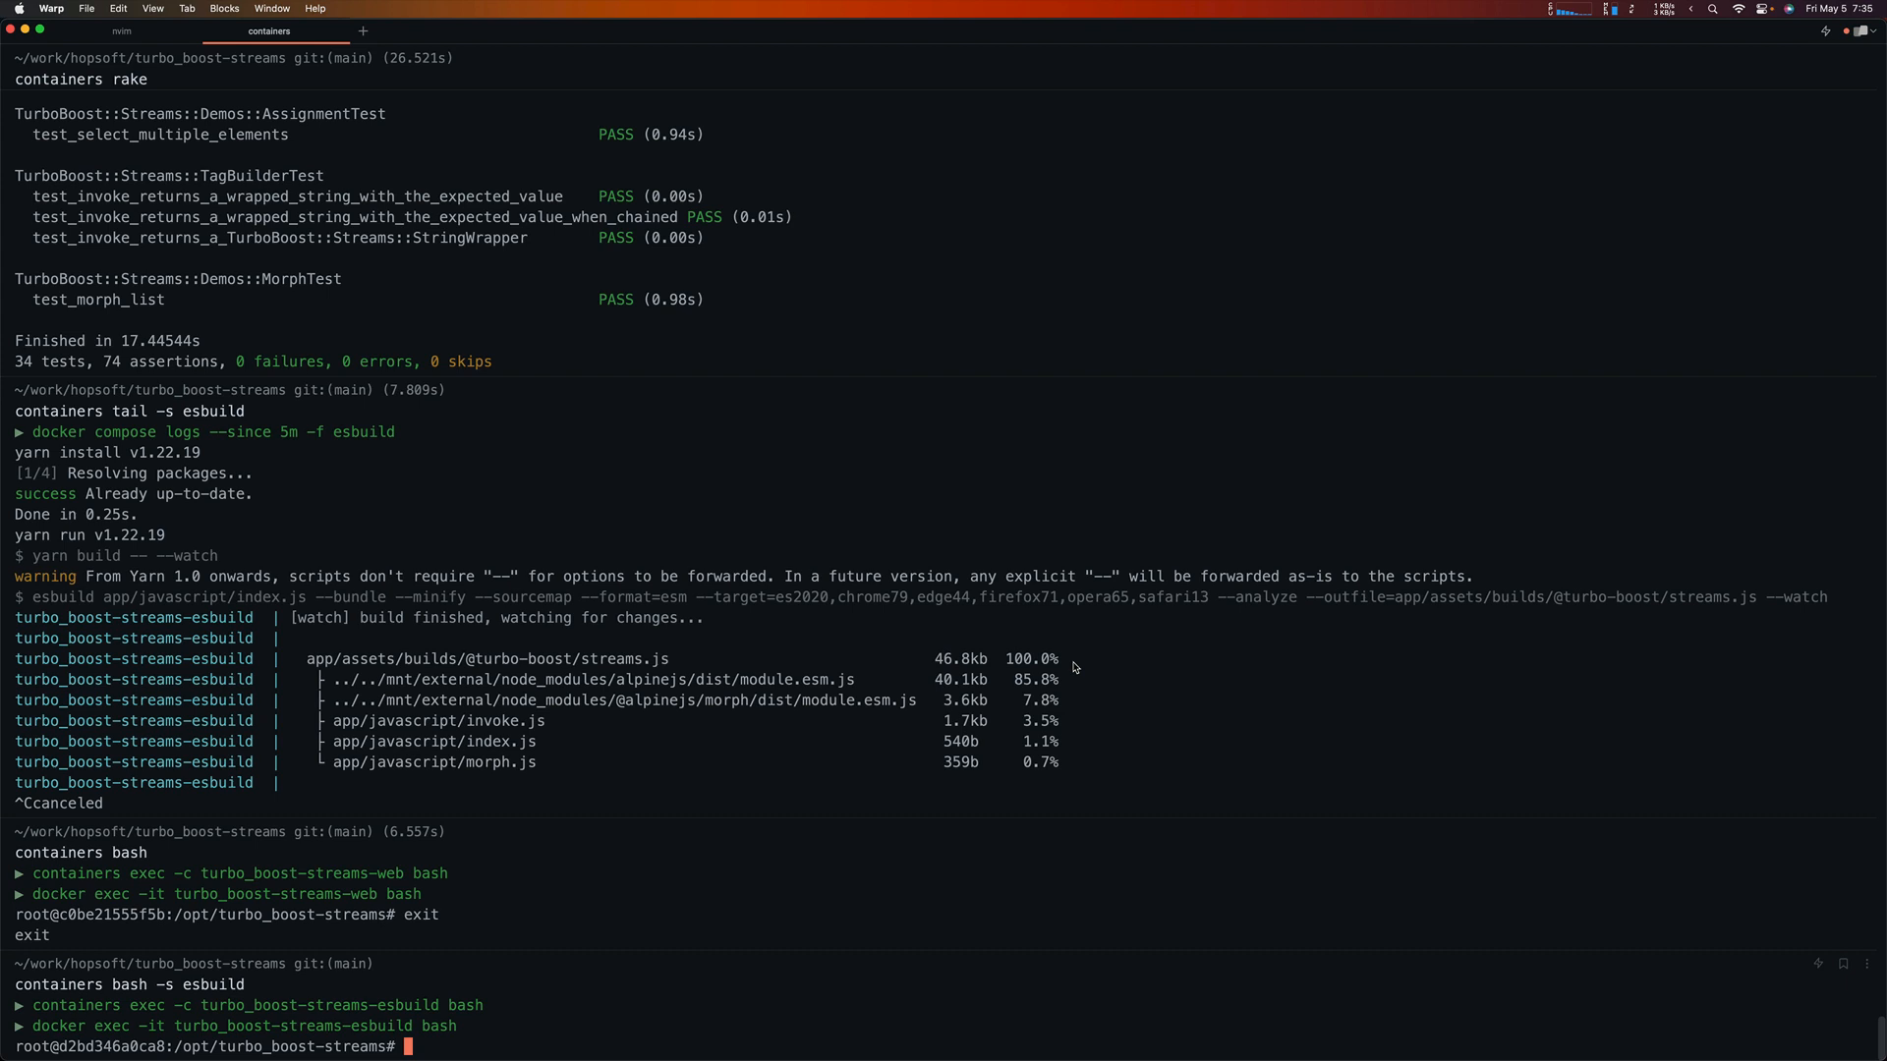
type("e")
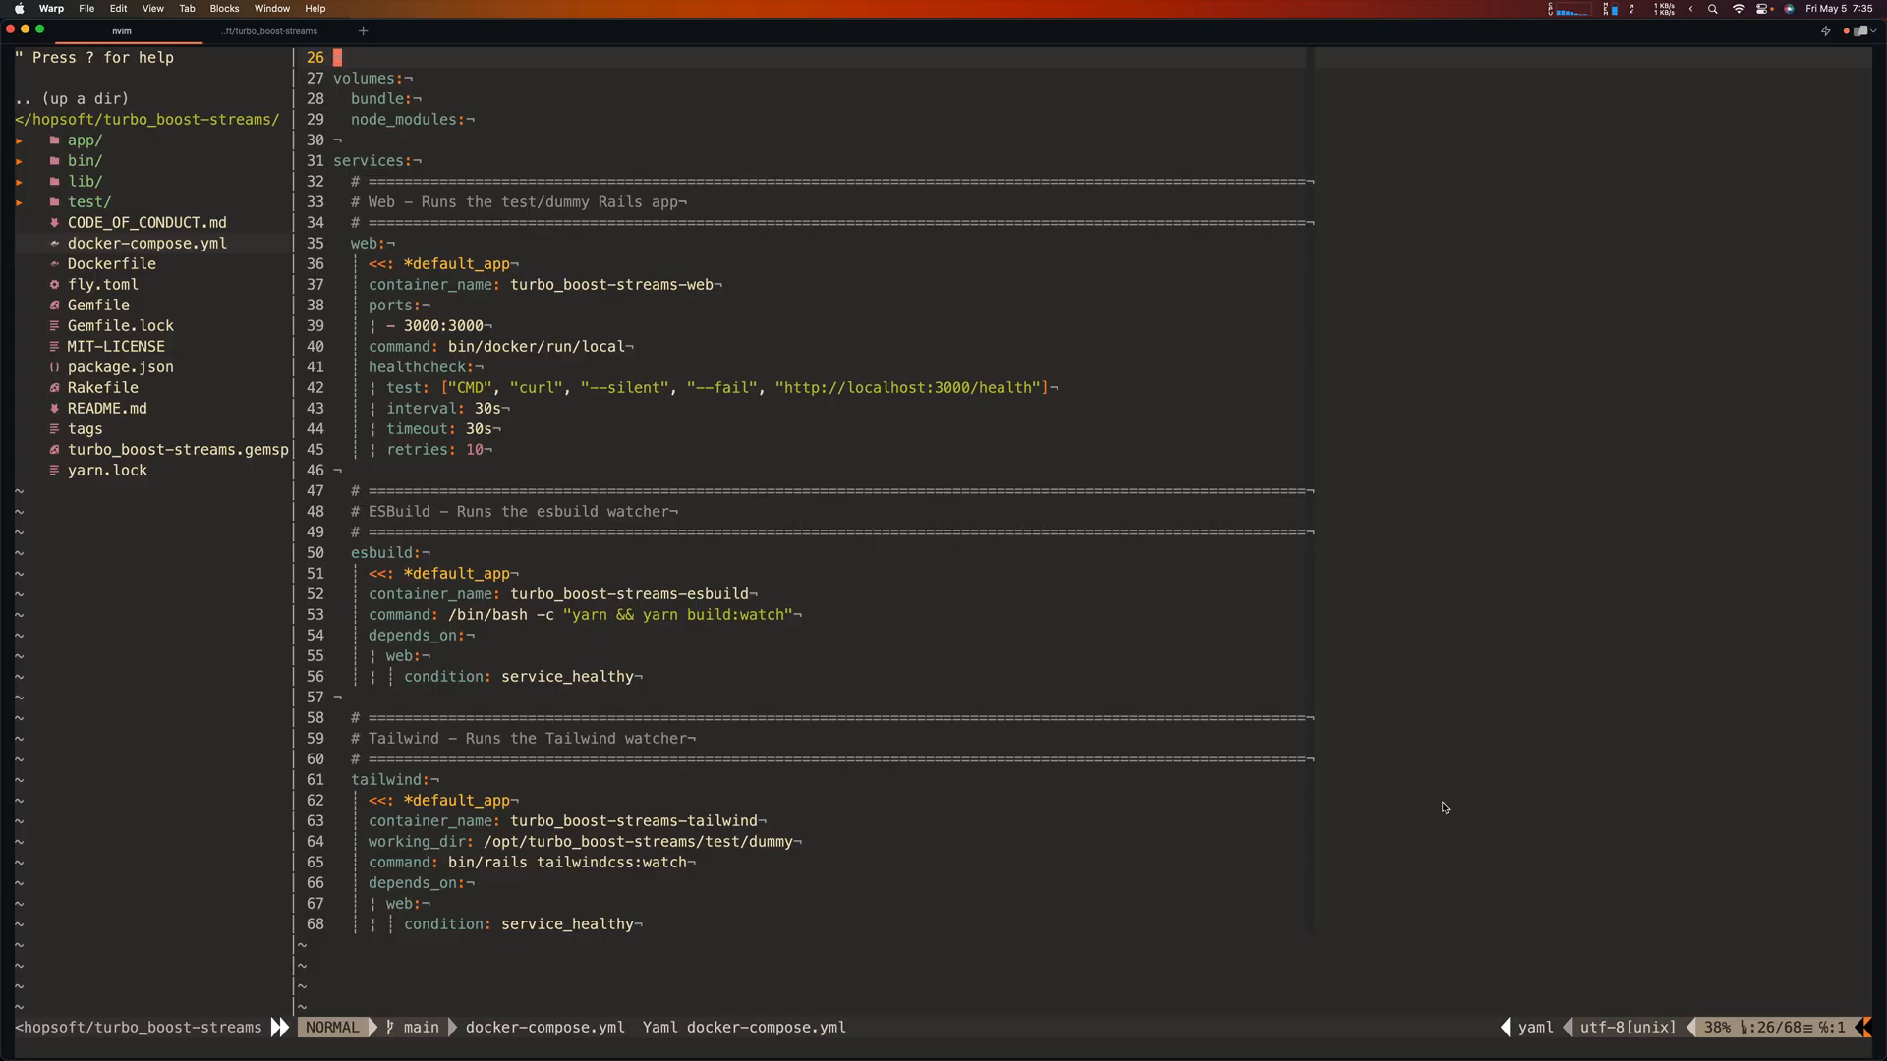
Step: Glance at the Dockerfile, then open fly.toml and jump to its top
left_click(113, 263)
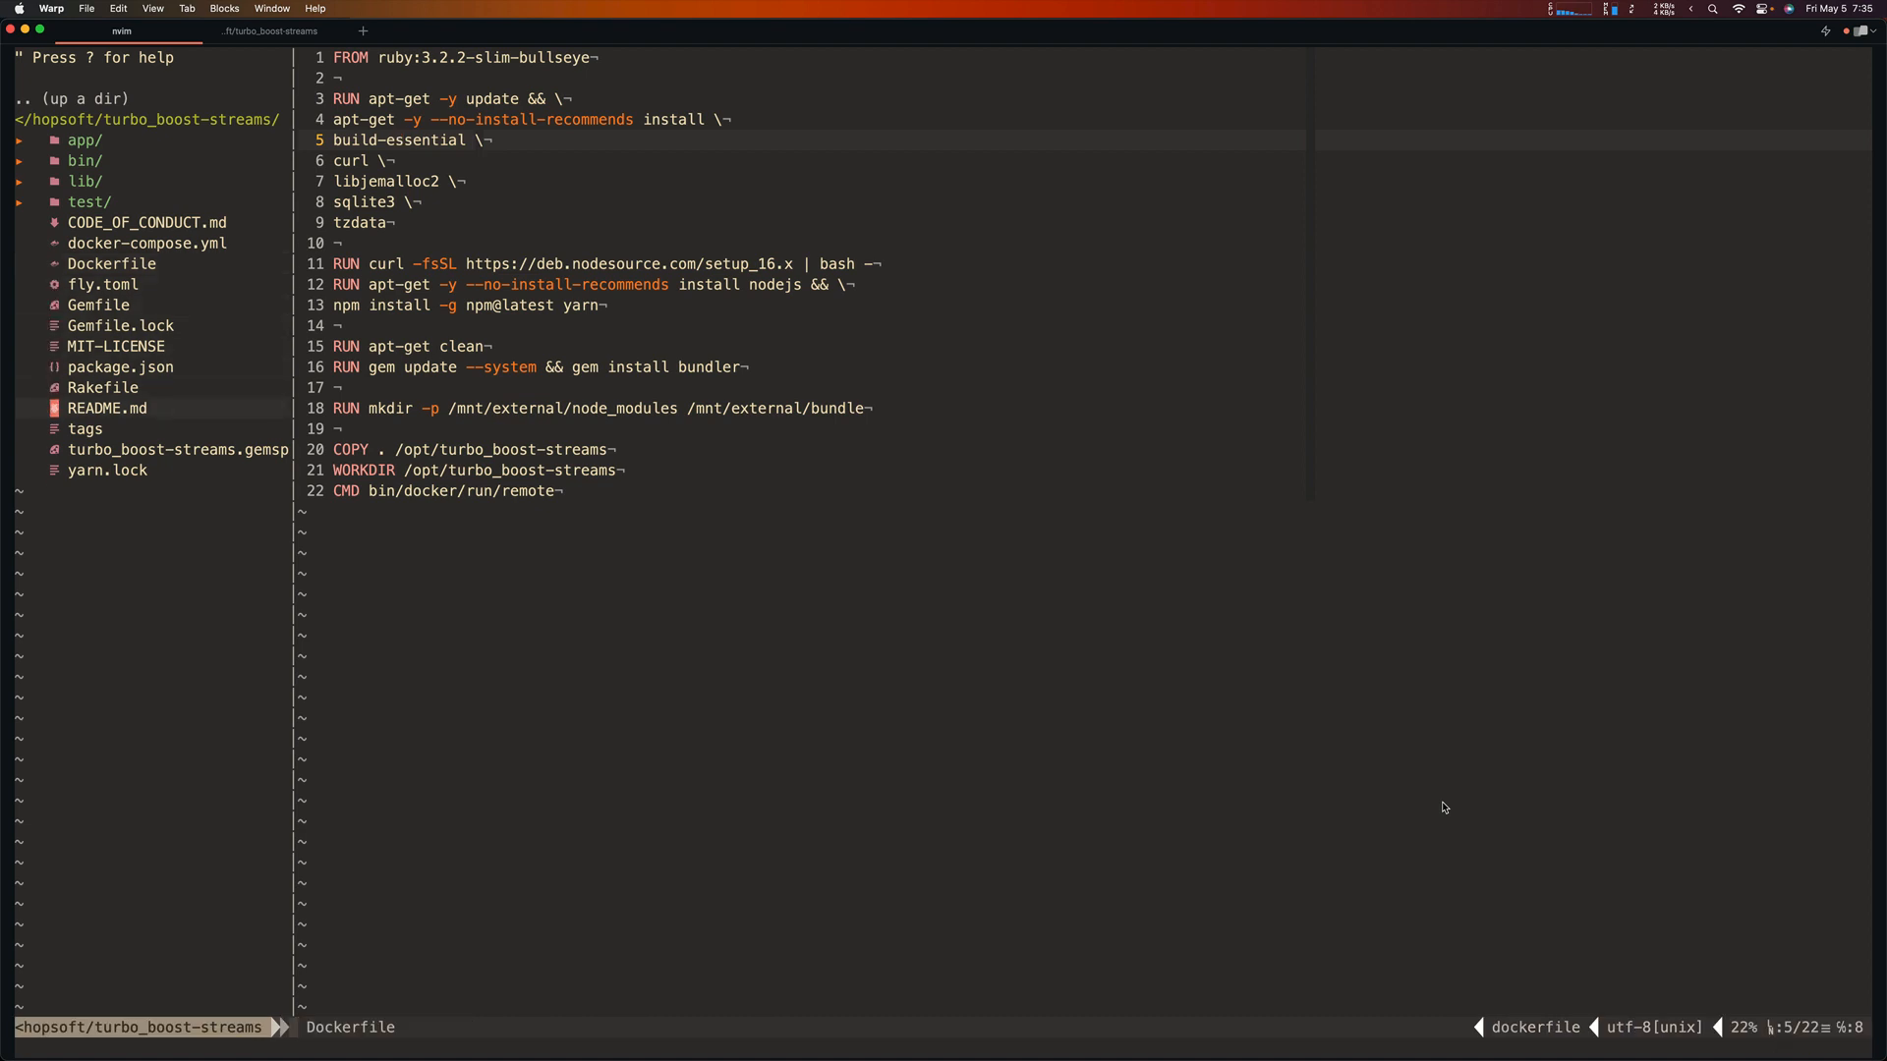
left_click(102, 284)
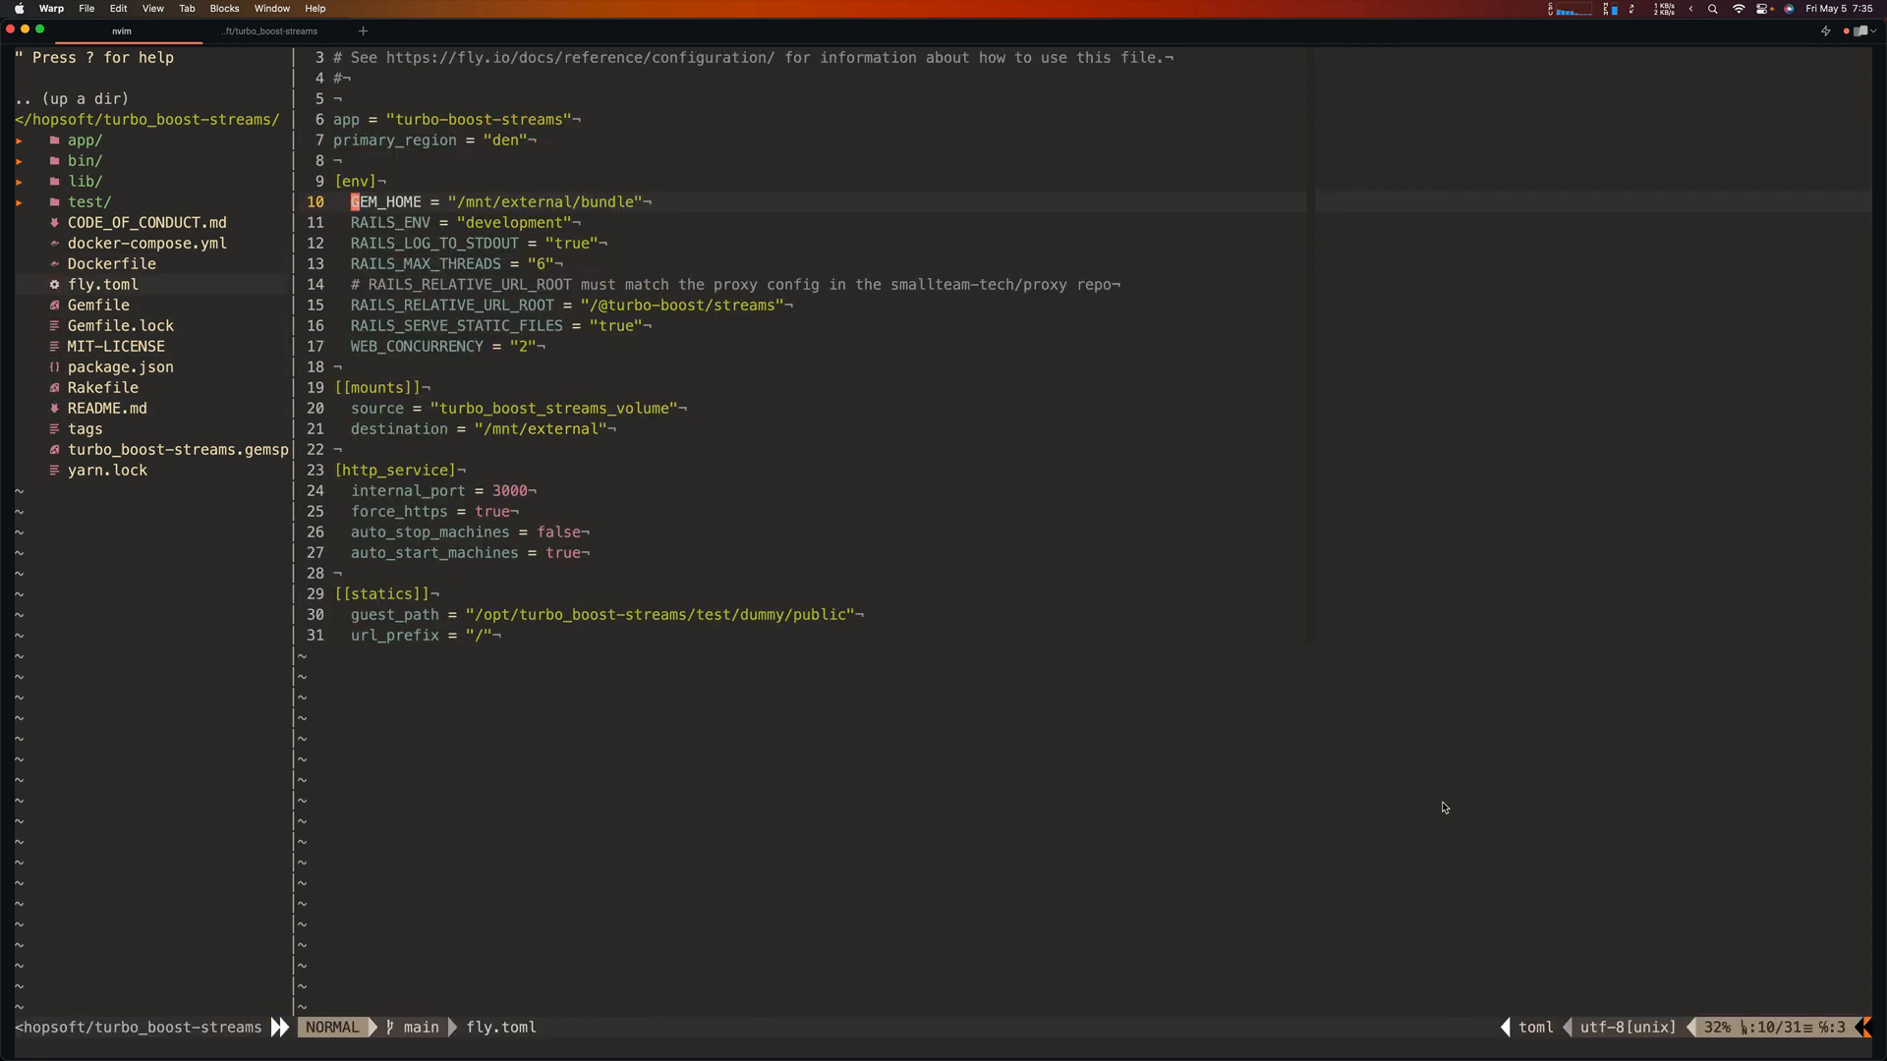
key("g")
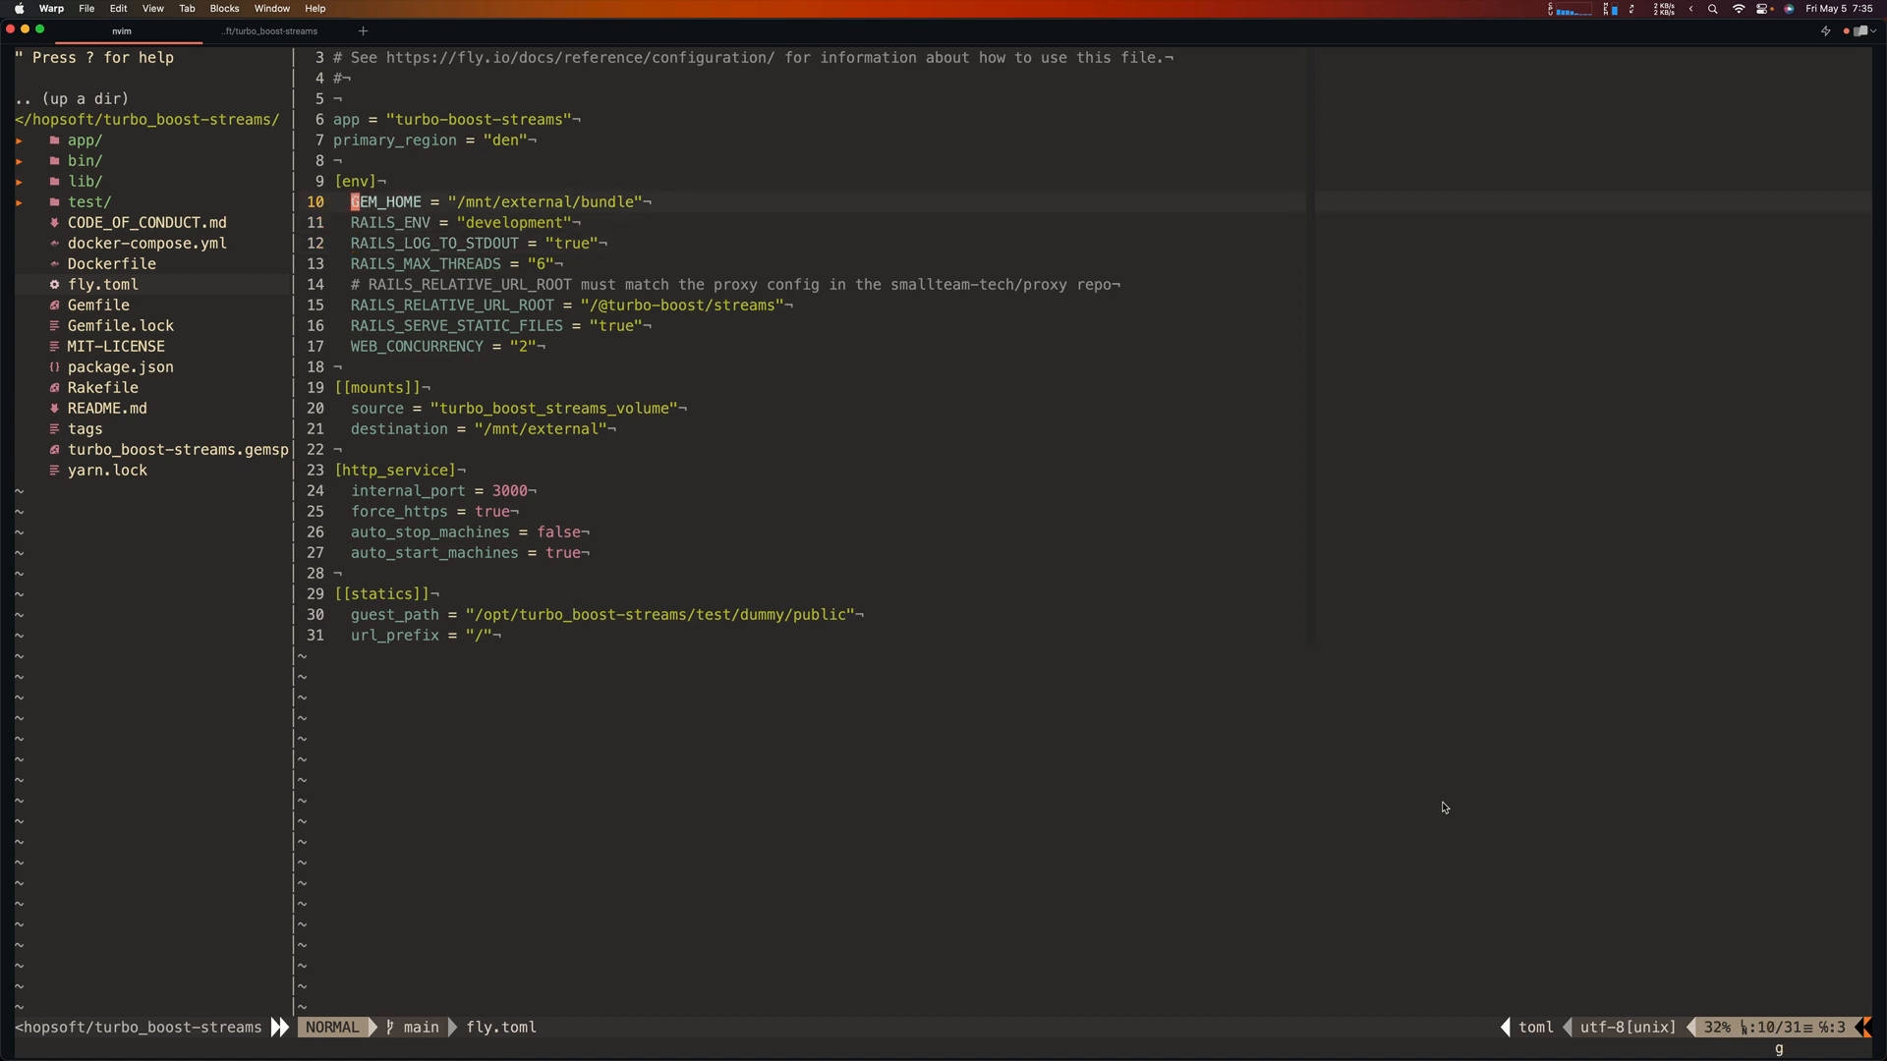
key("gg")
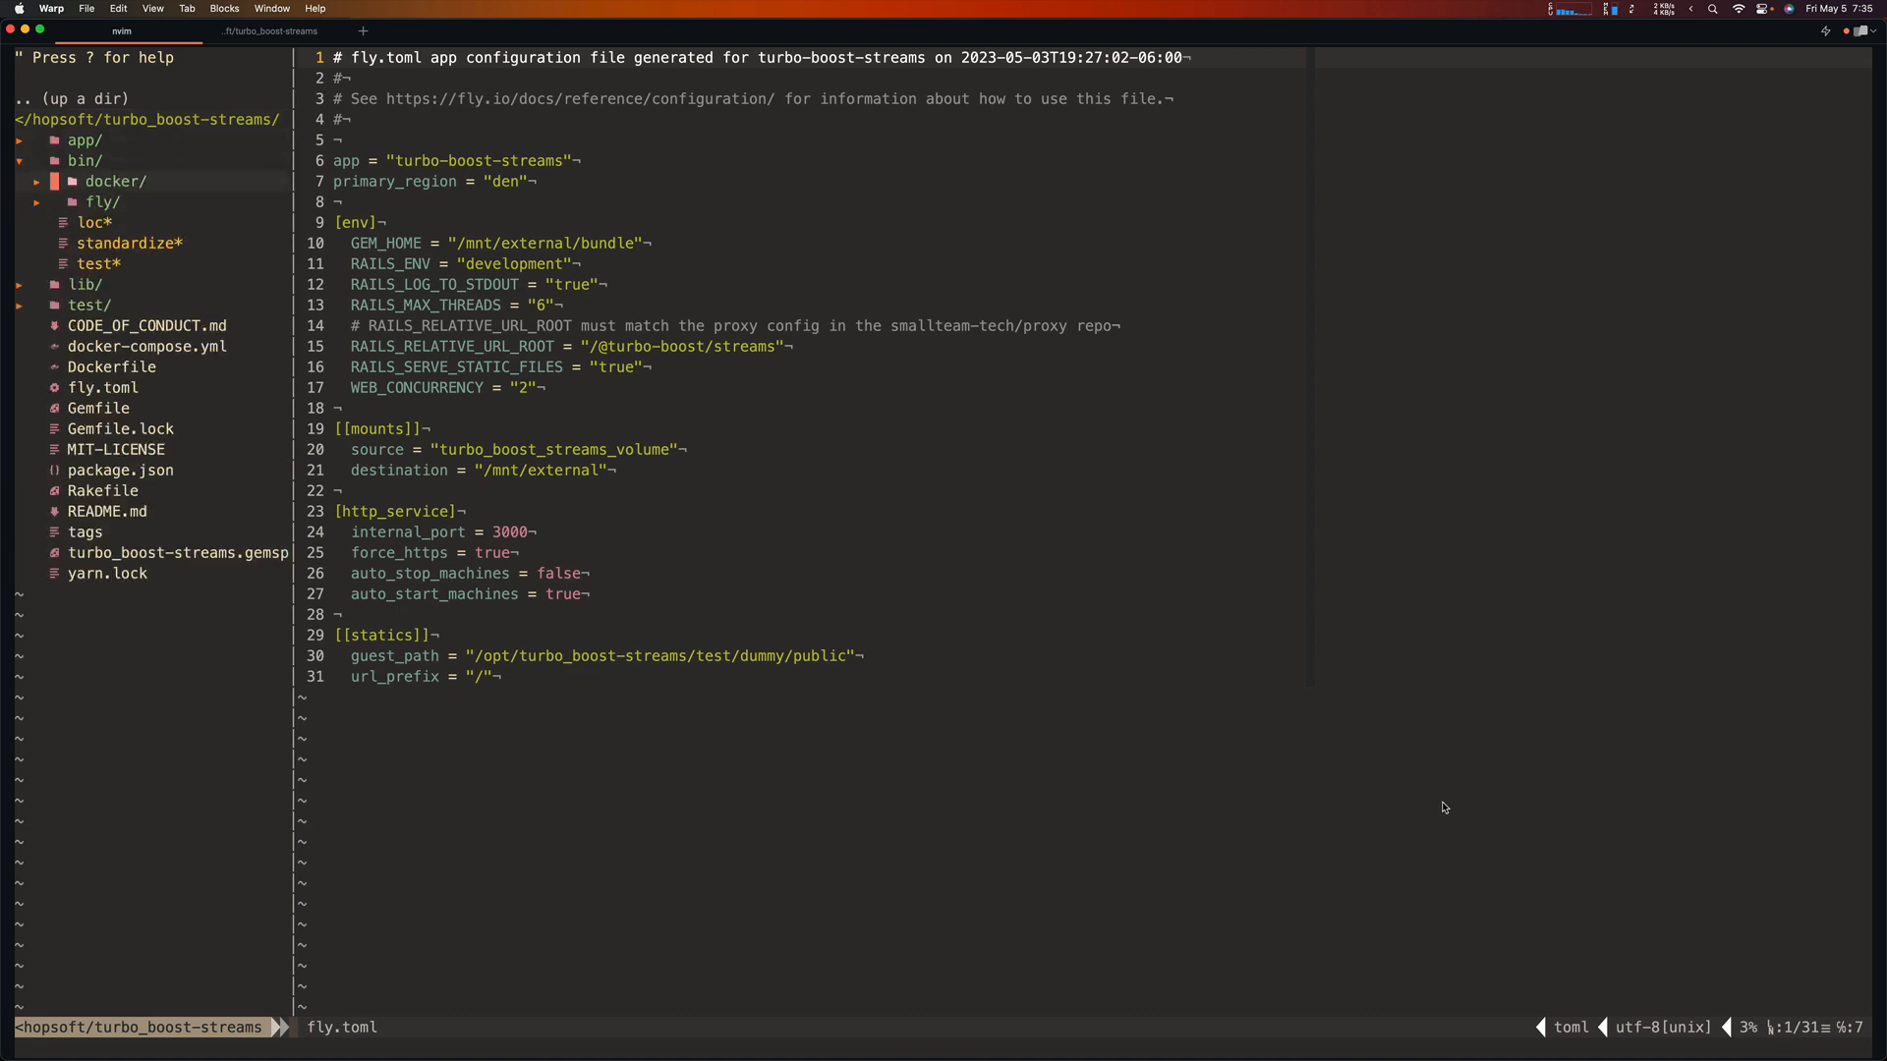
Step: Review the bin/docker/run local and remote scripts, then list the three running turbo_boost_streams containers
left_click(114, 181)
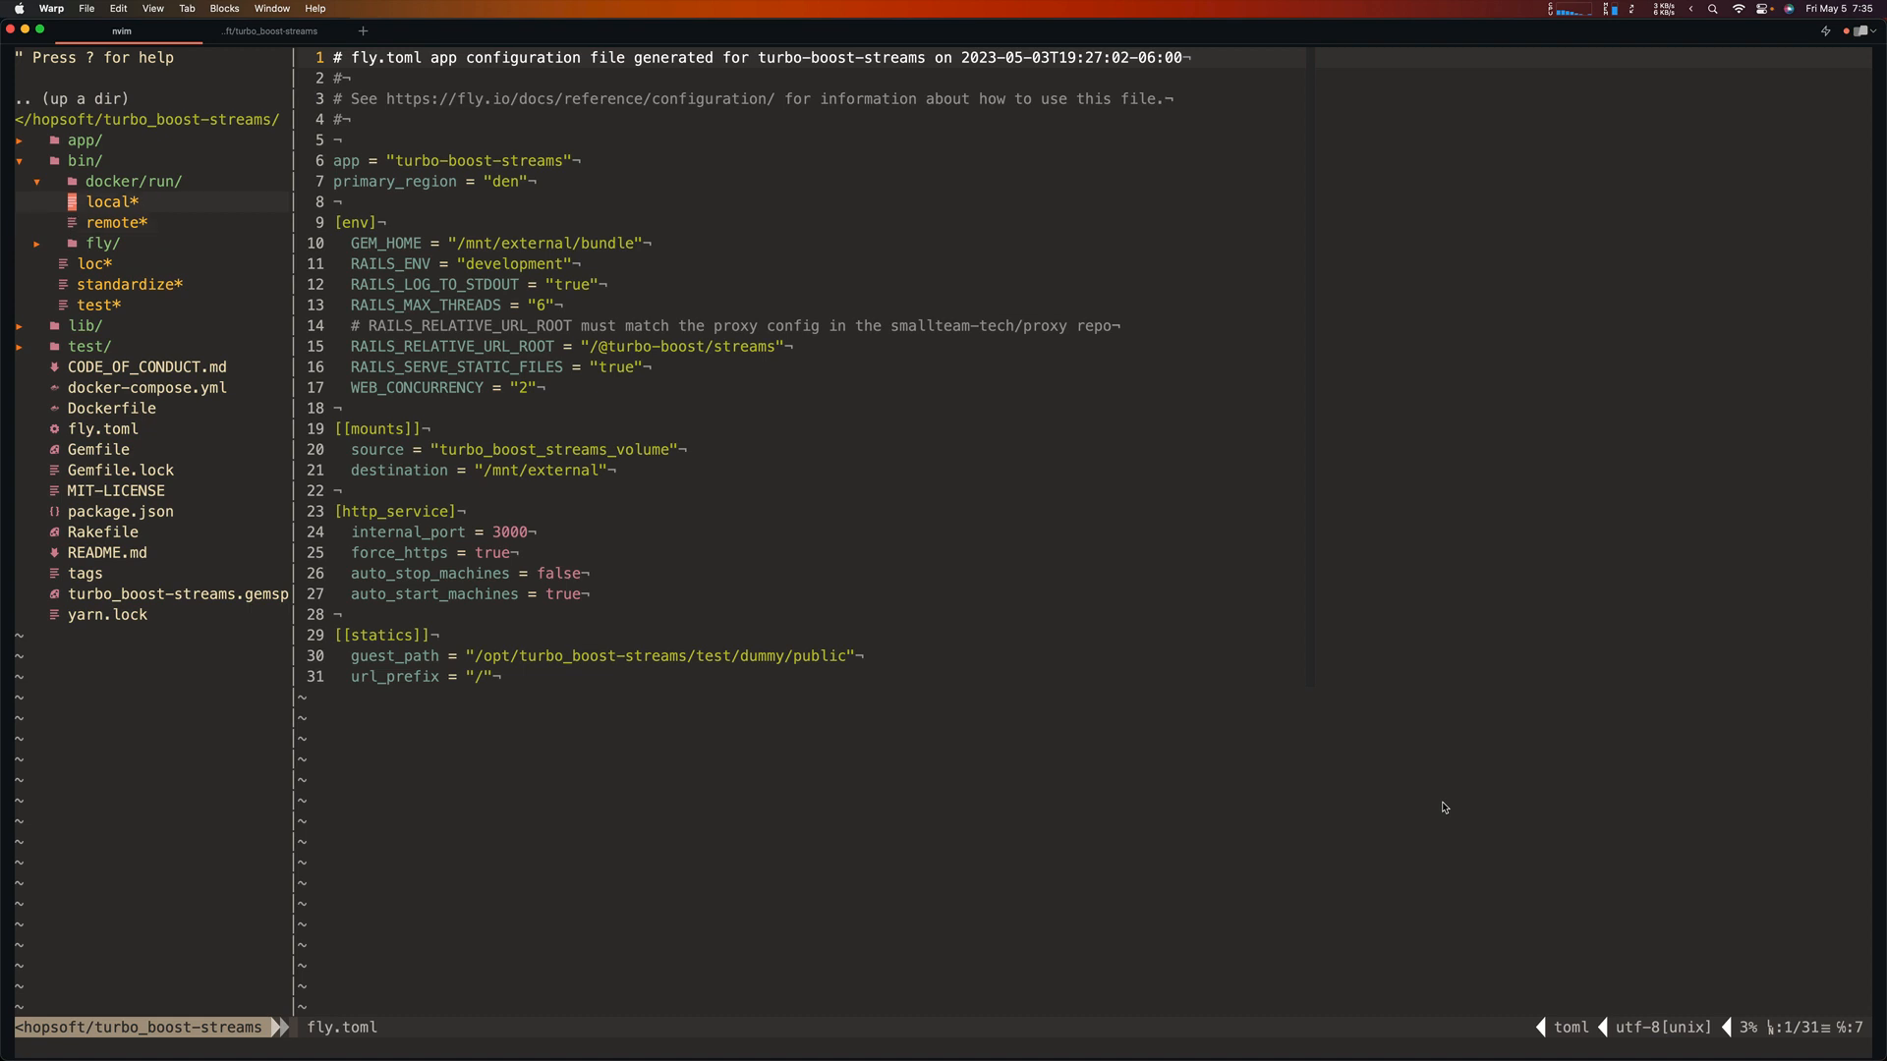
left_click(115, 200)
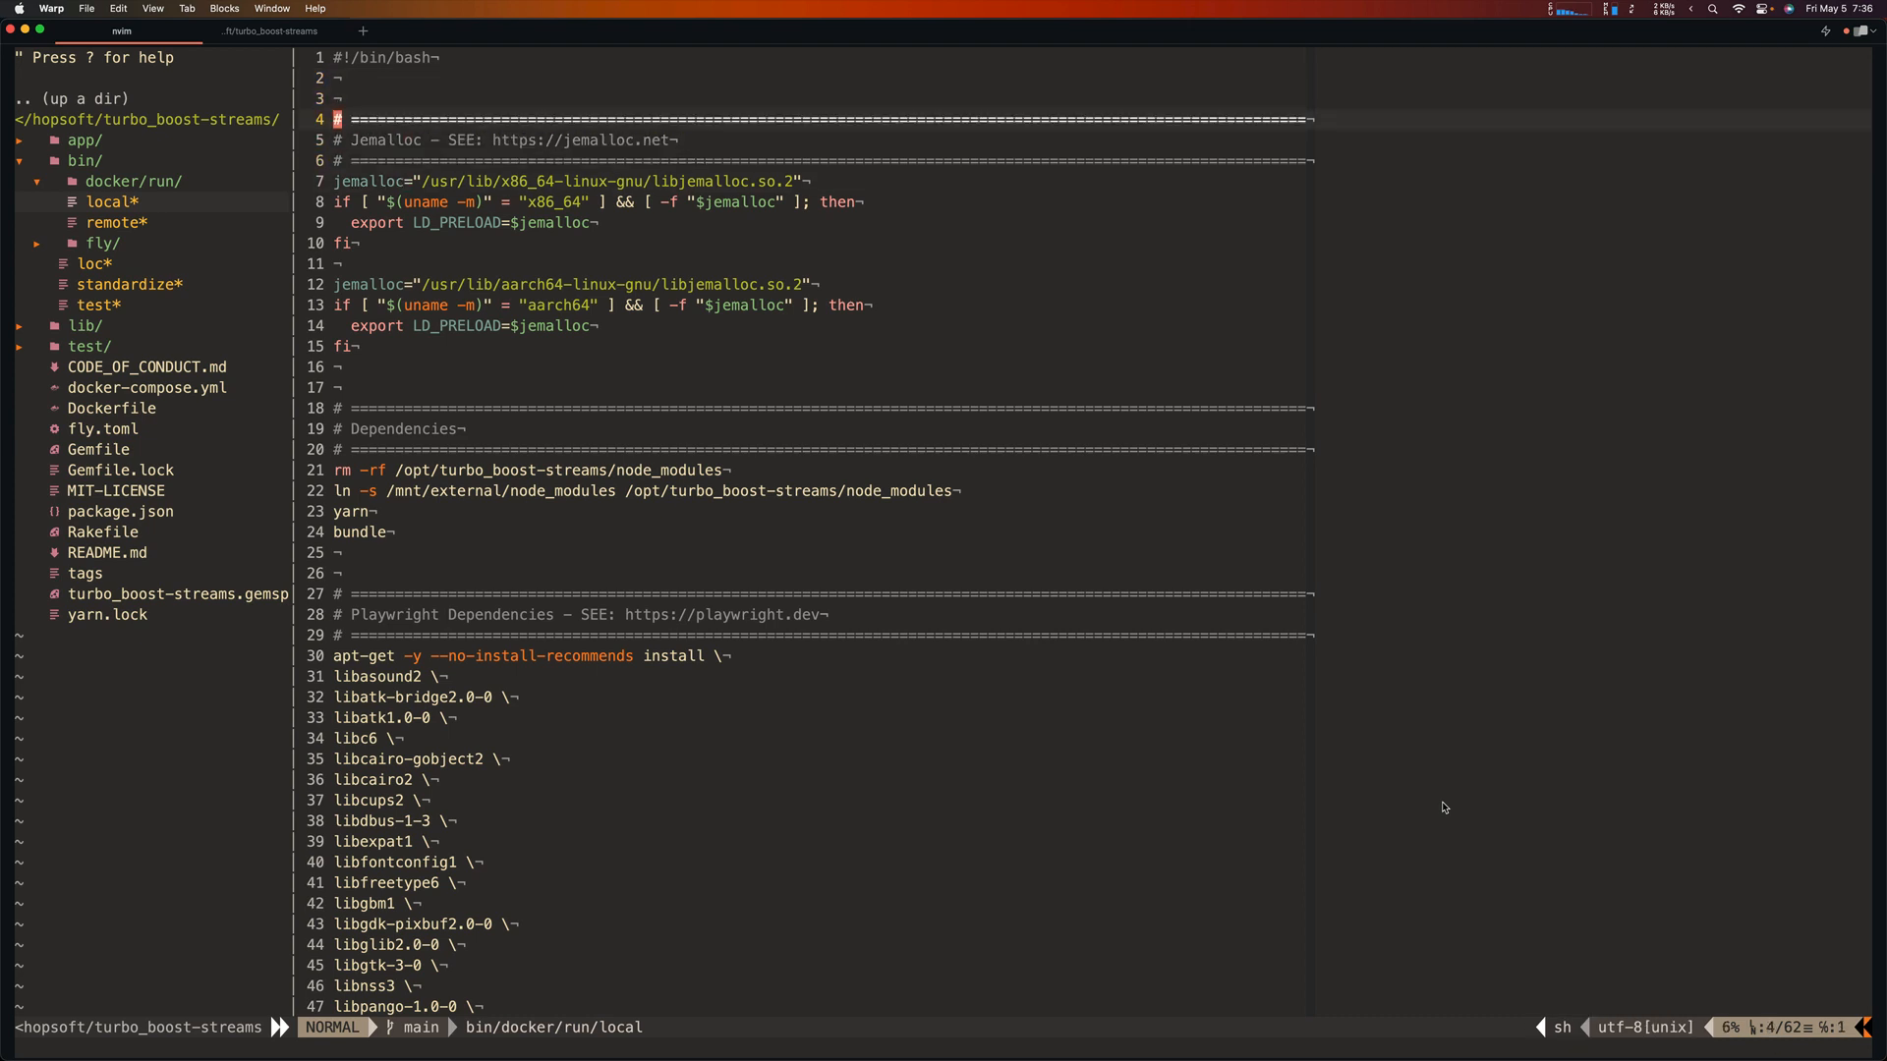
key("j")
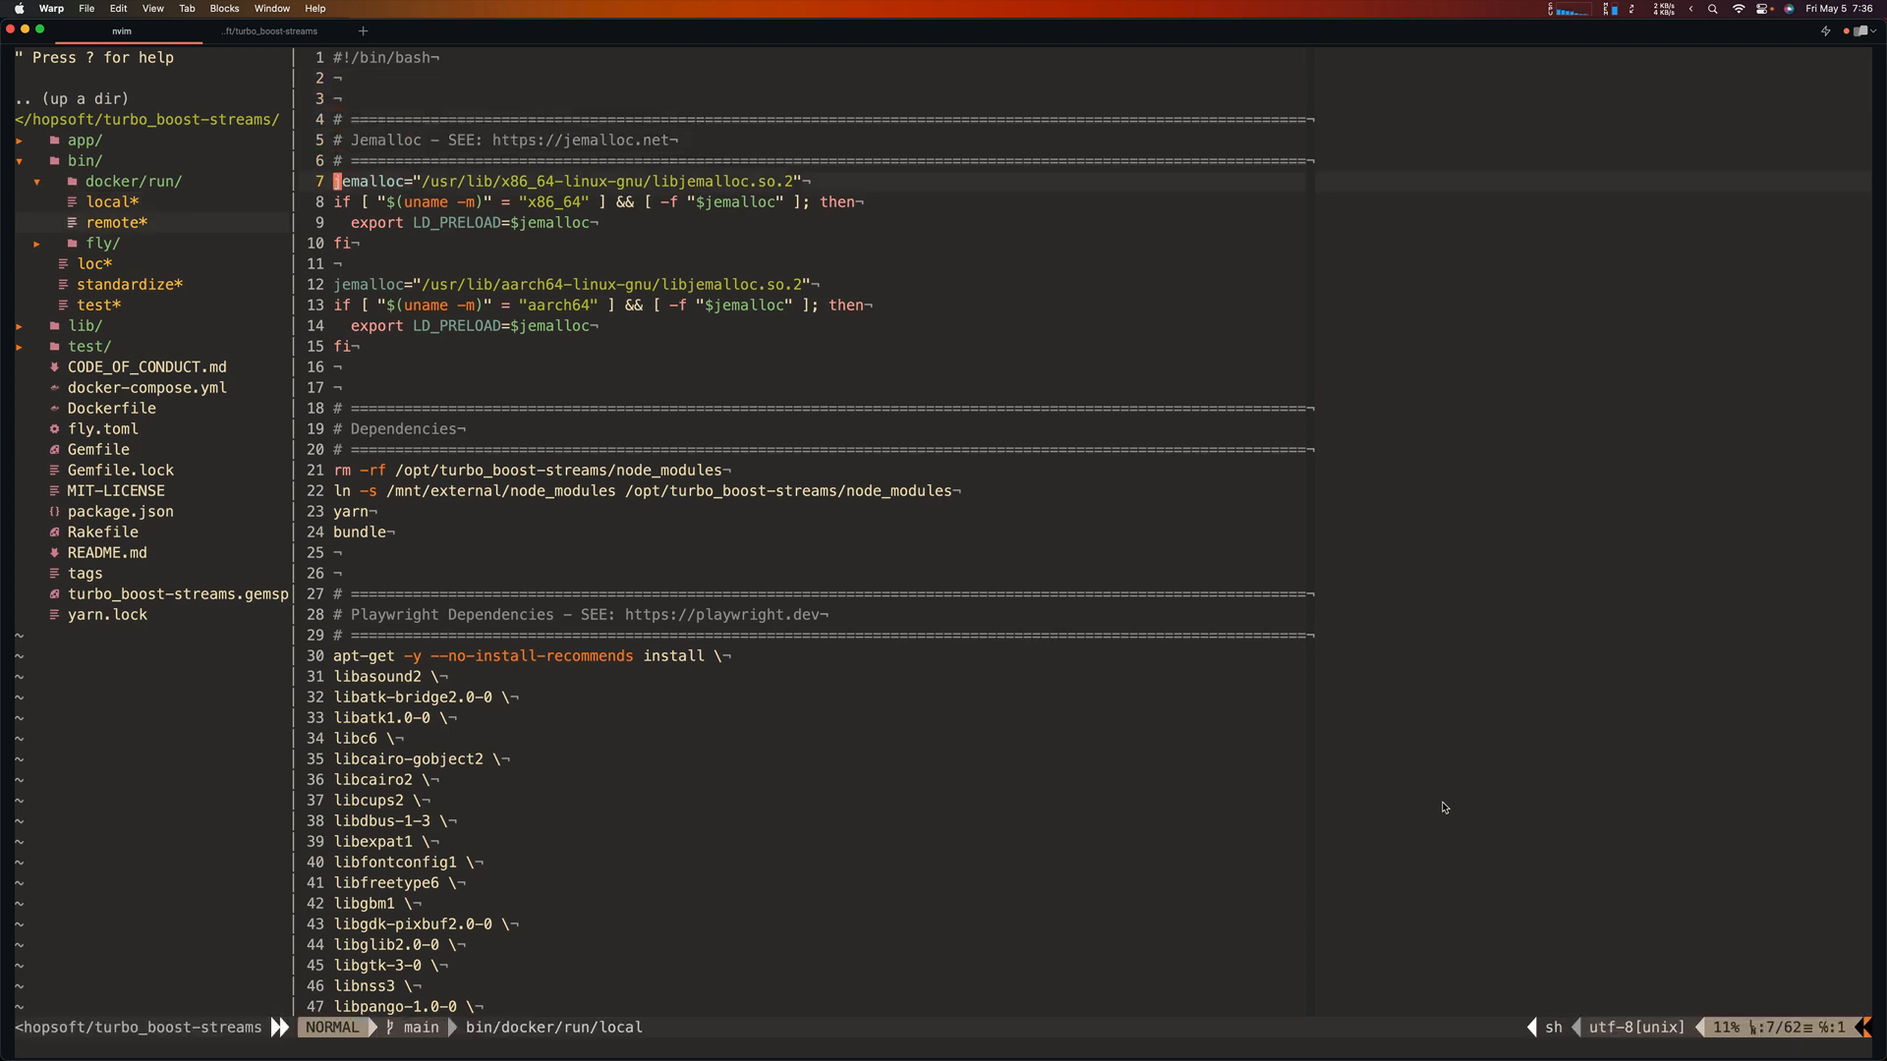
key("k")
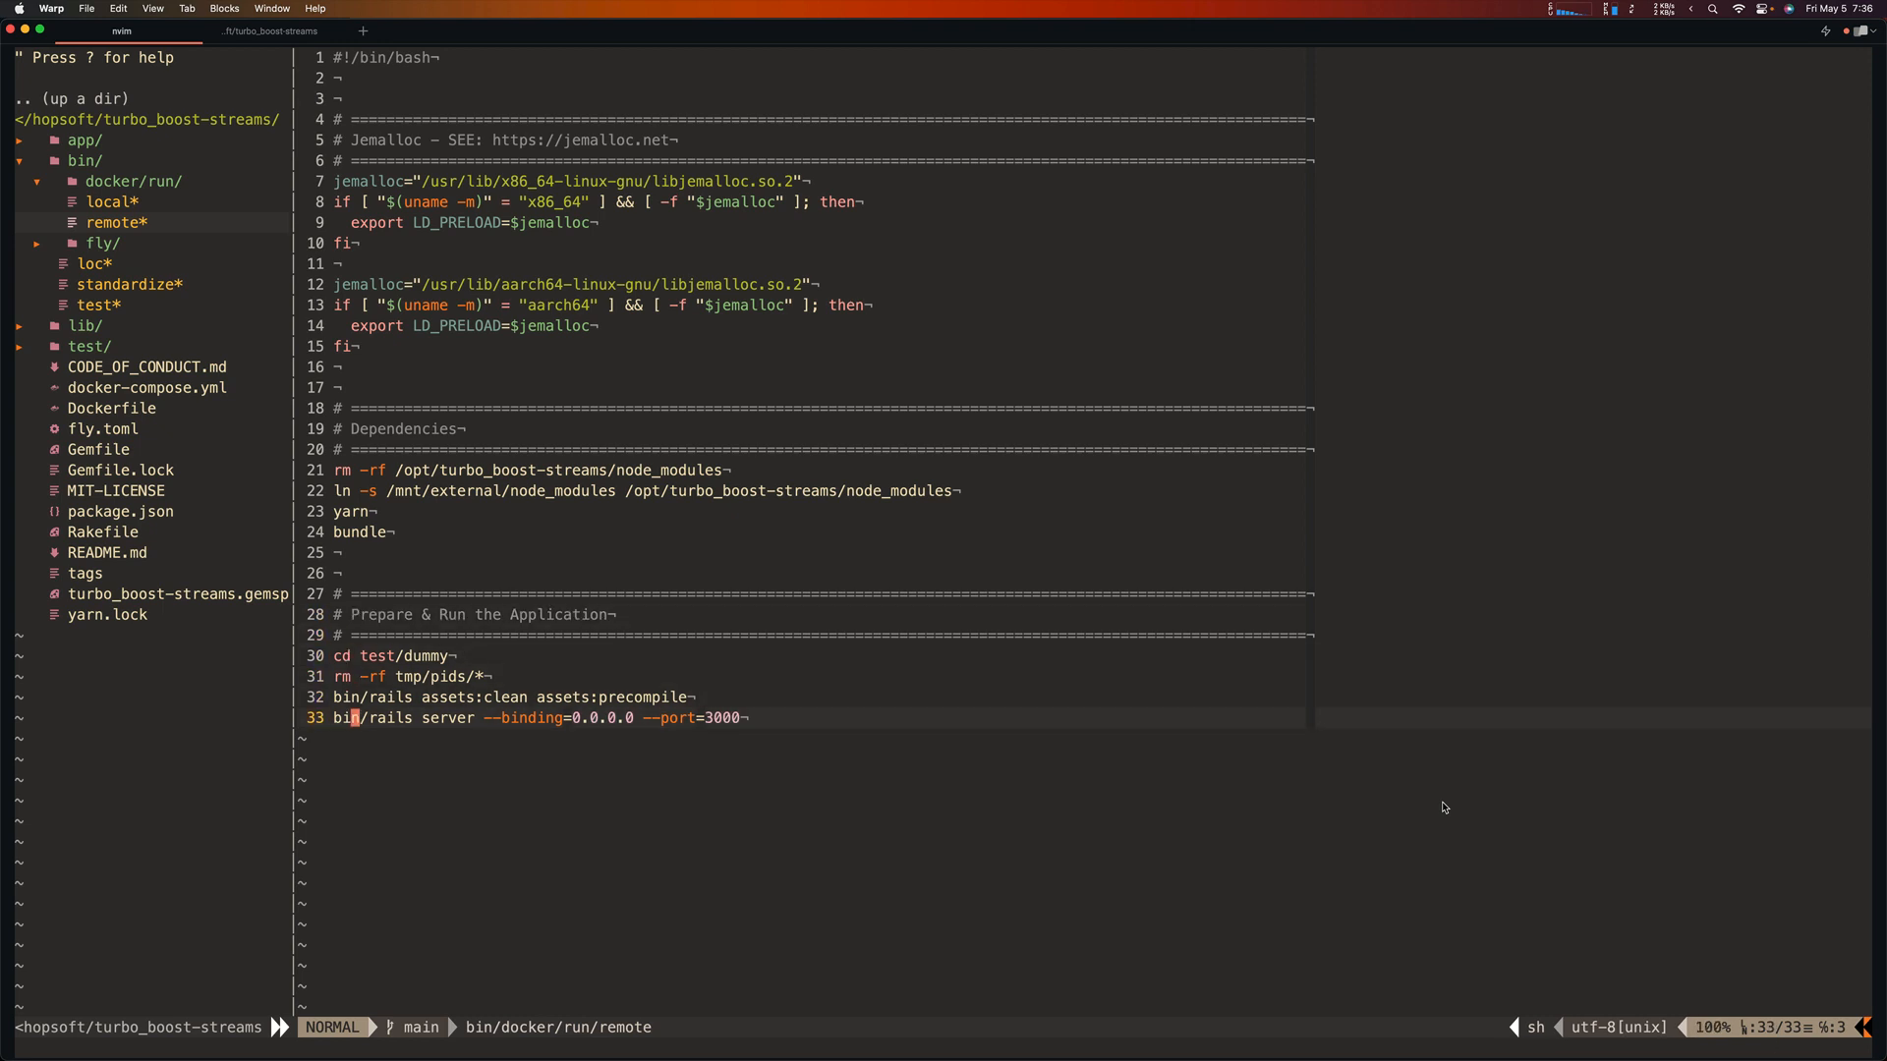
key("V")
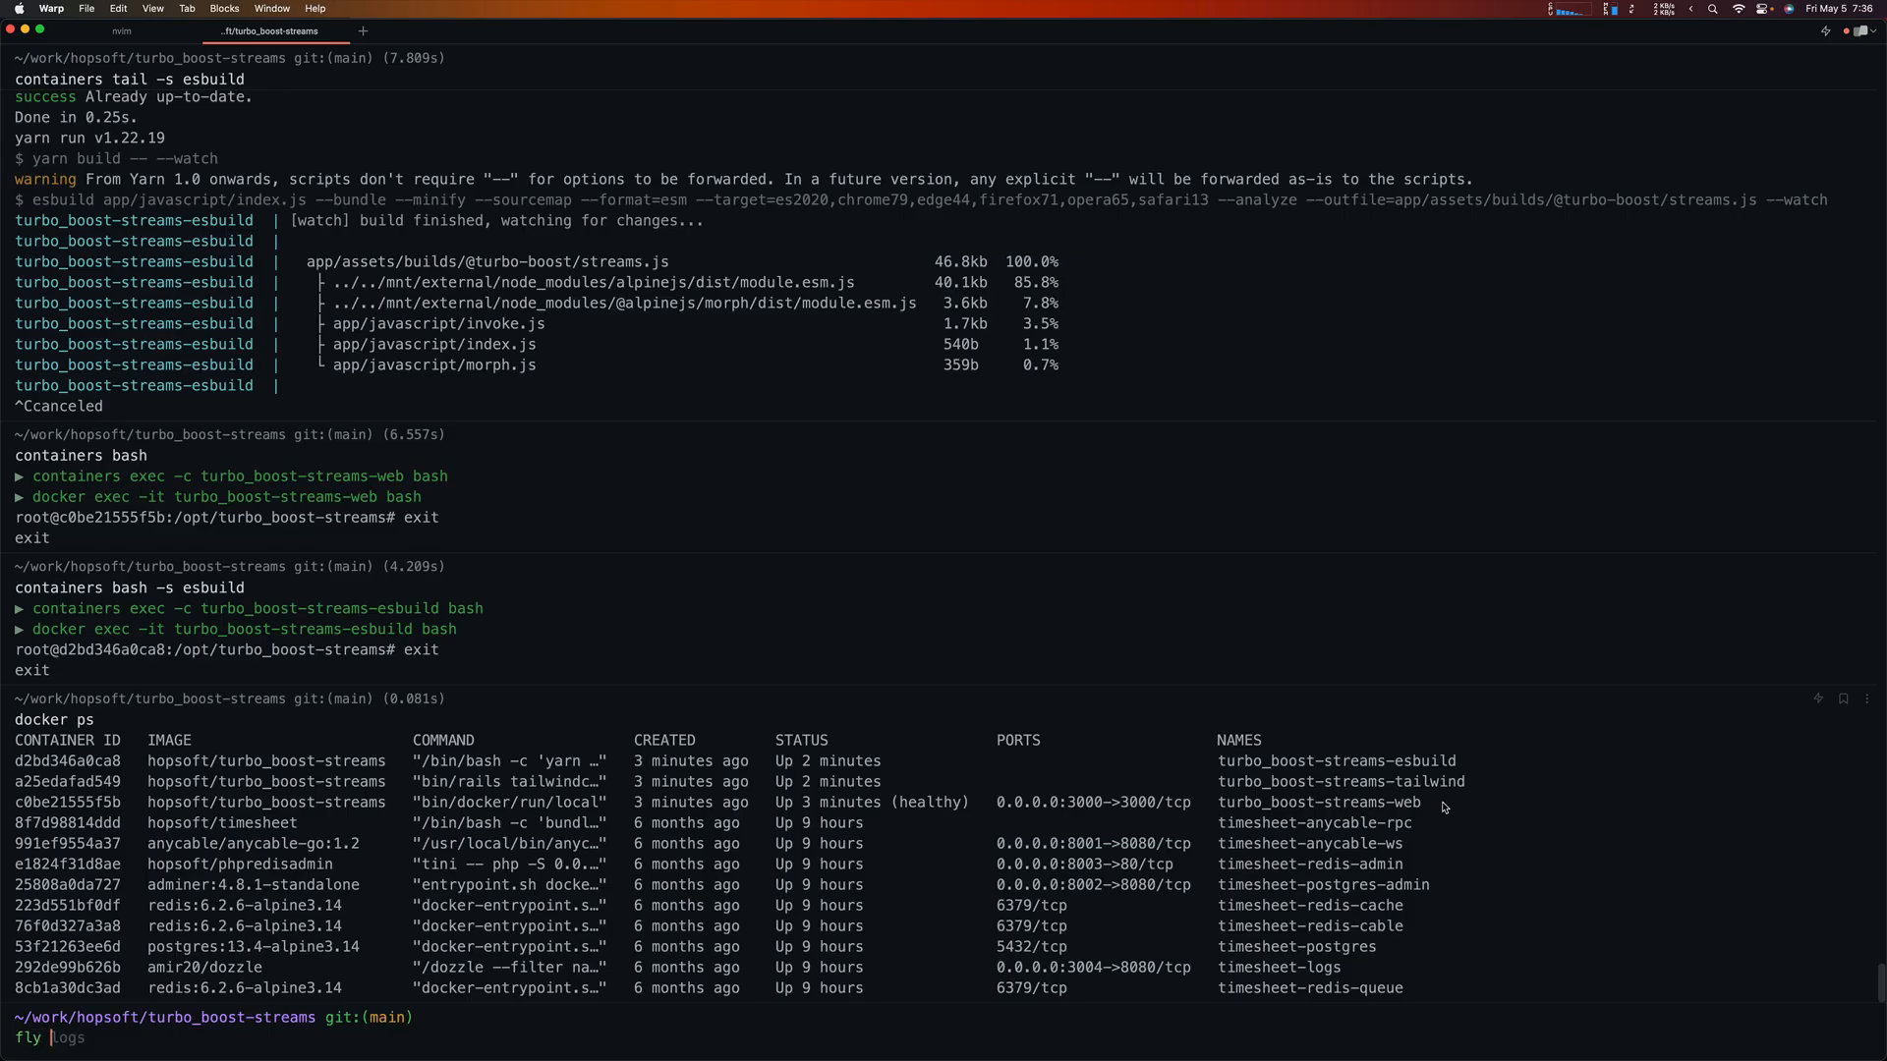
Step: Run 'fly deploy' to build and push the turbo-boost-streams image to the Fly registry
type("drp")
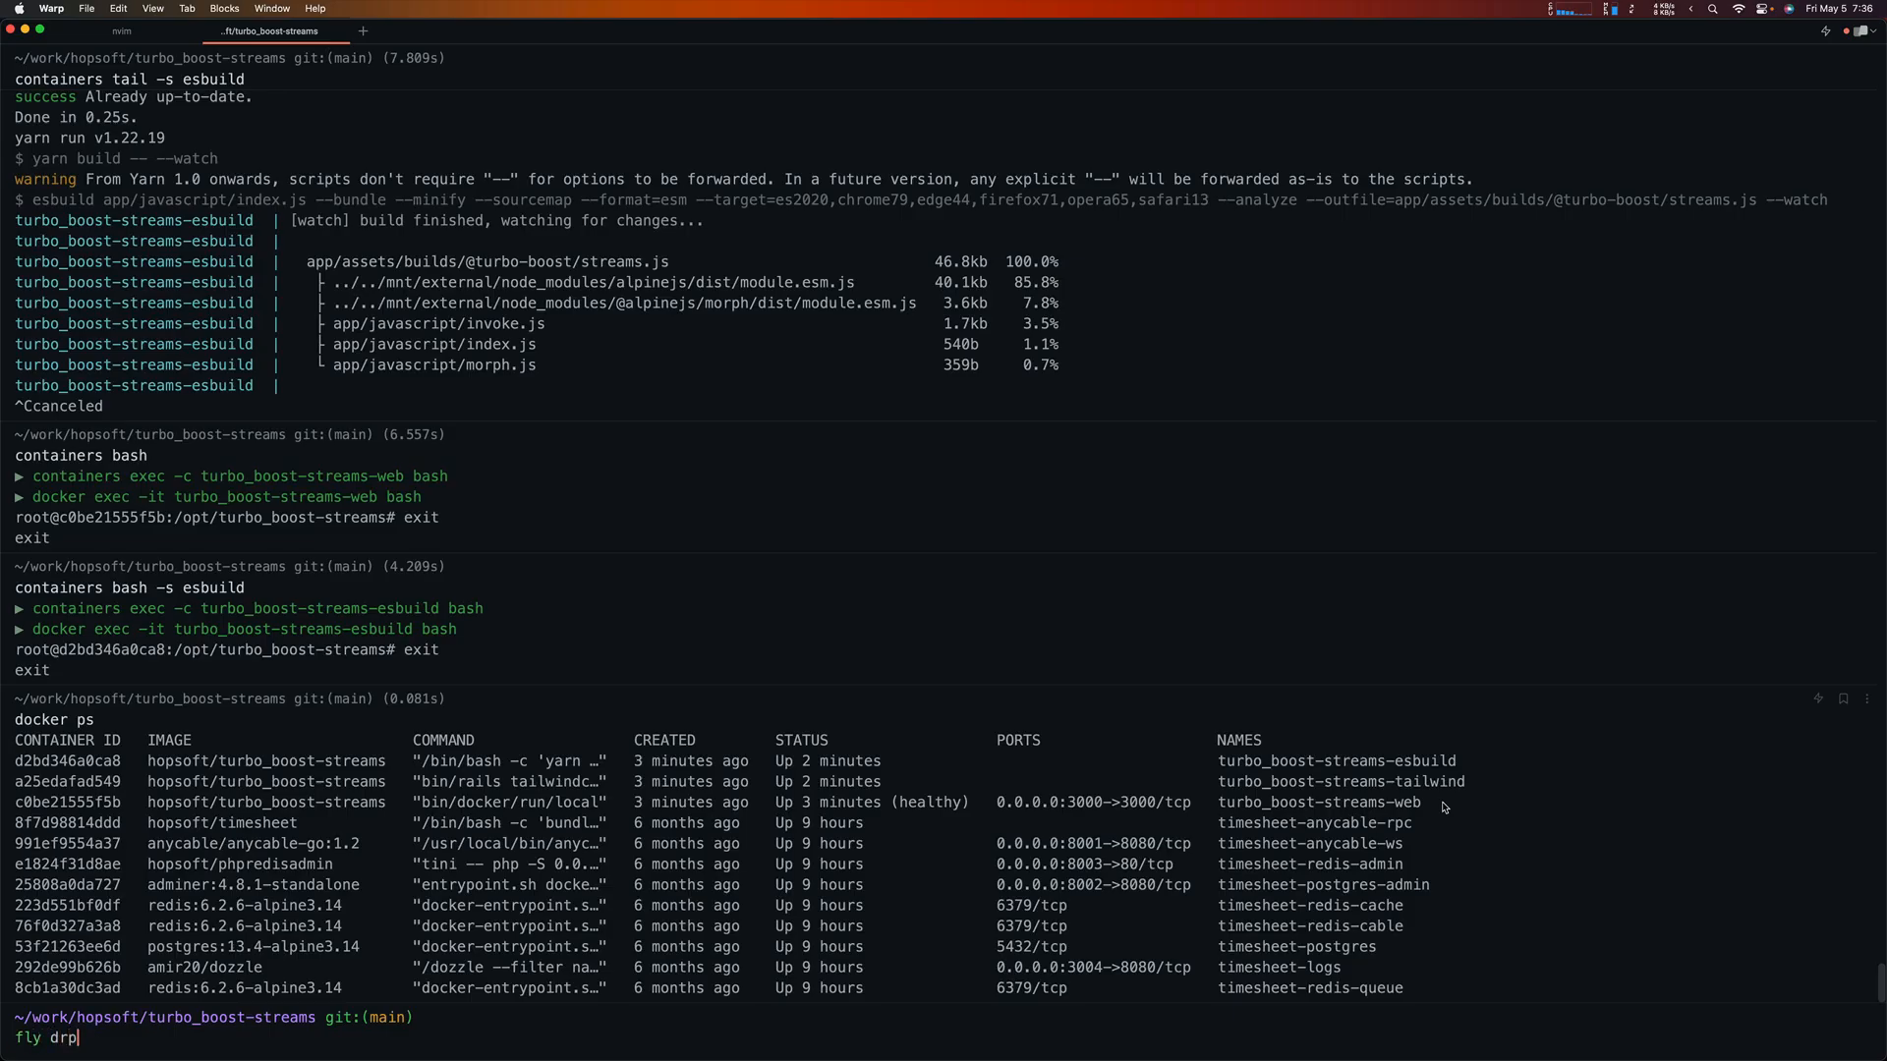
type("epllo")
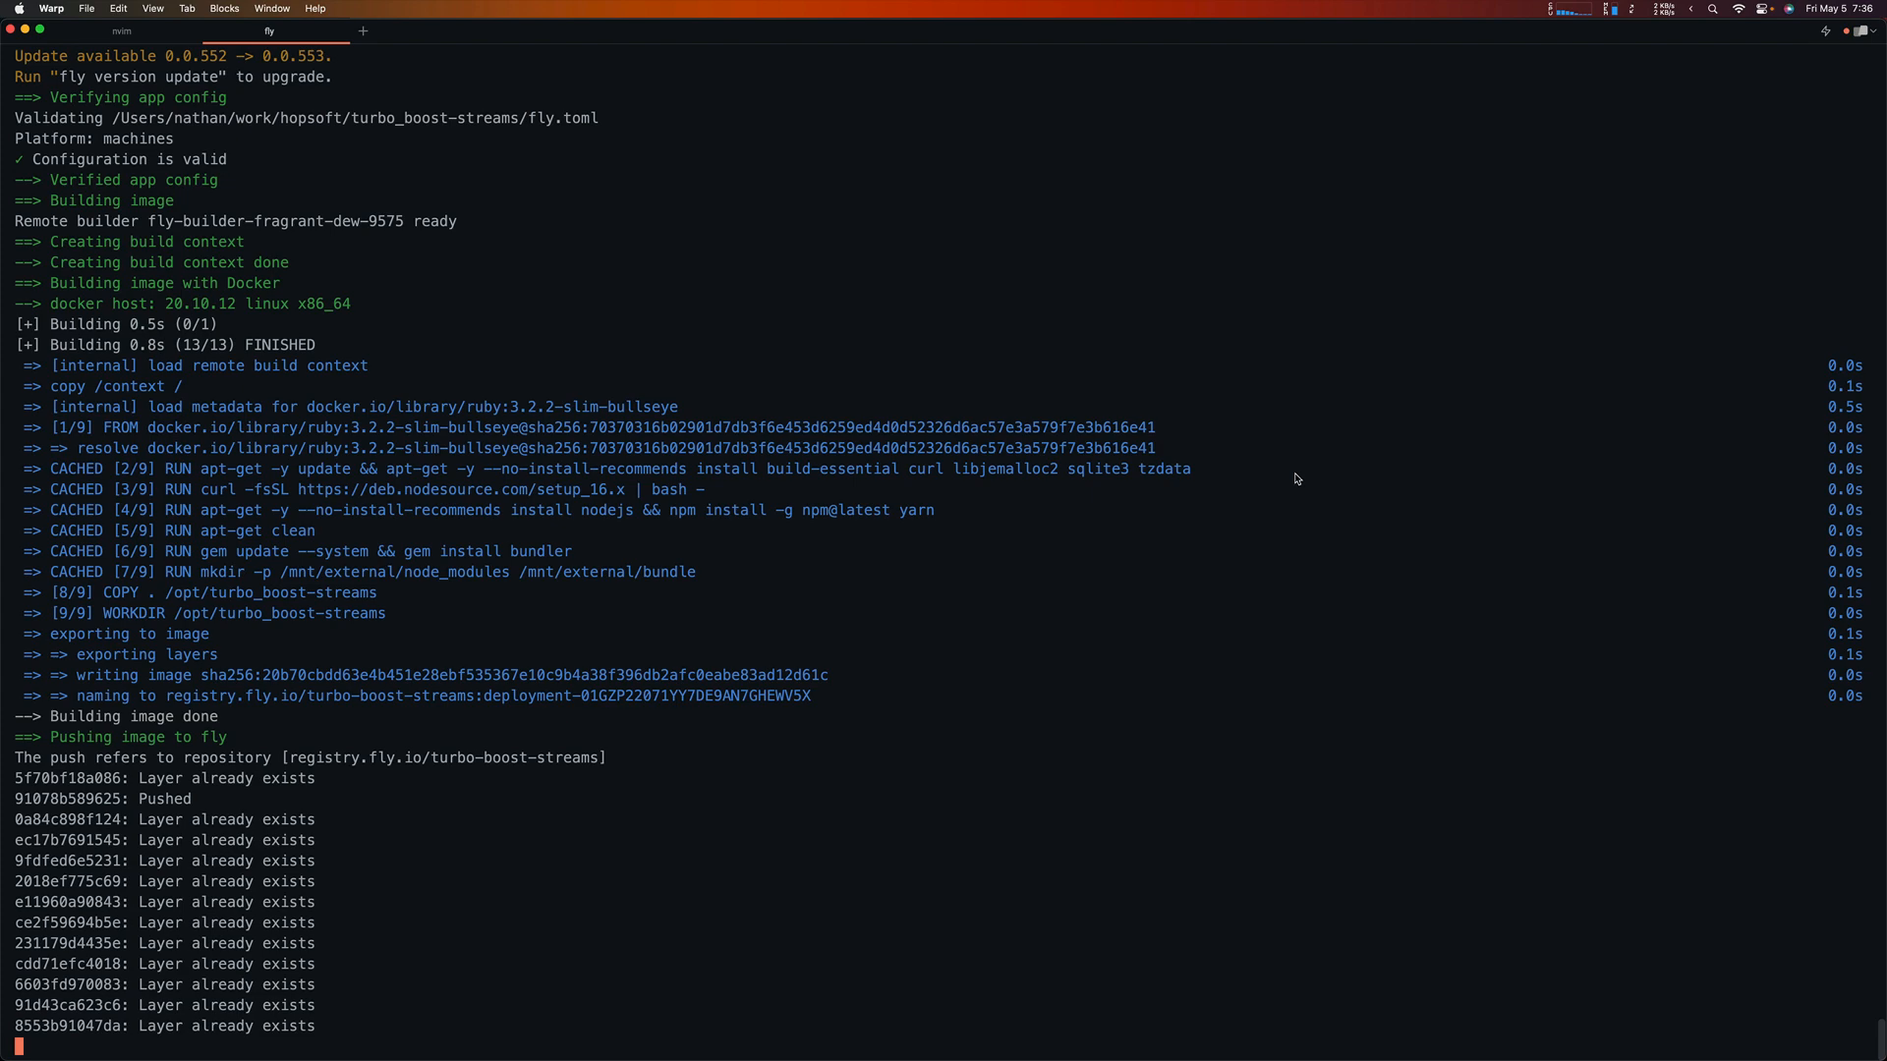
scroll("down", 3)
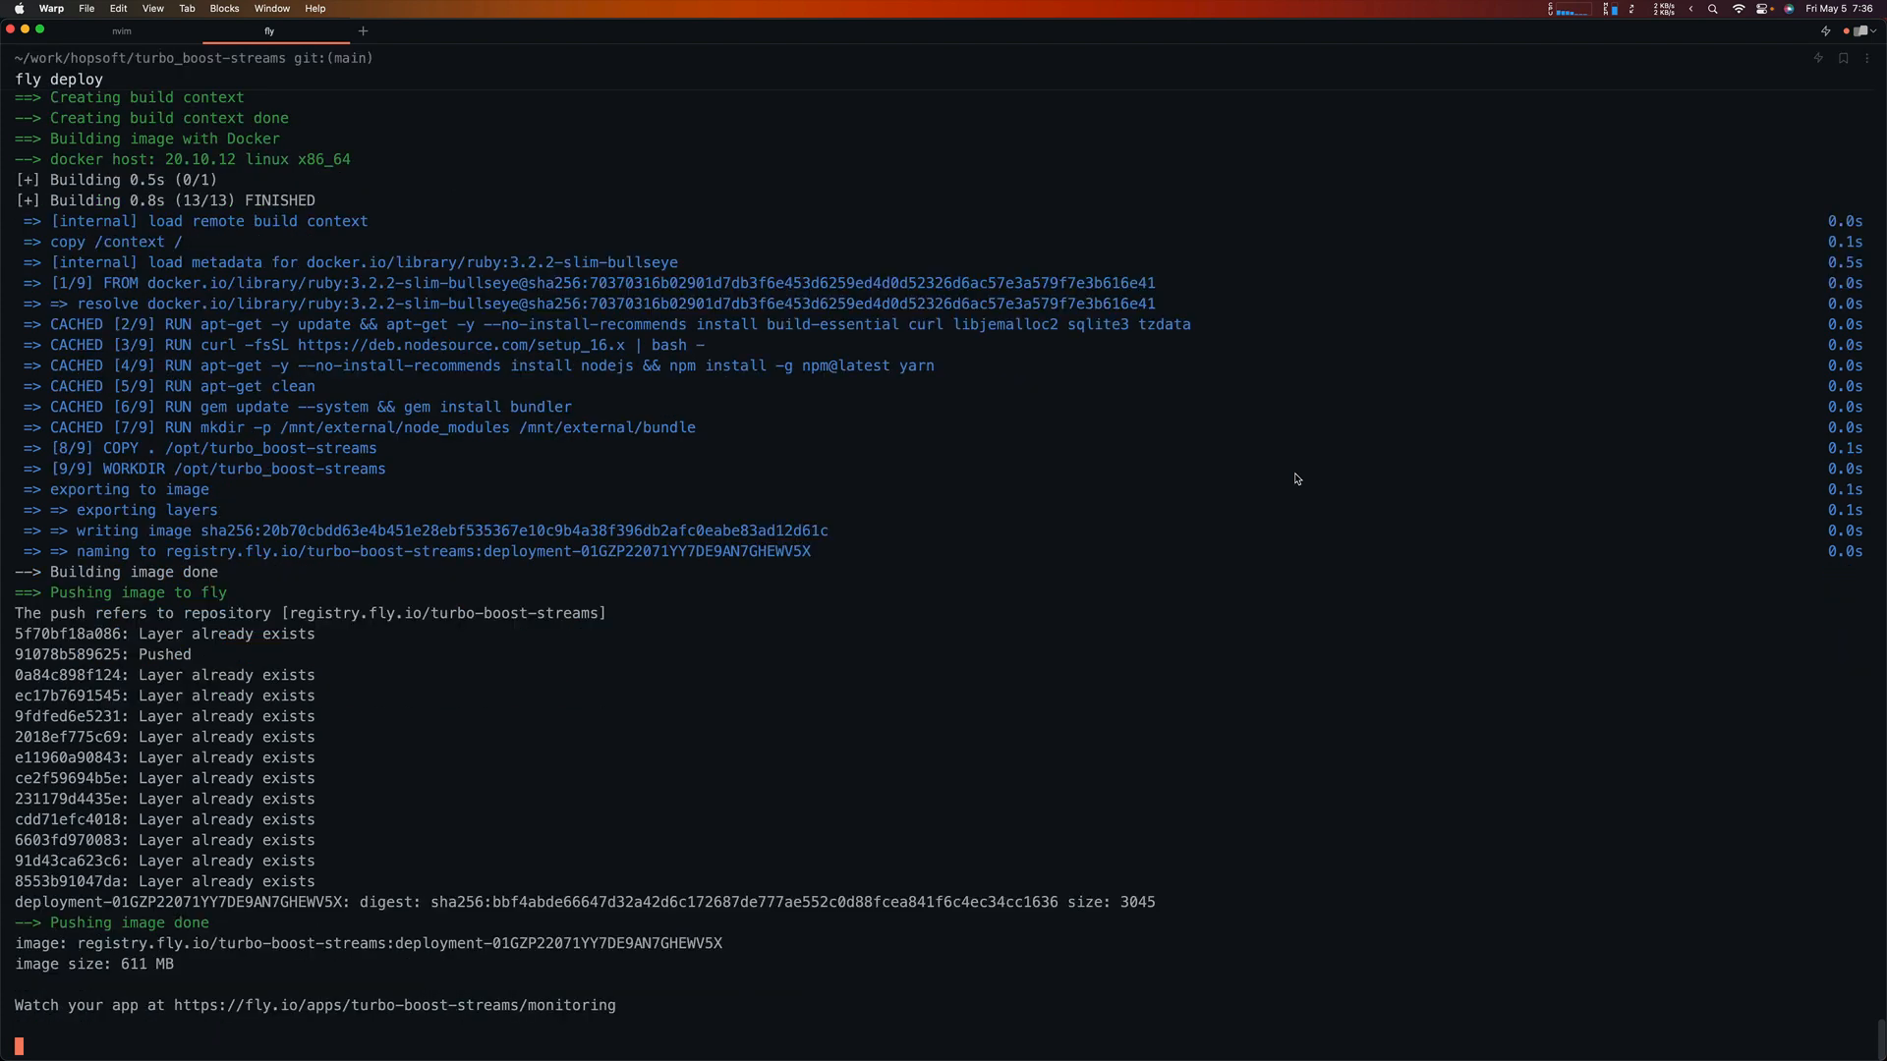